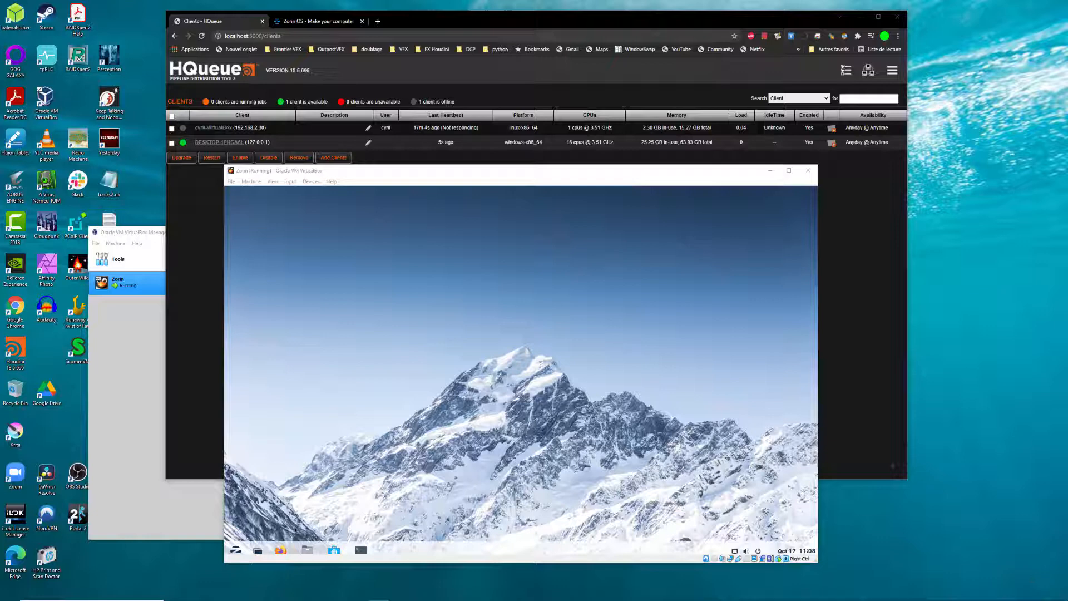
Step: Unlock Cyril's Users page with the admin password and switch Automatic Login on
{"action": "left_click", "coordinate": [235, 550]}
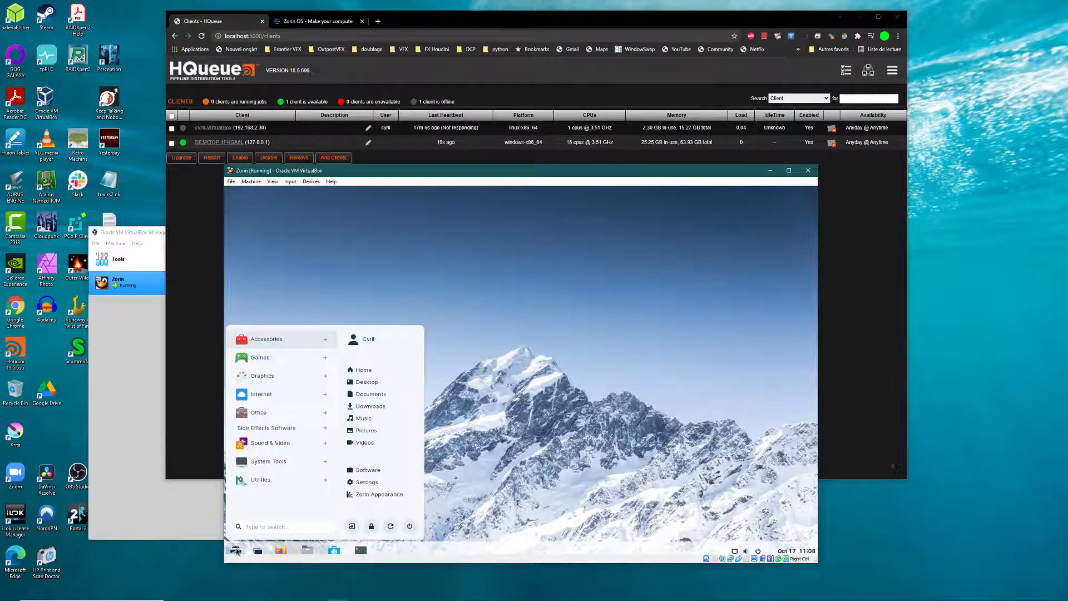
{"action": "mouse_move", "coordinate": [399, 335]}
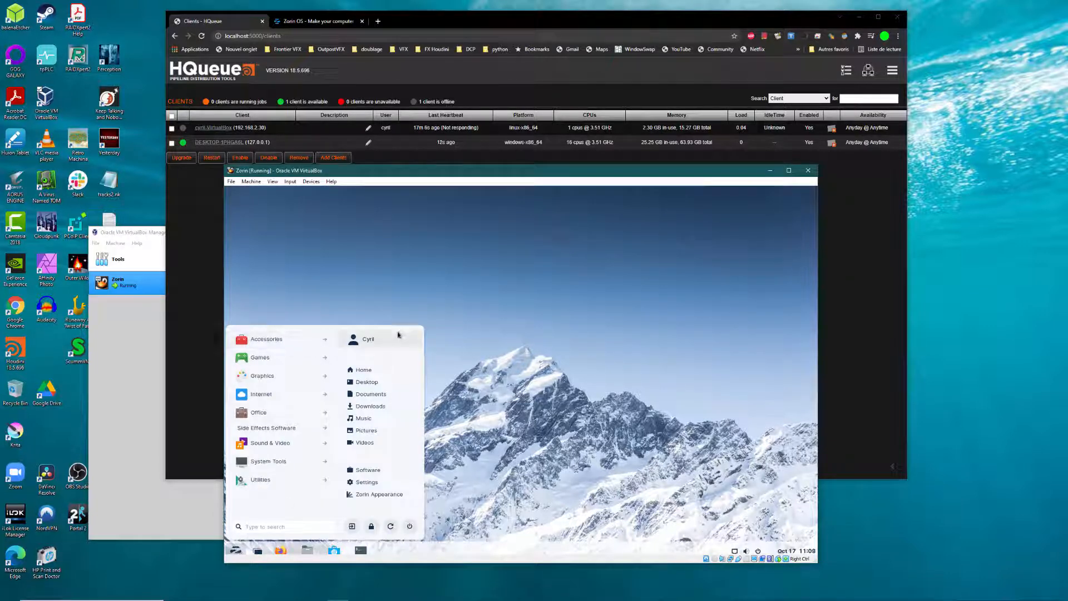
{"action": "mouse_move", "coordinate": [396, 340]}
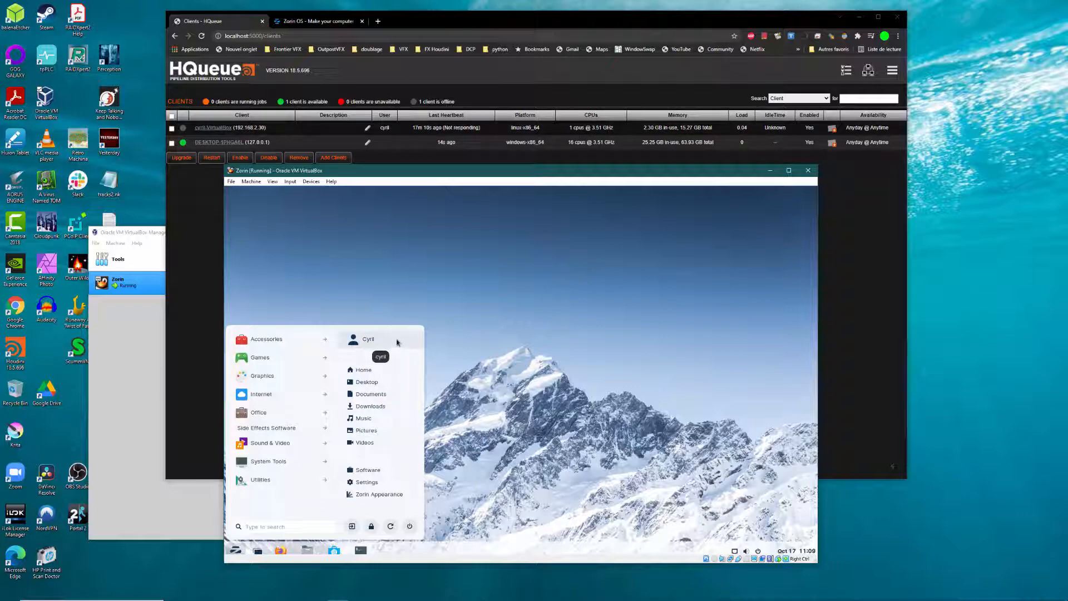
{"action": "left_click", "coordinate": [391, 294]}
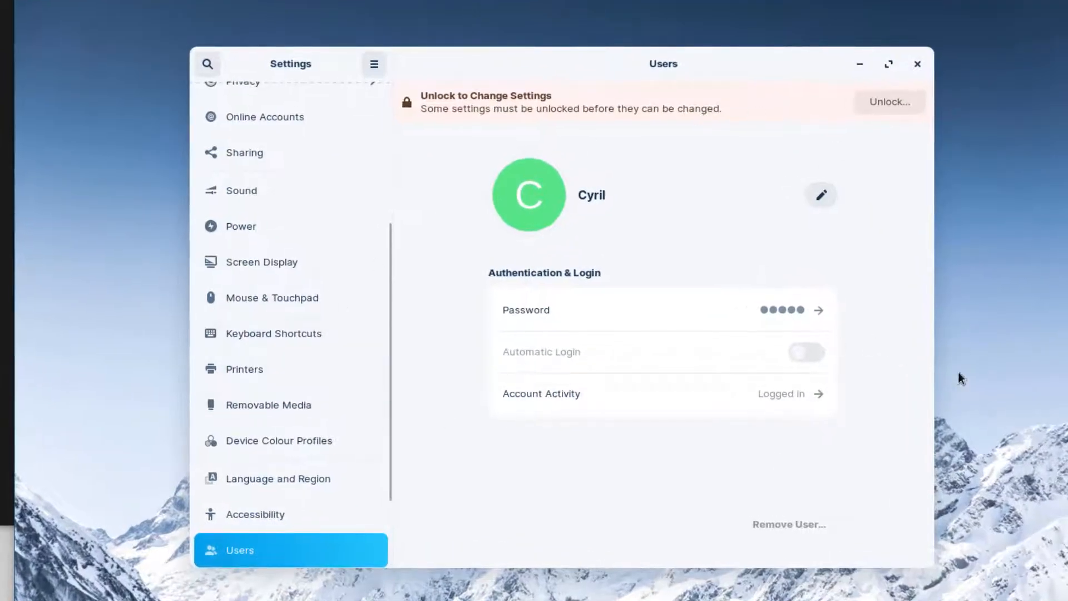
{"action": "left_click", "coordinate": [889, 101]}
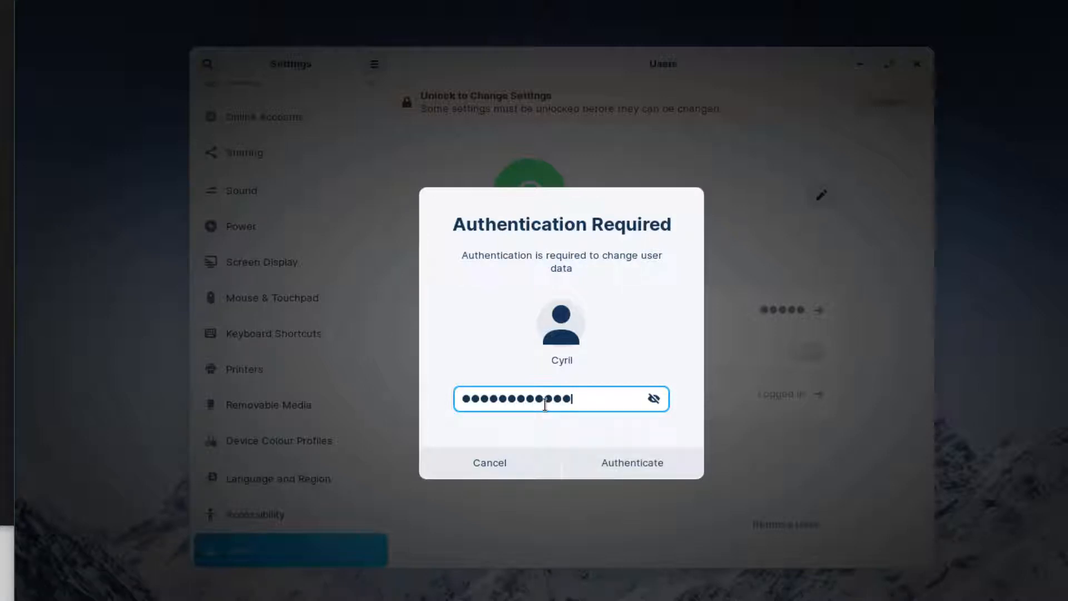
{"action": "left_click", "coordinate": [631, 462]}
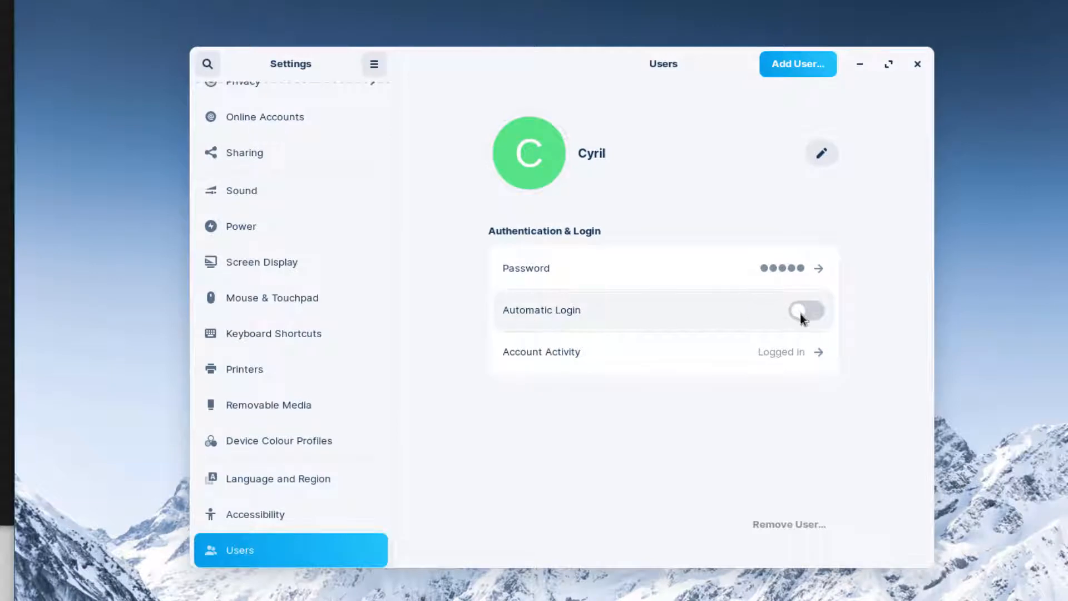
{"action": "left_click", "coordinate": [807, 311]}
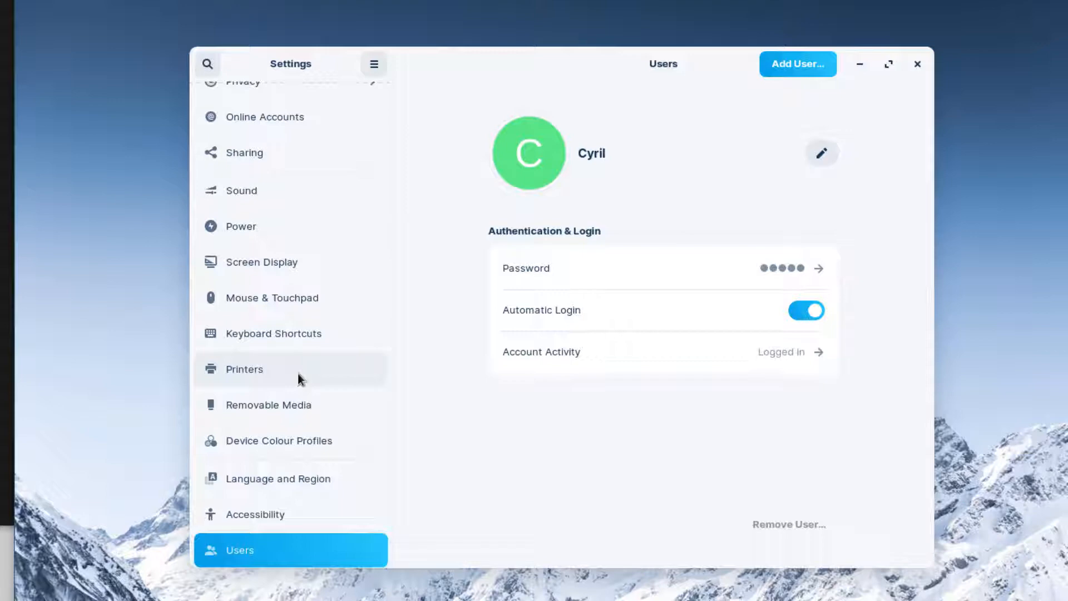
{"action": "mouse_move", "coordinate": [996, 4]}
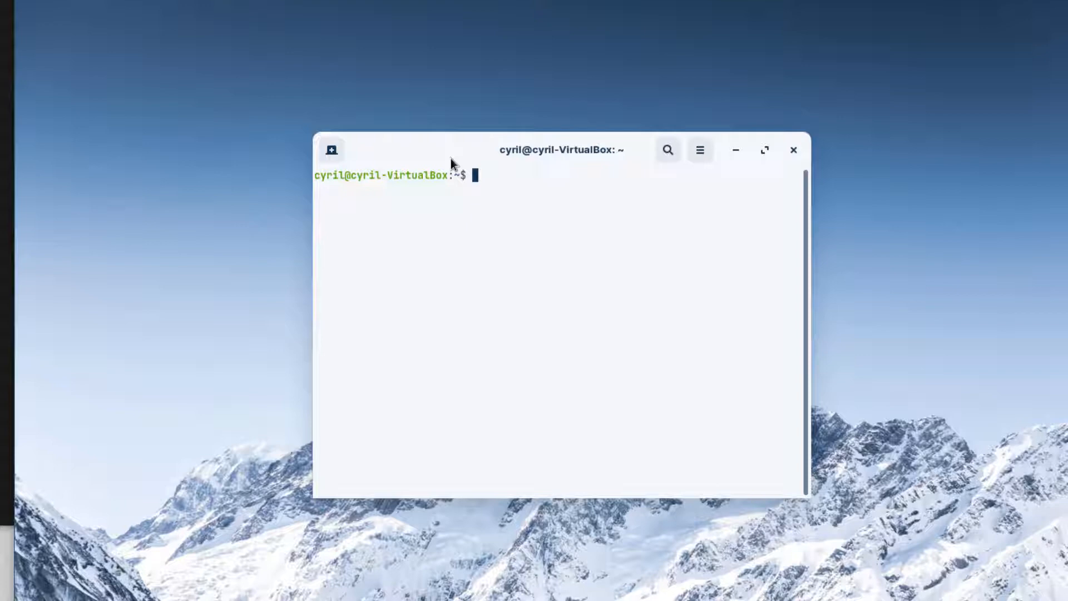
Step: Run 'sudo crontab -e', give the sudo password and accept the vim editor choice
{"action": "type", "text": "sud"}
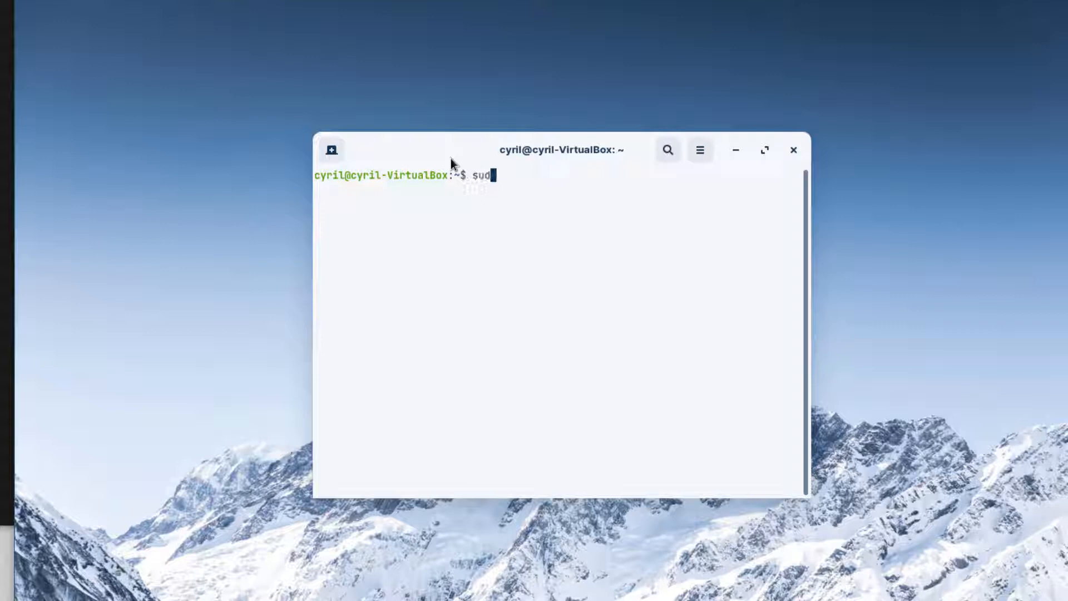
{"action": "type", "text": "o"}
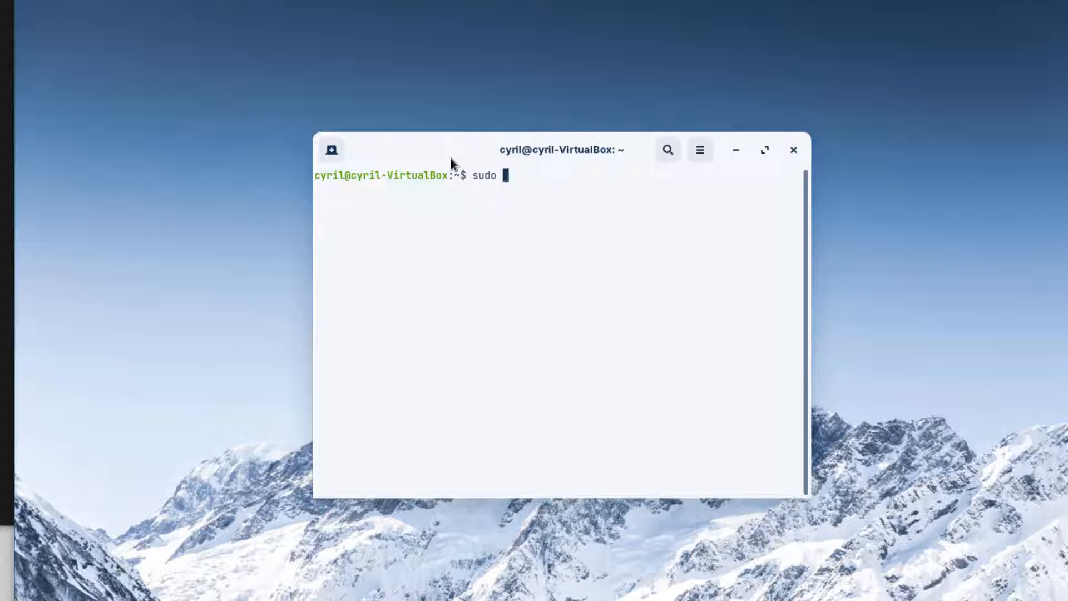
{"action": "type", "text": "cron"}
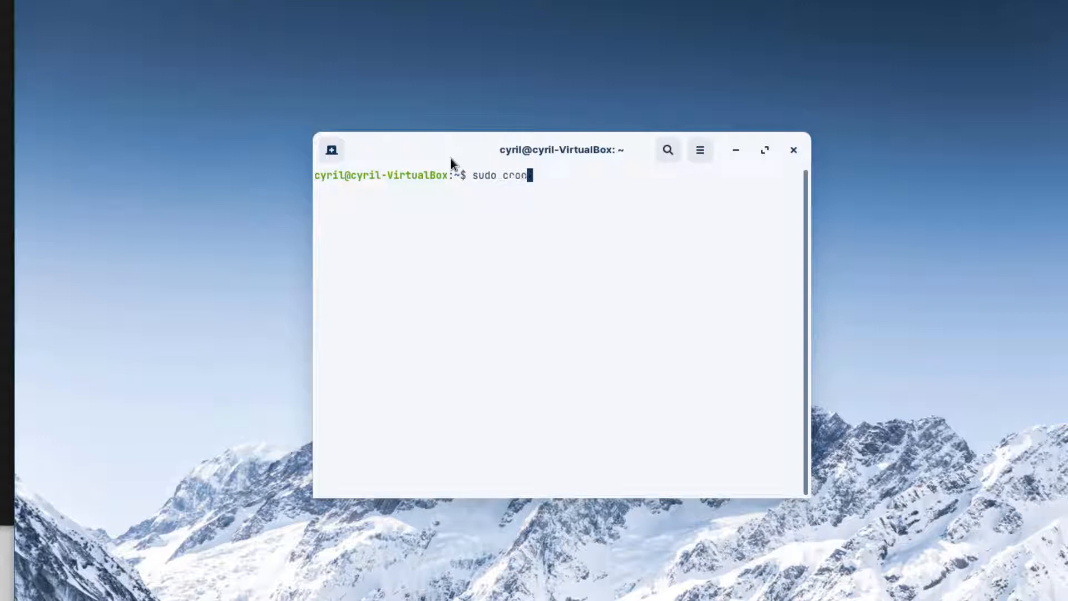
{"action": "type", "text": "tab -"}
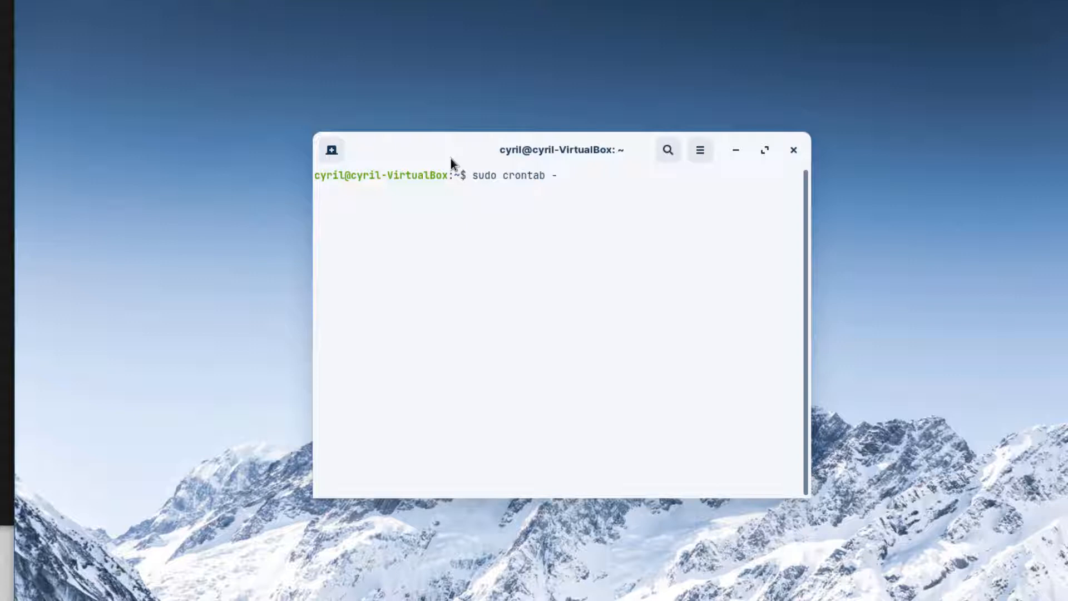
{"action": "type", "text": "e"}
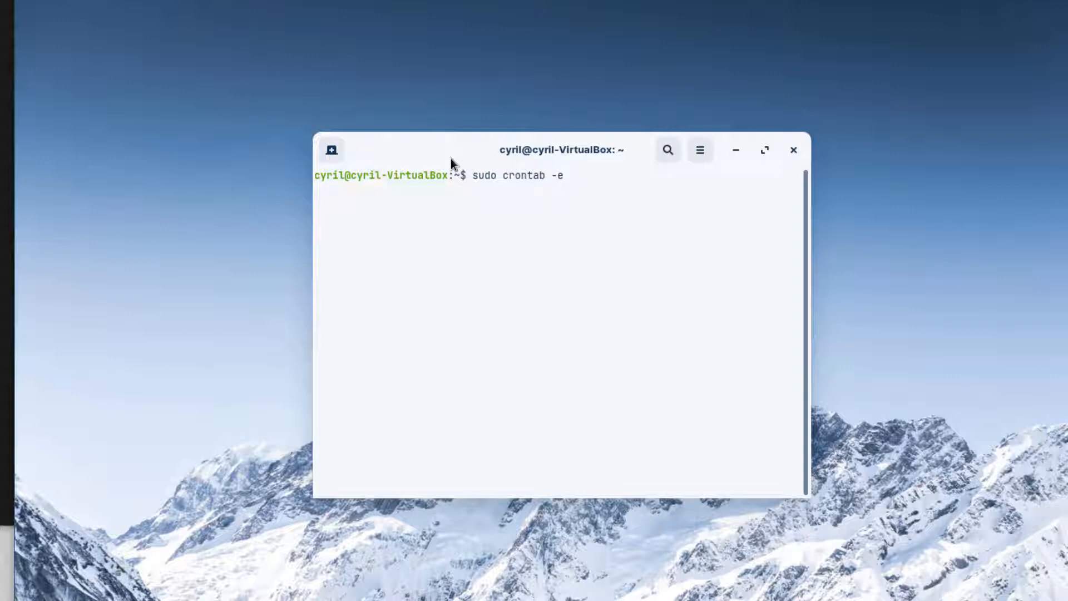
{"action": "key", "text": "Return"}
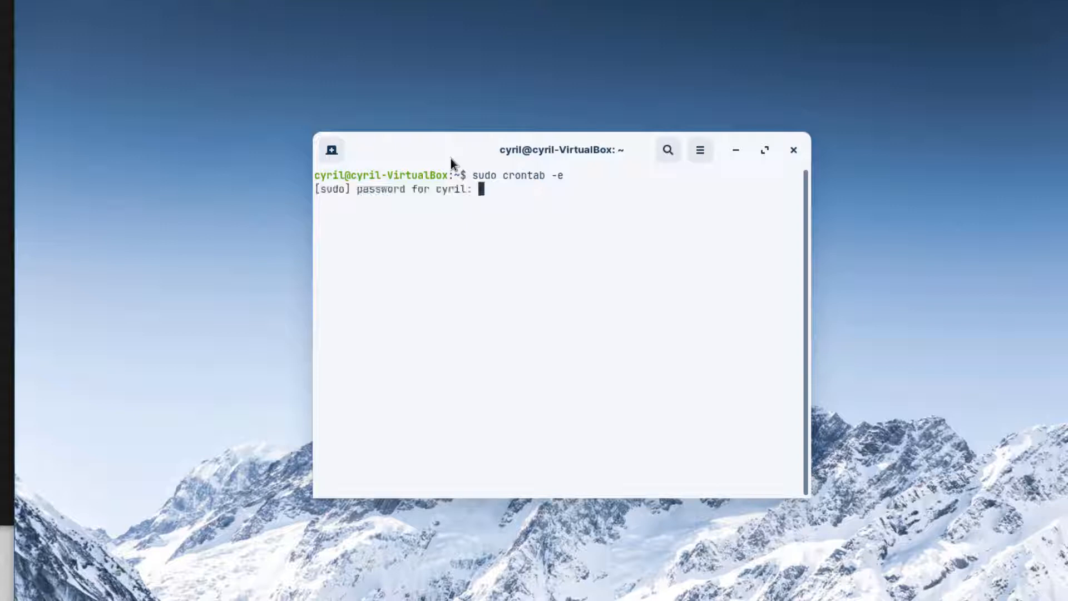
{"action": "type", "text": "***"}
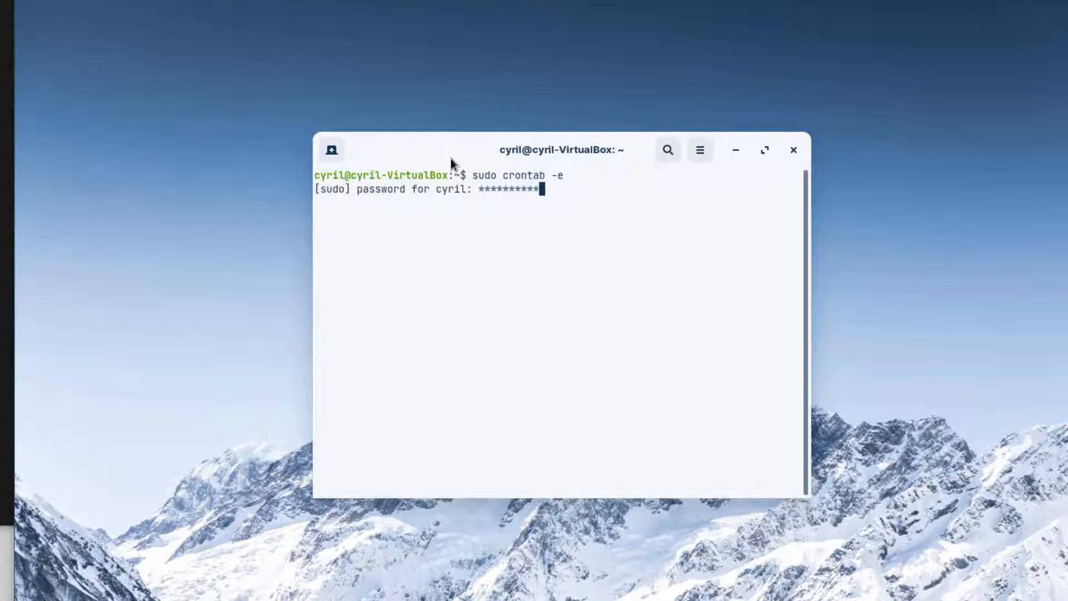
{"action": "key", "text": "Return"}
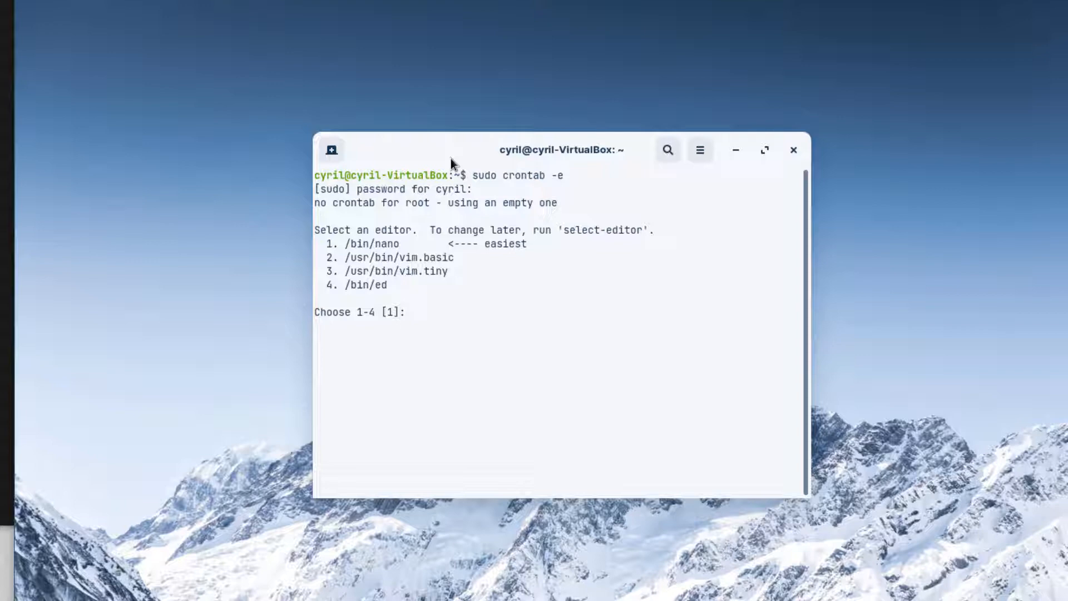
{"action": "key", "text": "Return"}
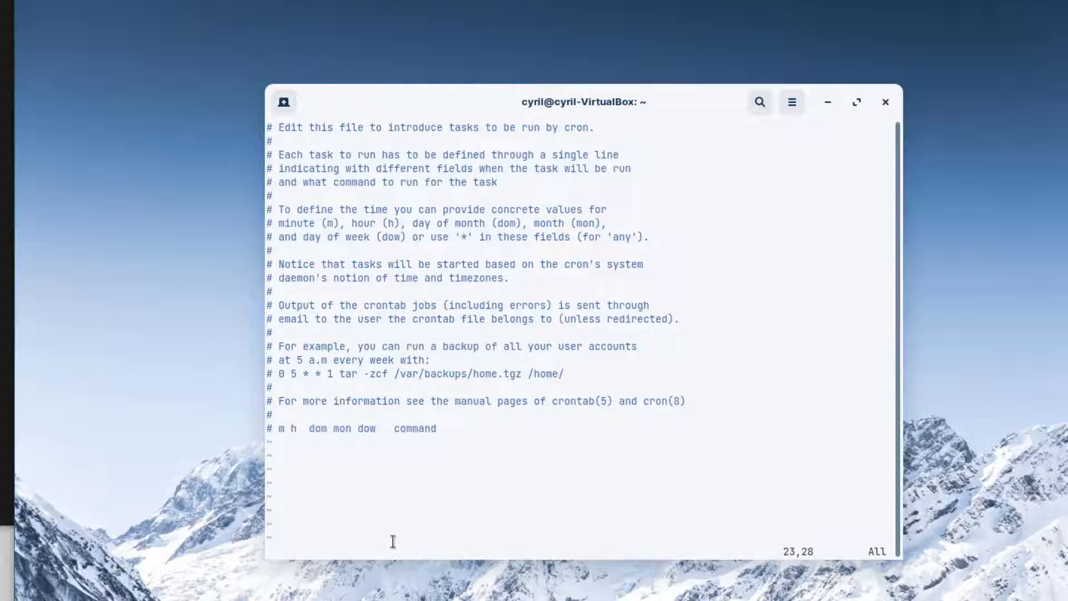
{"action": "key", "text": "i"}
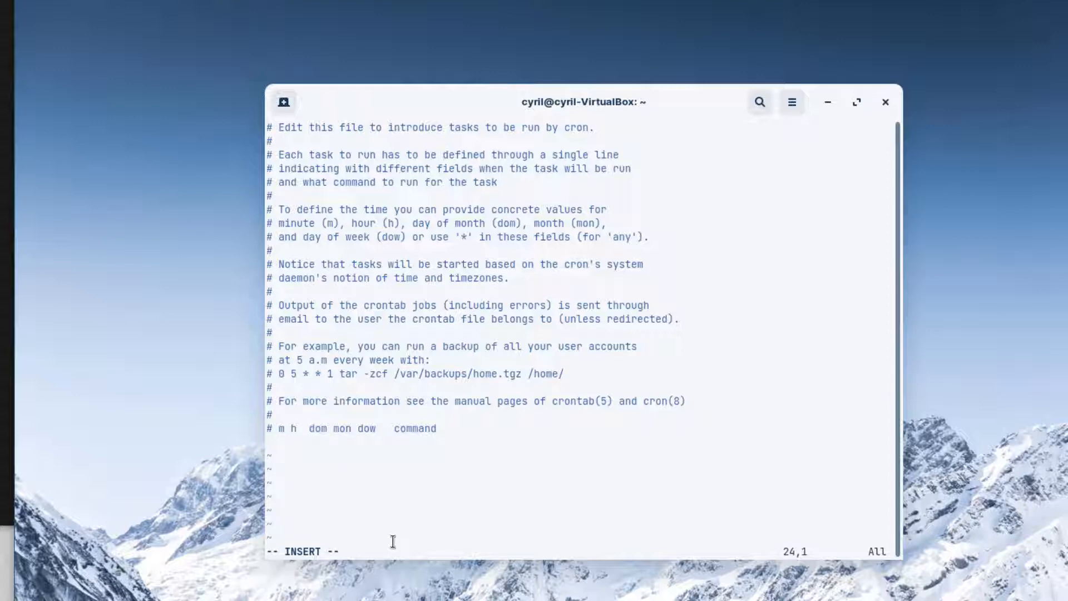
{"action": "type", "text": "@"}
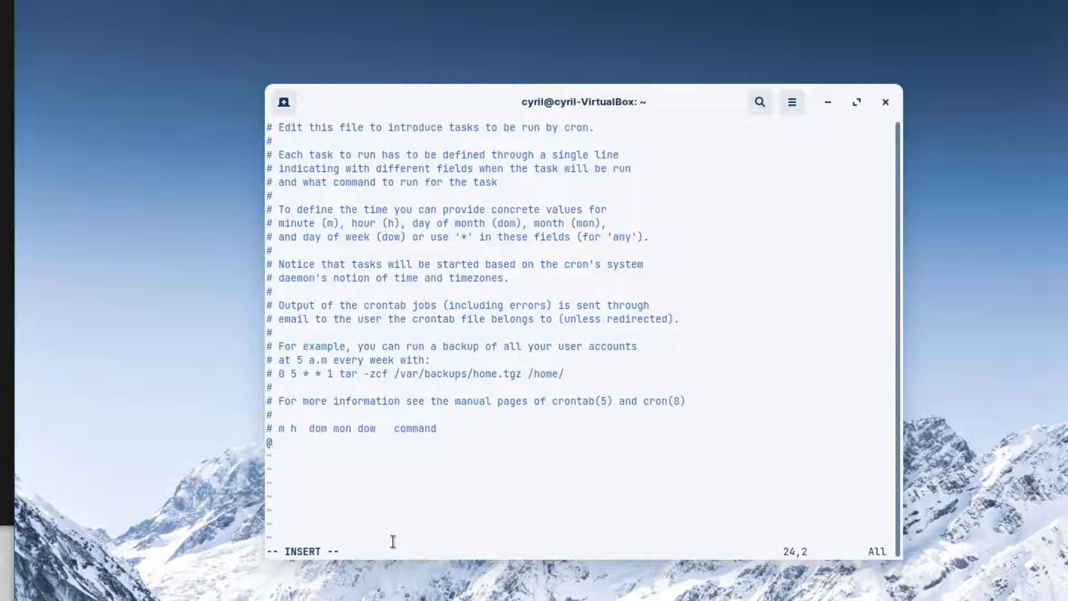
{"action": "type", "text": "reboot"}
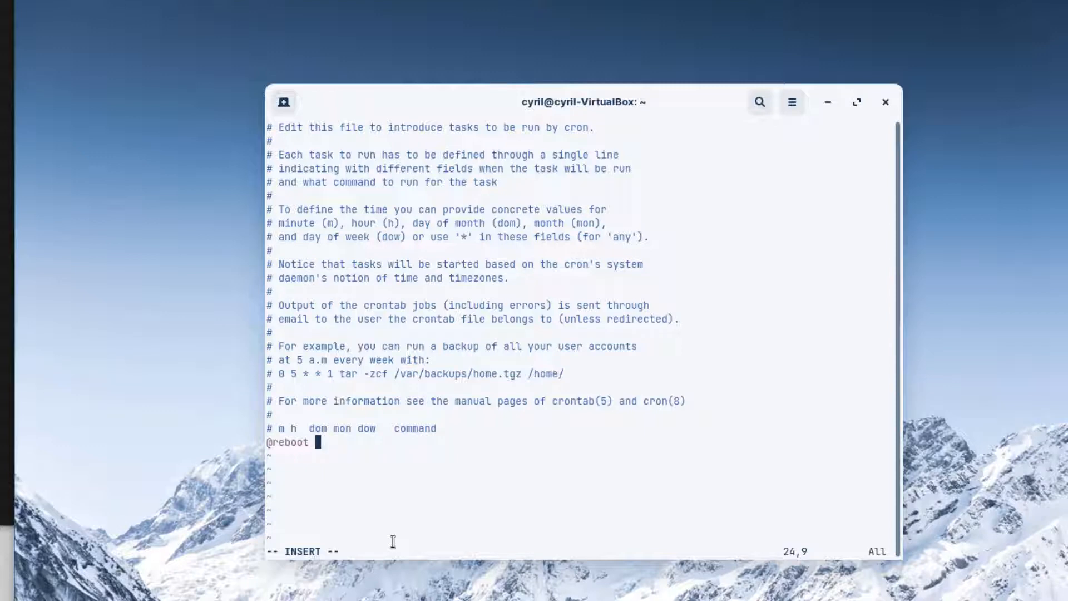
{"action": "type", "text": "/hom"}
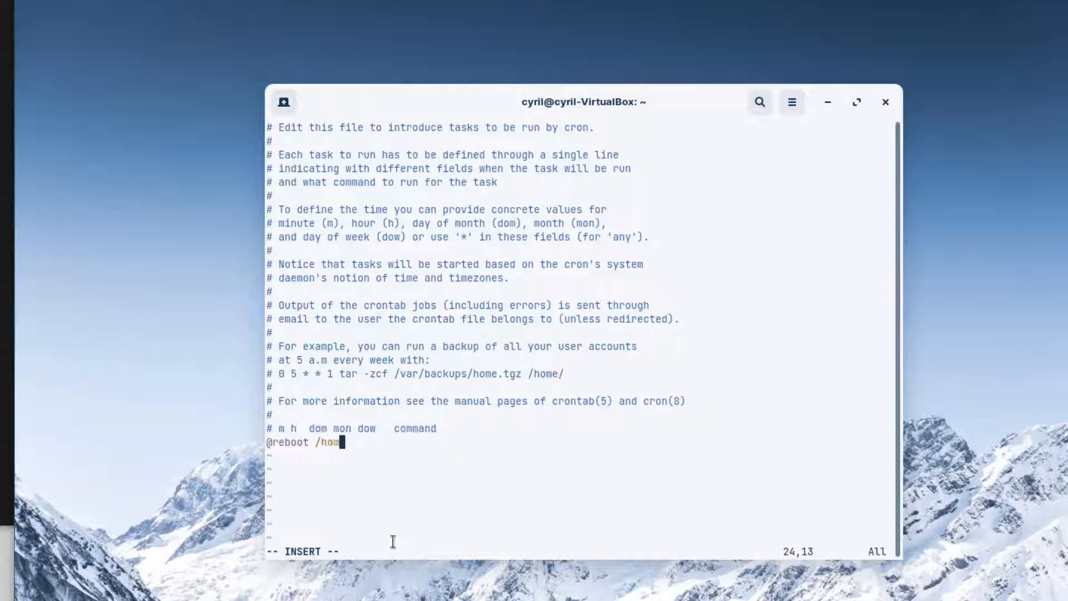
{"action": "type", "text": "e/c"}
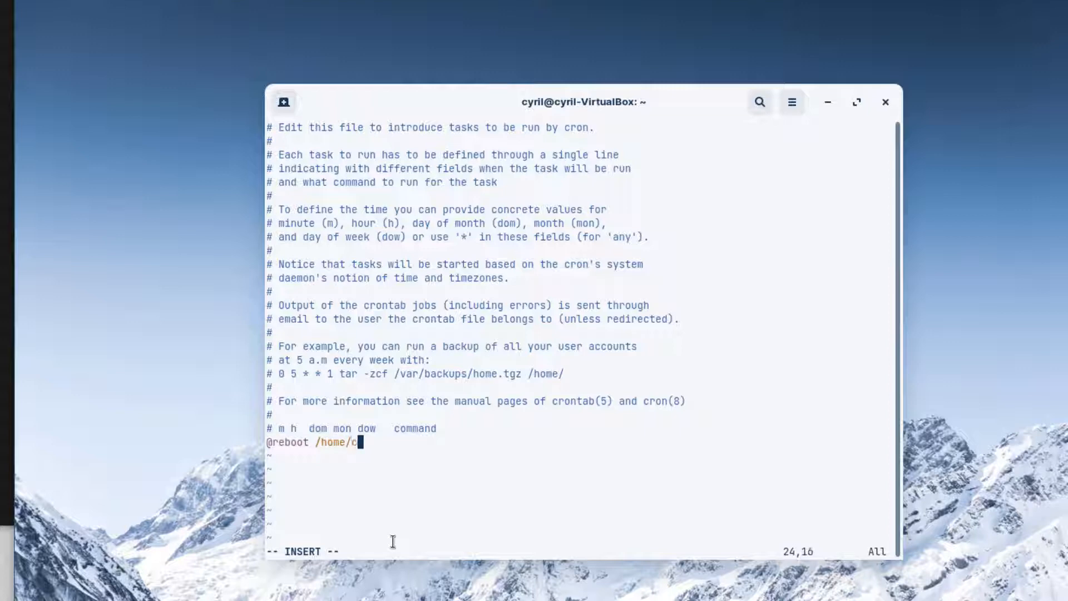
{"action": "type", "text": "yril/ho"}
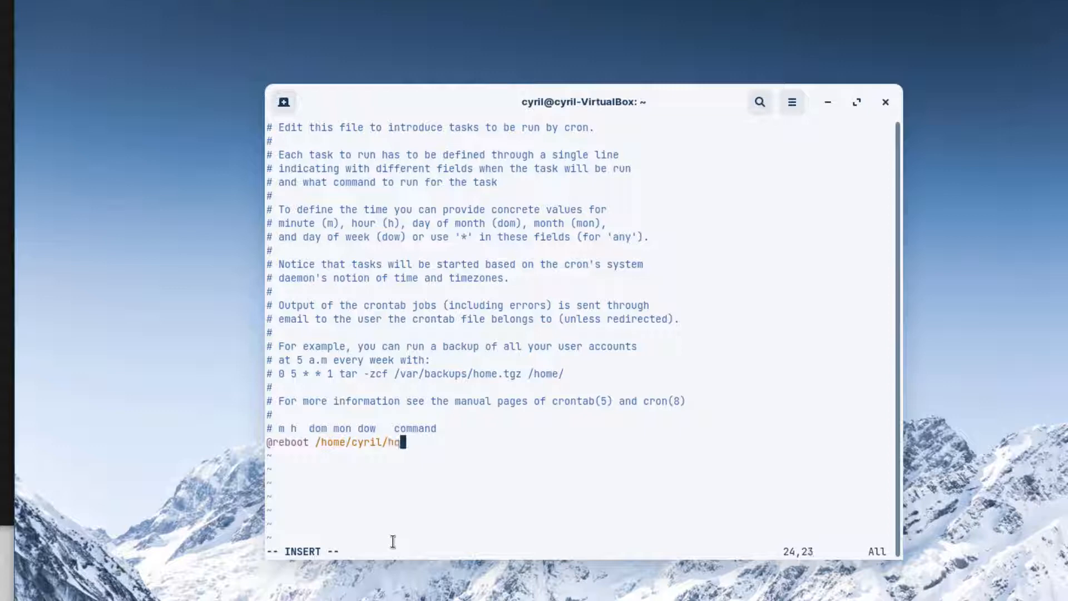
{"action": "type", "text": "client/"}
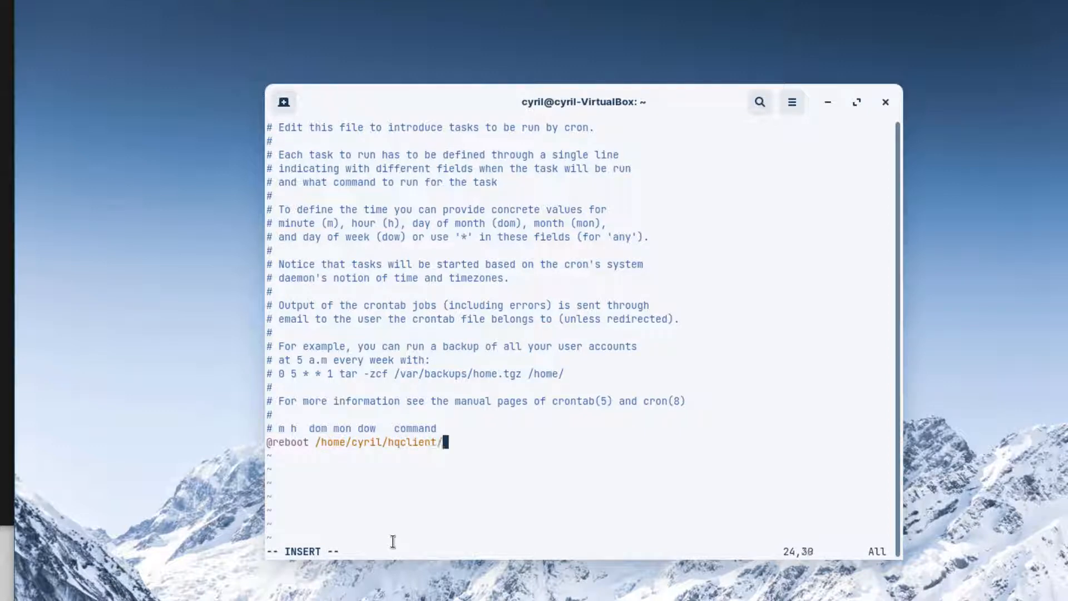
{"action": "type", "text": "./"}
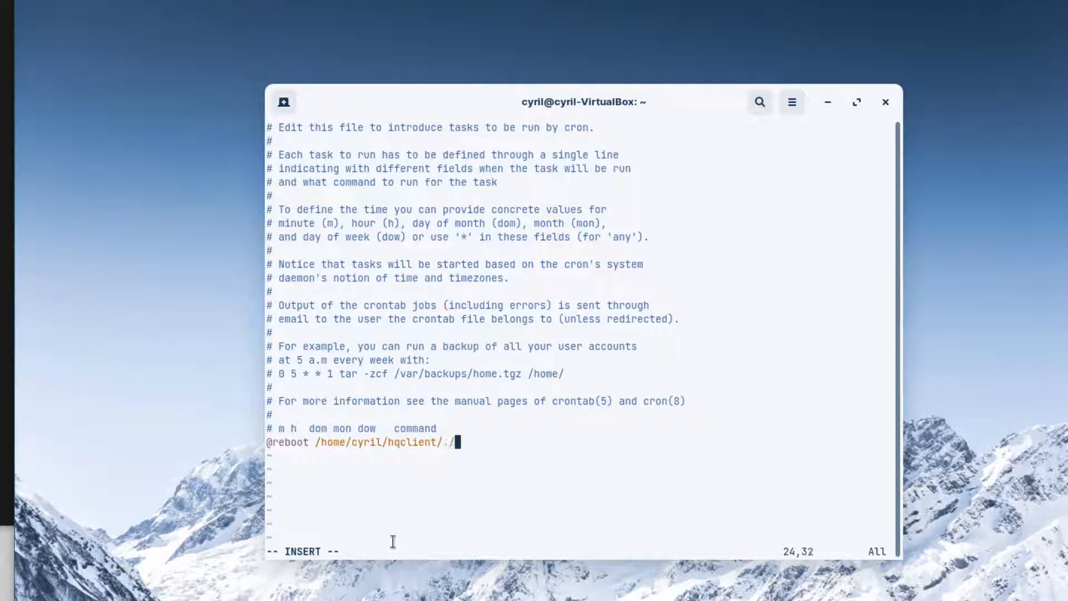
{"action": "type", "text": "hqclie"}
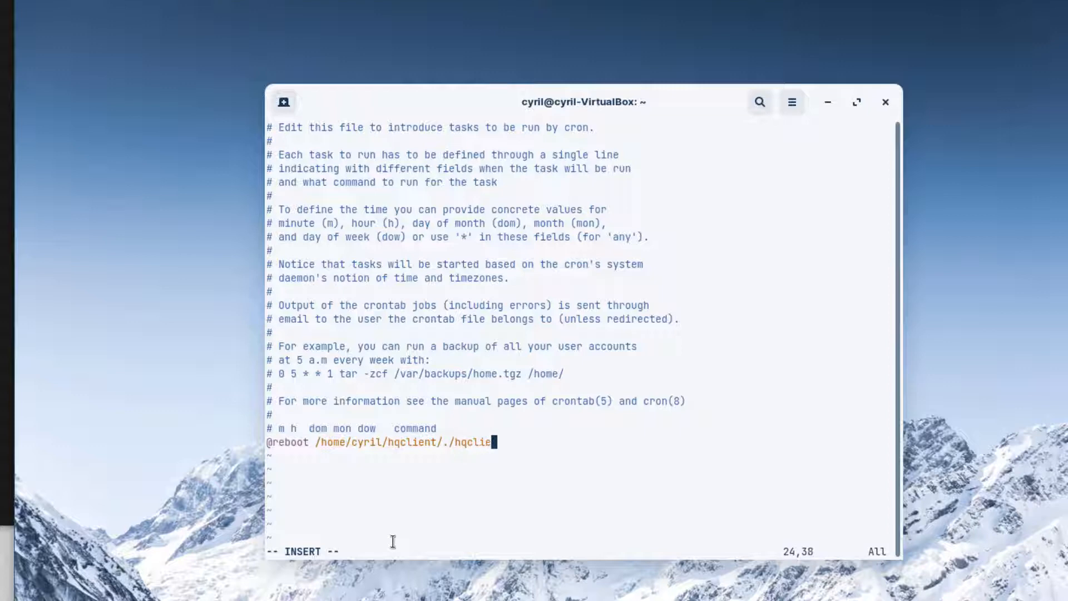
{"action": "type", "text": "ntd"}
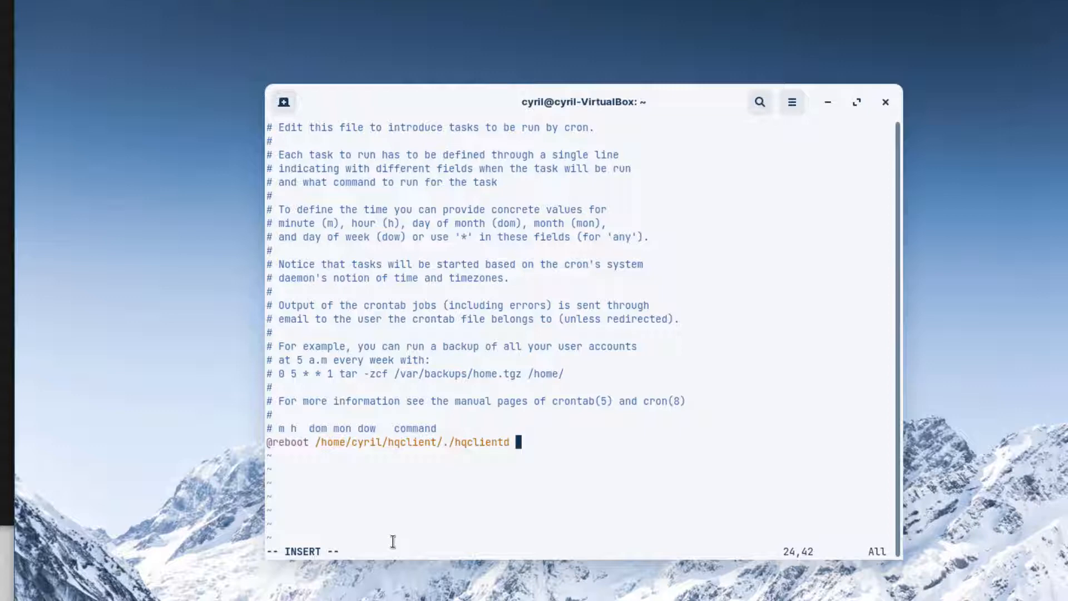
{"action": "type", "text": "star"}
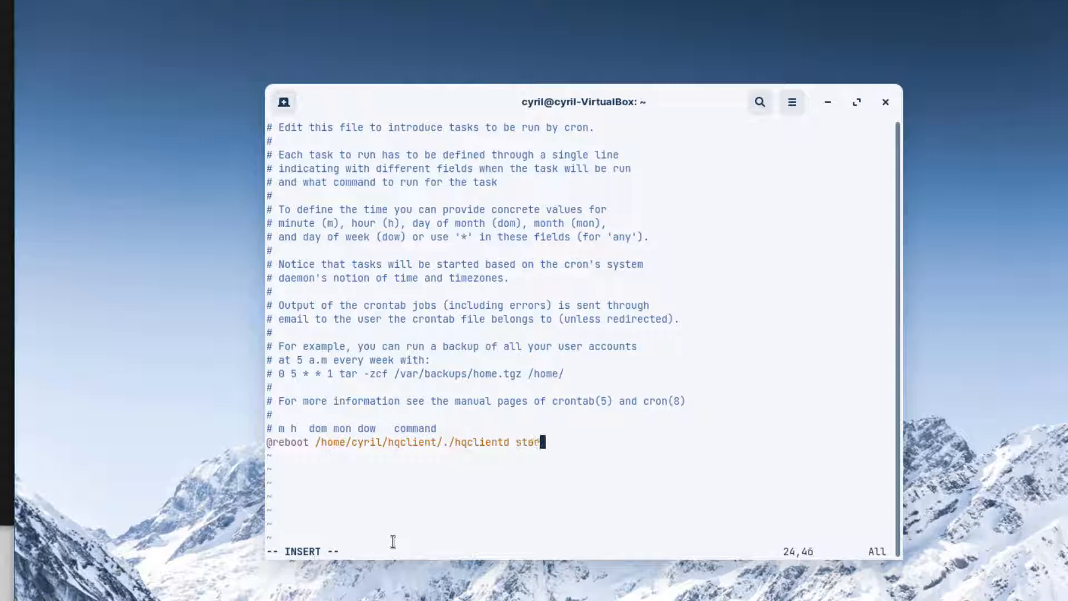
{"action": "type", "text": "t"}
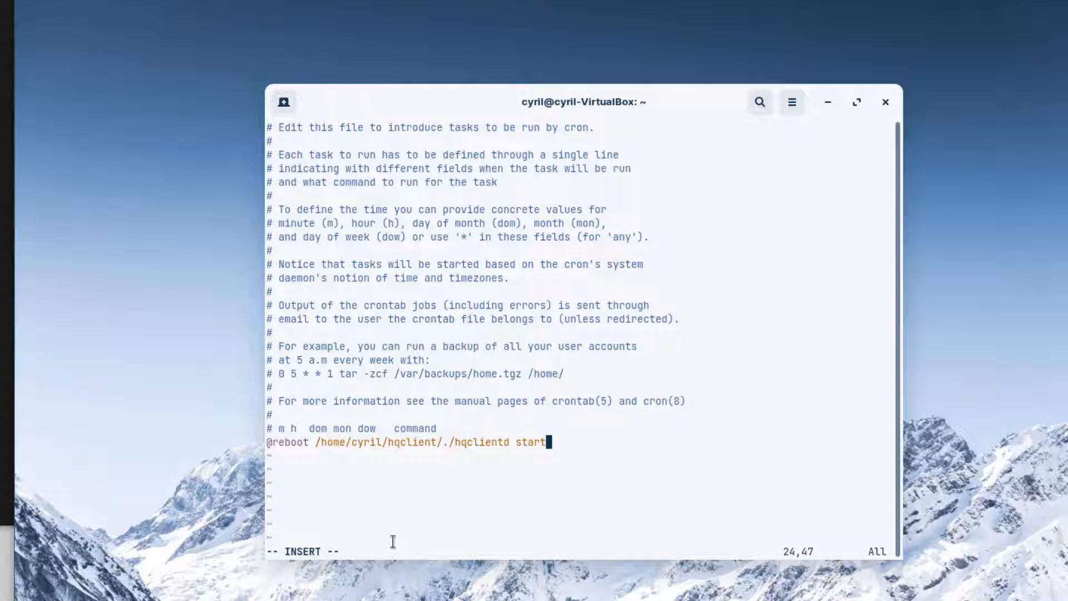
{"action": "key", "text": "Escape"}
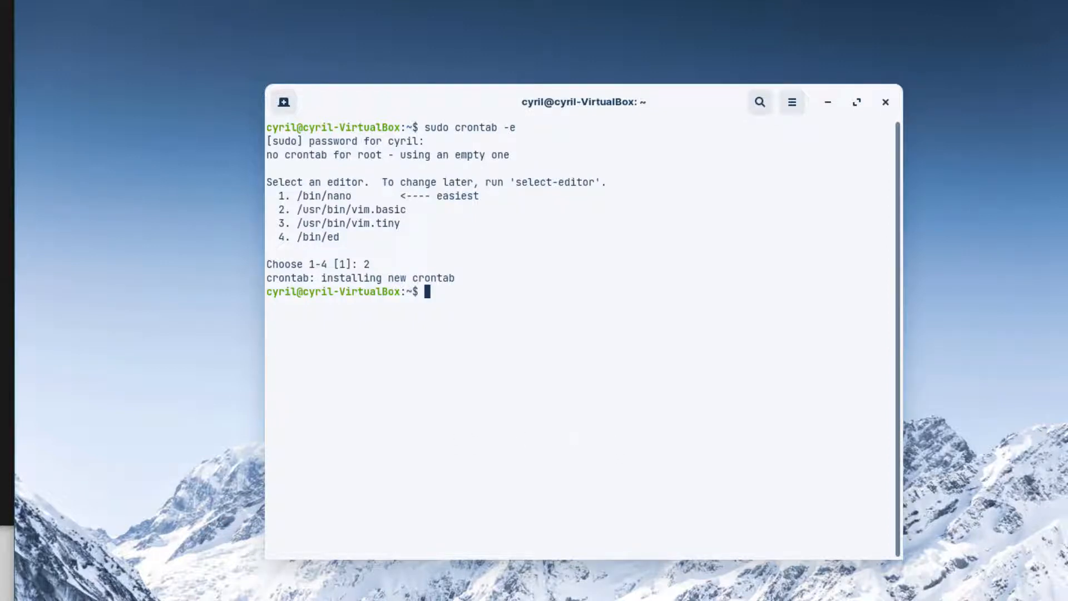
Step: Check the HQueue Clients page lists both the Linux VM and the Windows desktop
{"action": "left_click", "coordinate": [14, 591]}
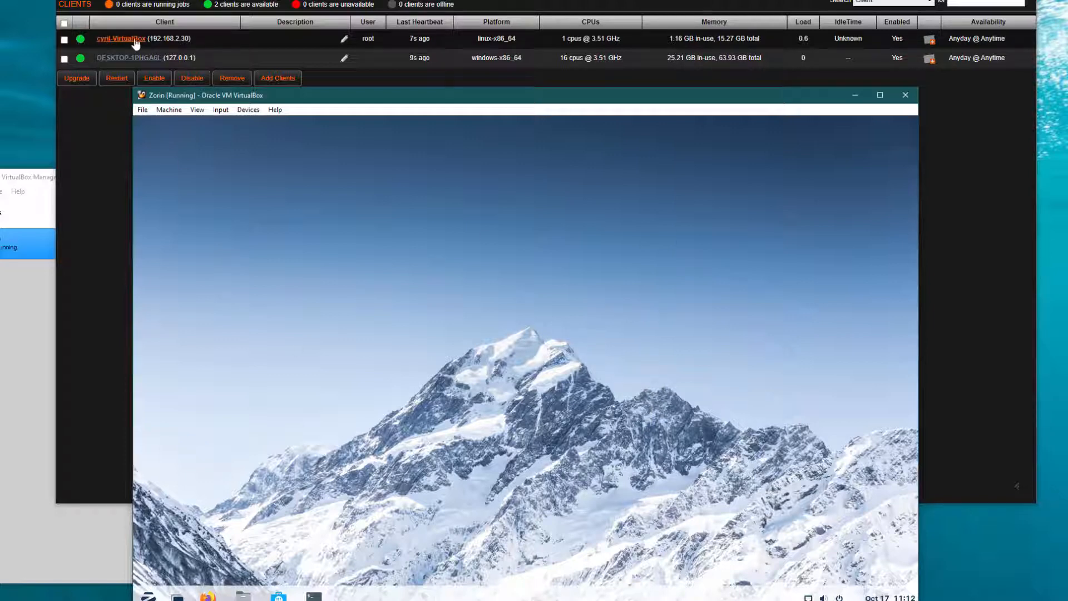
{"action": "mouse_move", "coordinate": [29, 133]}
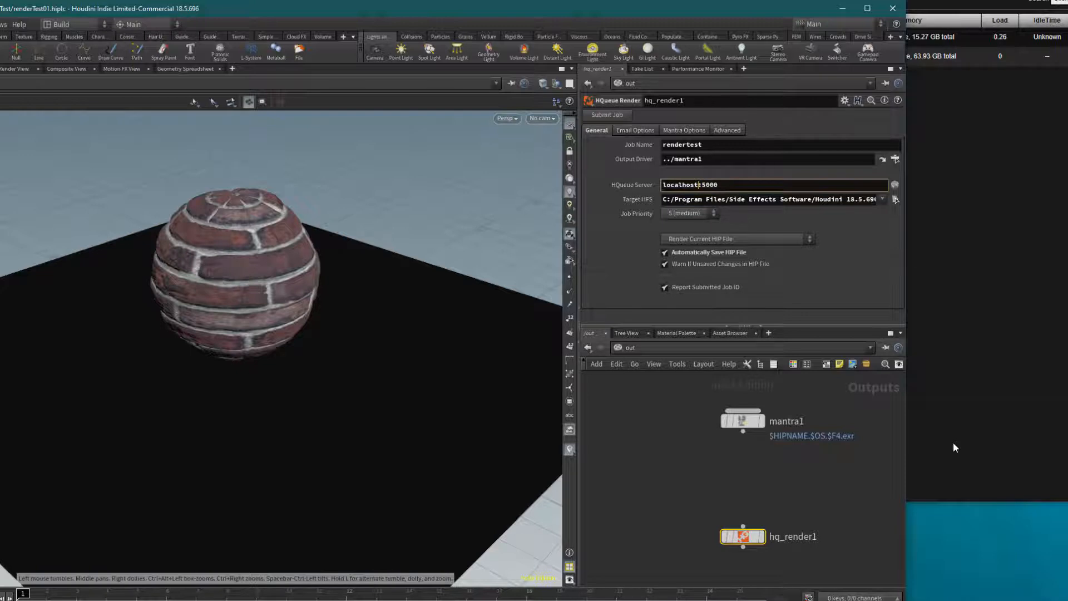
{"action": "mouse_move", "coordinate": [655, 188]}
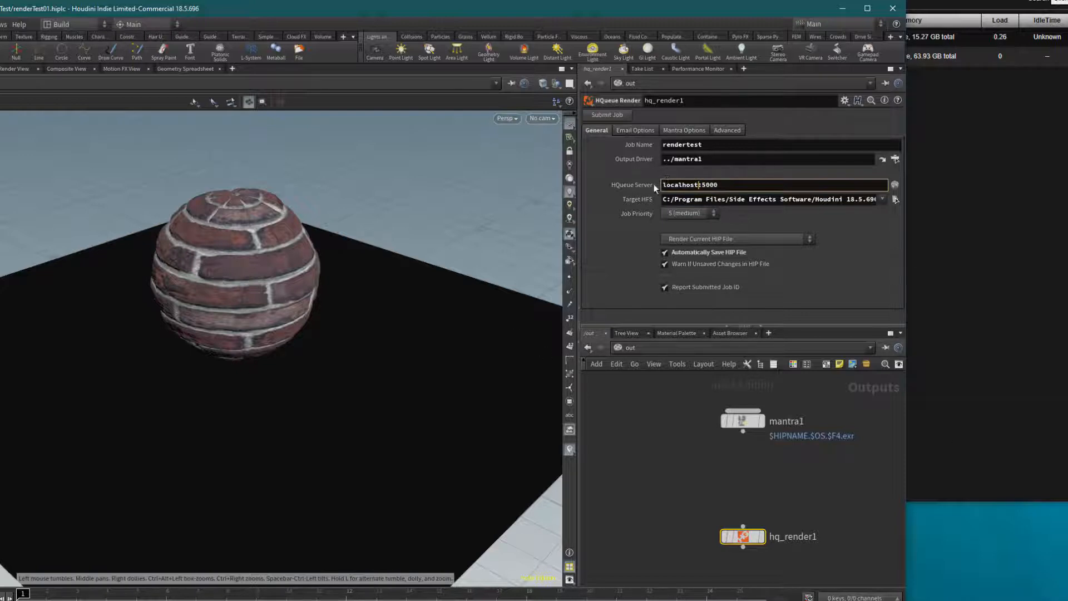
{"action": "mouse_move", "coordinate": [982, 391]}
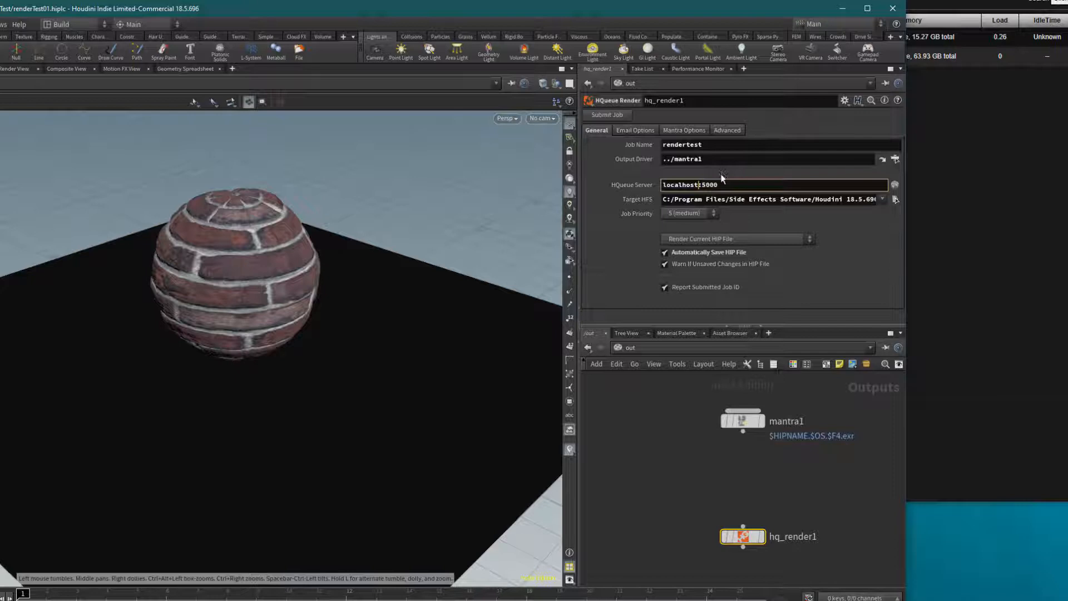
{"action": "mouse_move", "coordinate": [562, 358]}
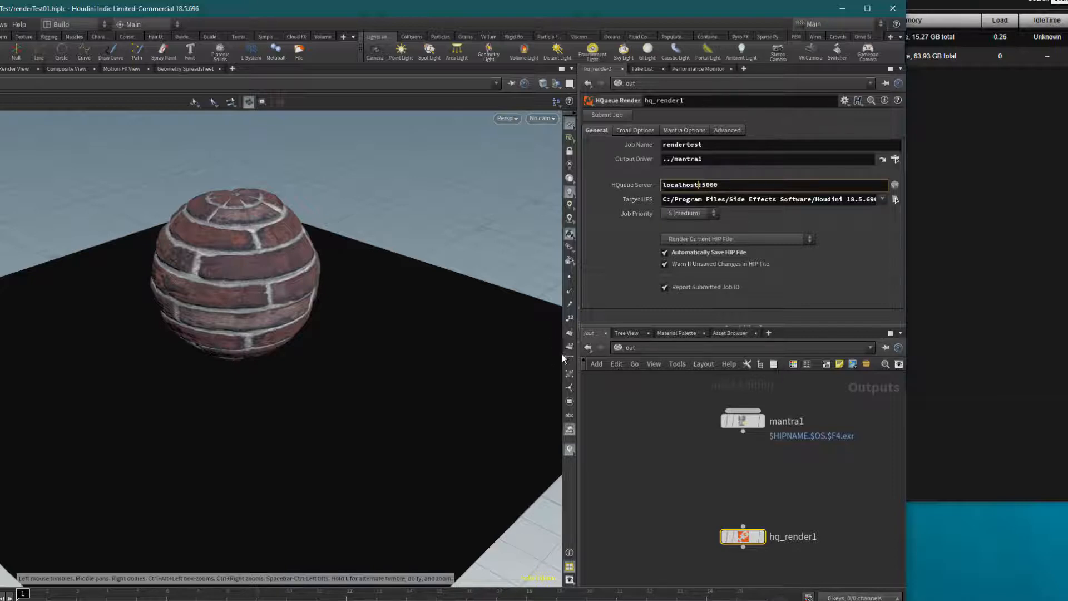
{"action": "mouse_move", "coordinate": [822, 388]}
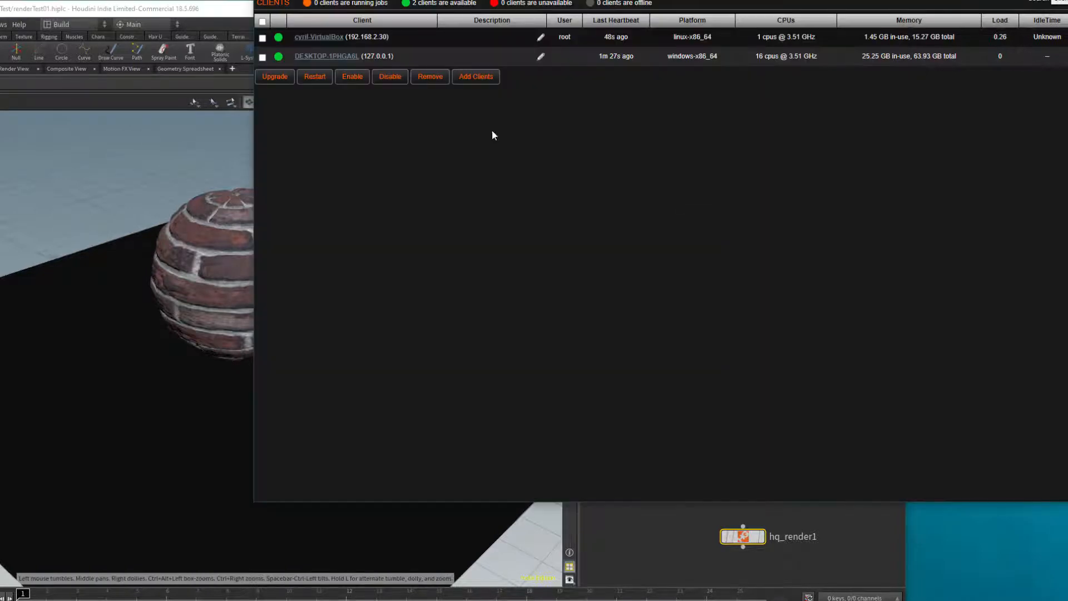
{"action": "mouse_move", "coordinate": [874, 552]}
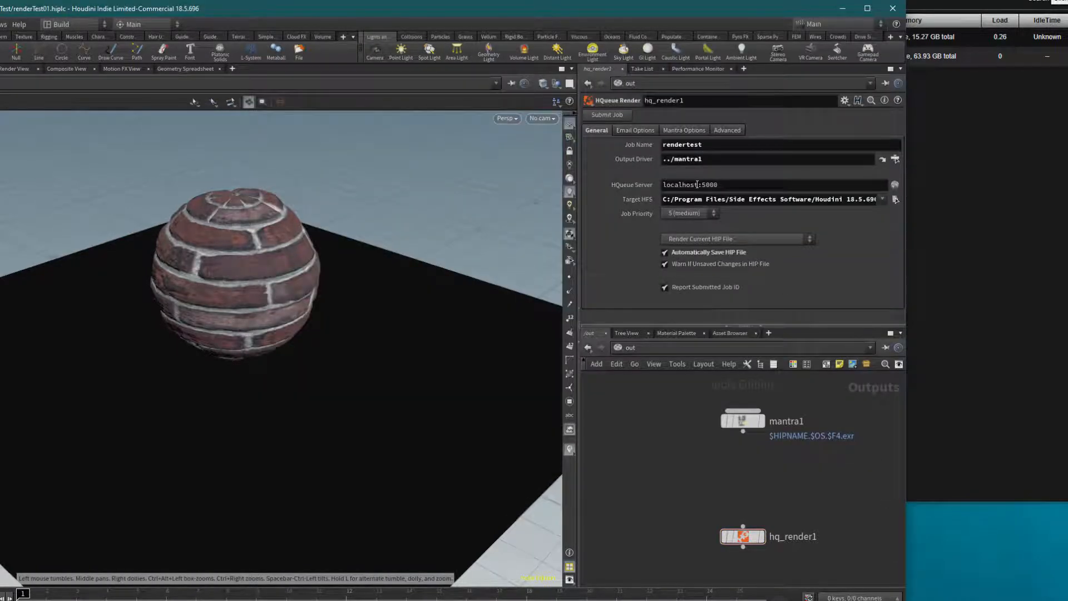
Step: Replace localhost with 192.168.2.30 in hq_render1's HQueue Server field
{"action": "double_click", "coordinate": [679, 185]}
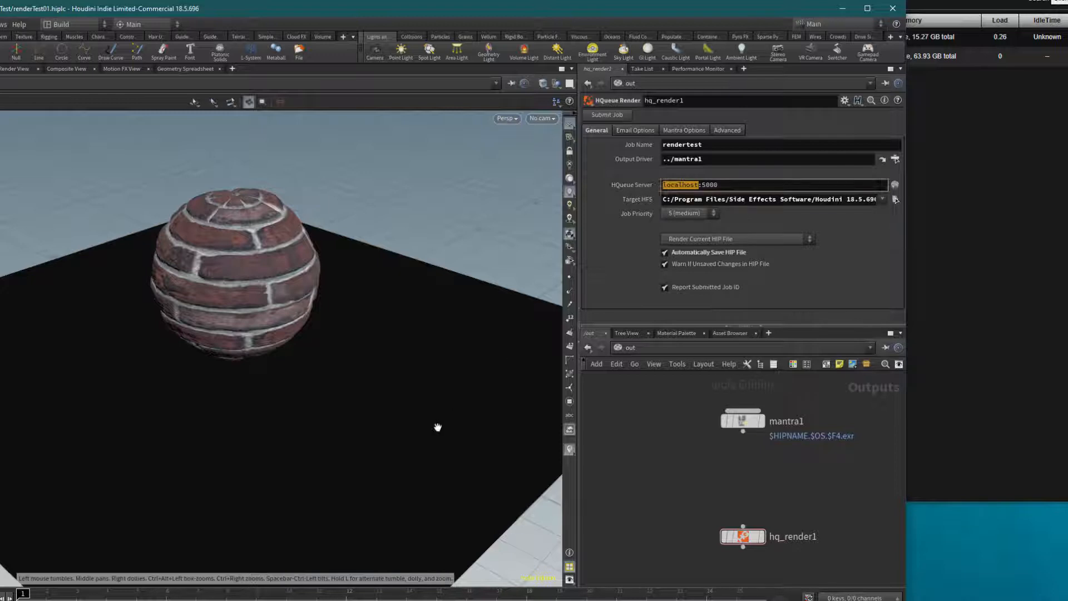
{"action": "type", "text": "192.168.2.30:5000"}
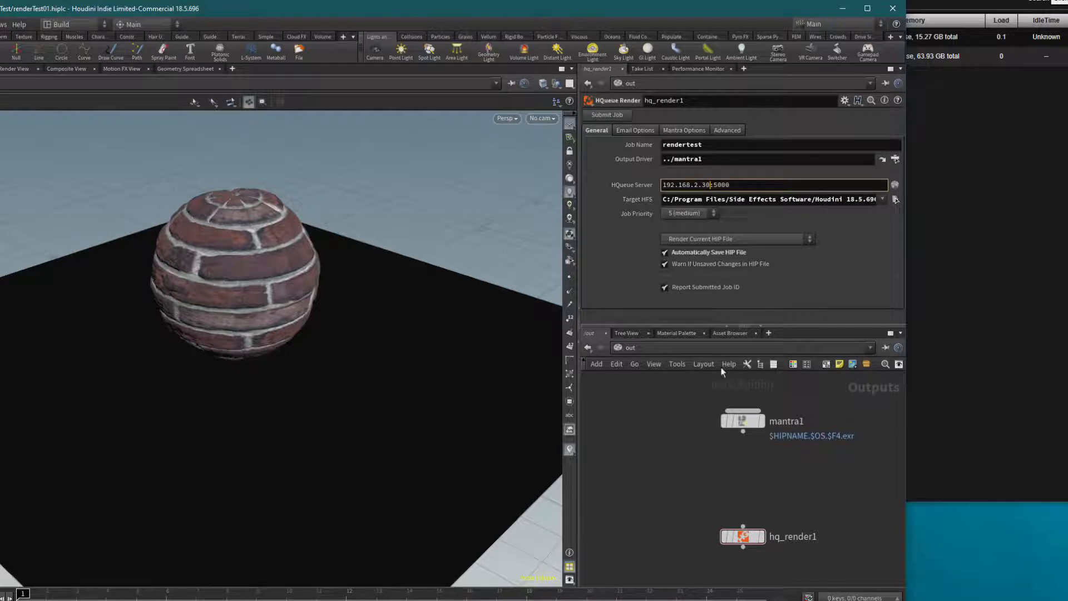
{"action": "mouse_move", "coordinate": [165, 478]}
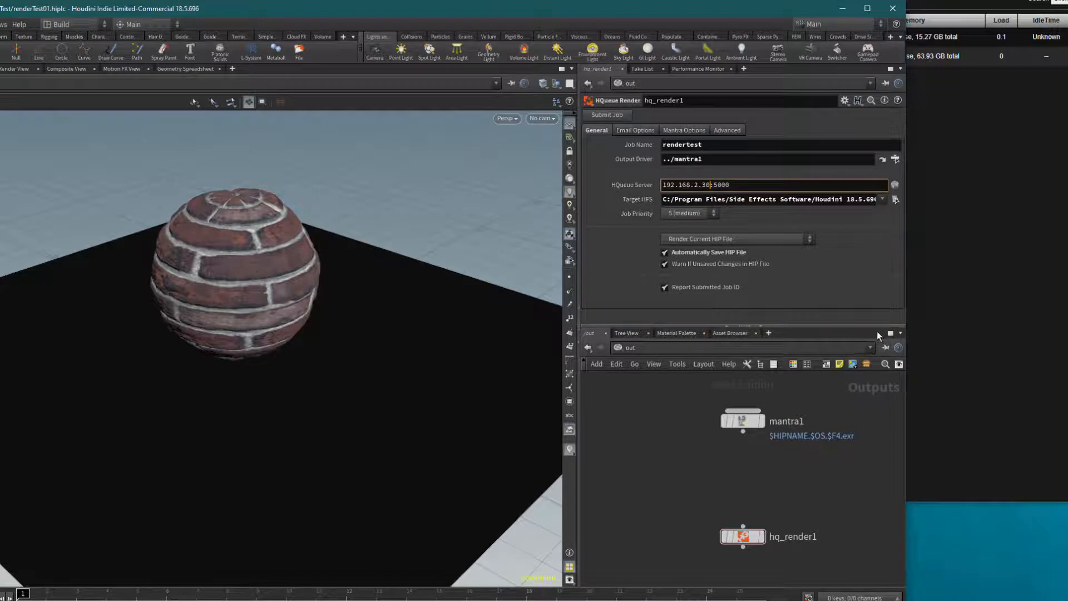
{"action": "mouse_move", "coordinate": [933, 189]}
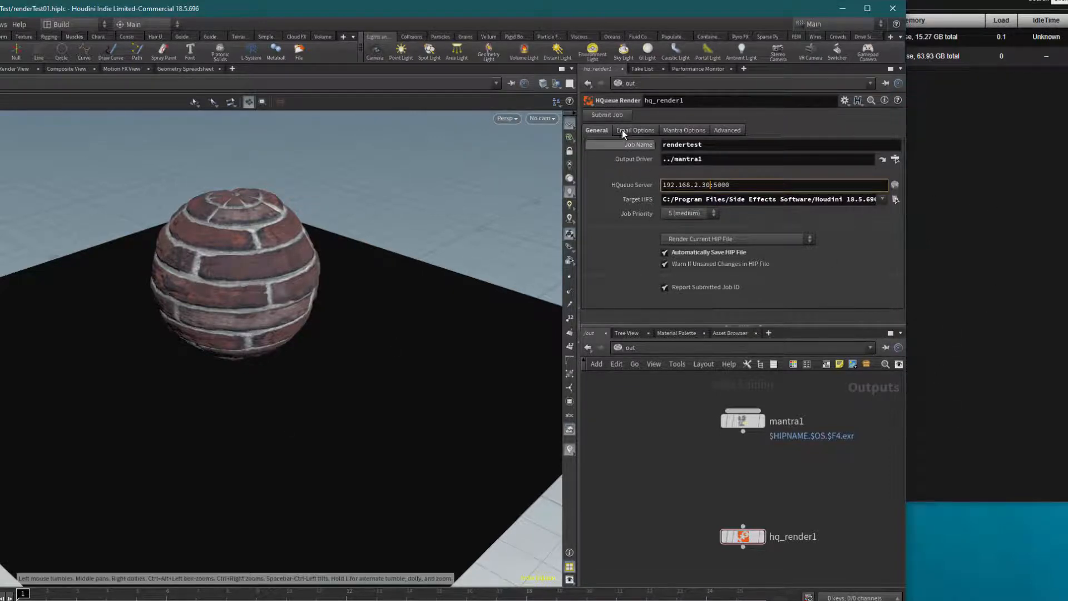
Step: Submit the render job and view it as job 26 in HQueue
{"action": "left_click", "coordinate": [607, 114]}
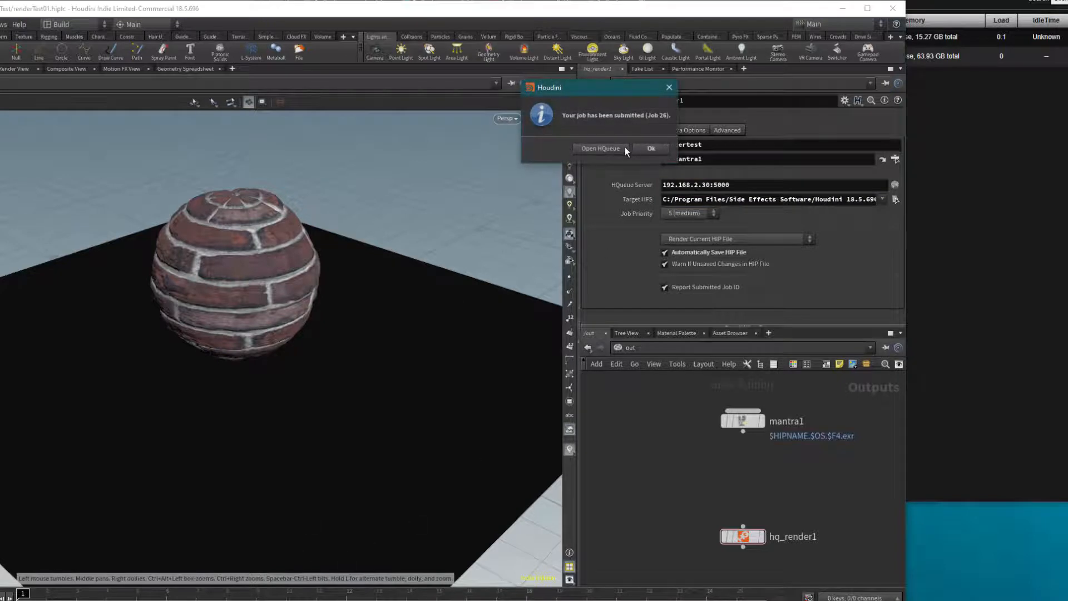
{"action": "left_click", "coordinate": [648, 148]}
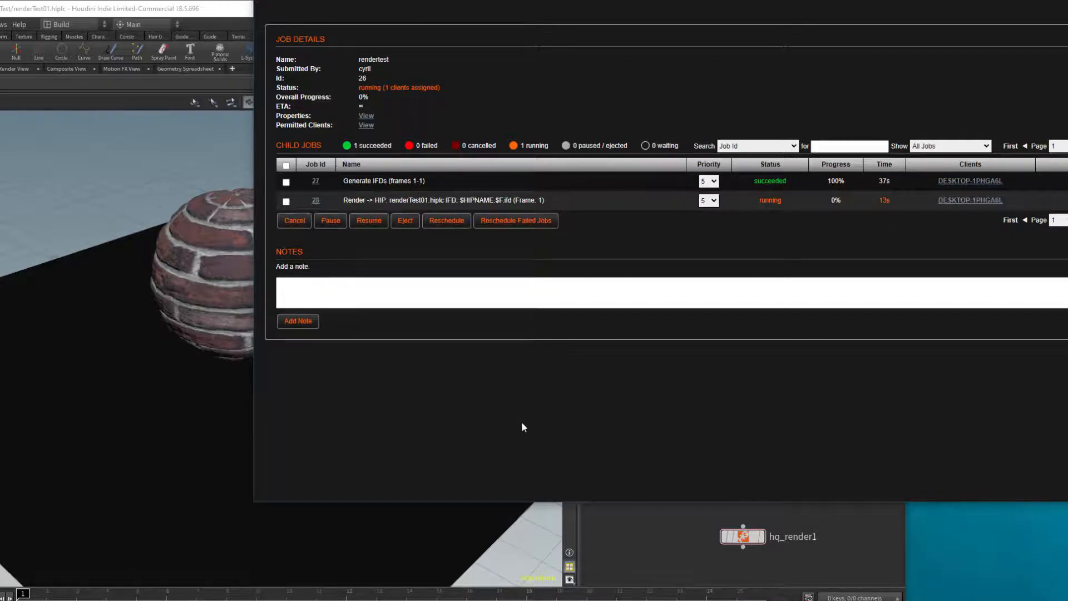
{"action": "mouse_move", "coordinate": [913, 315]}
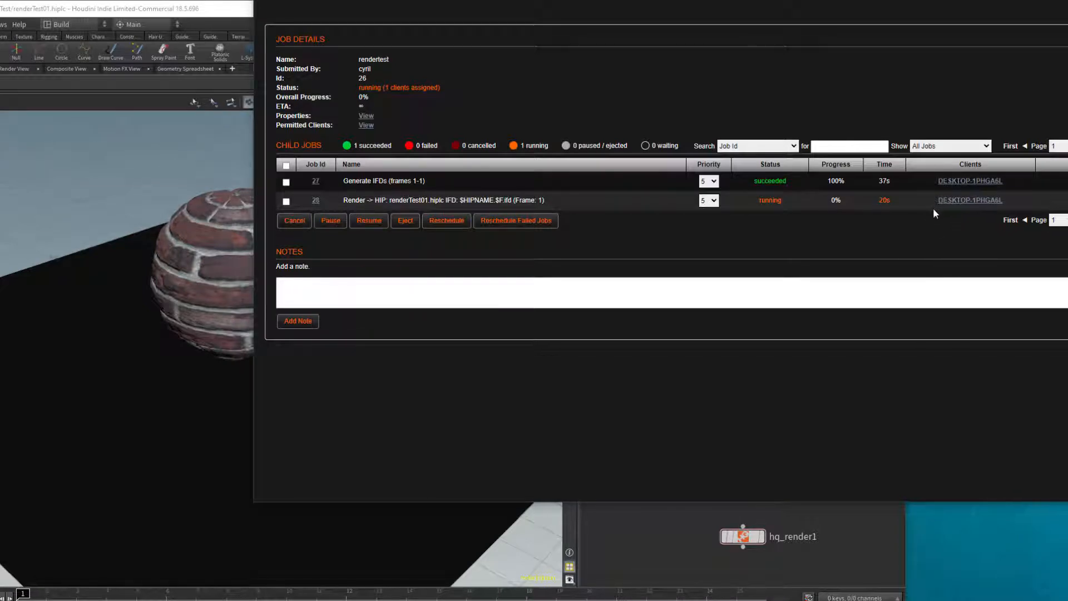
{"action": "mouse_move", "coordinate": [886, 550]}
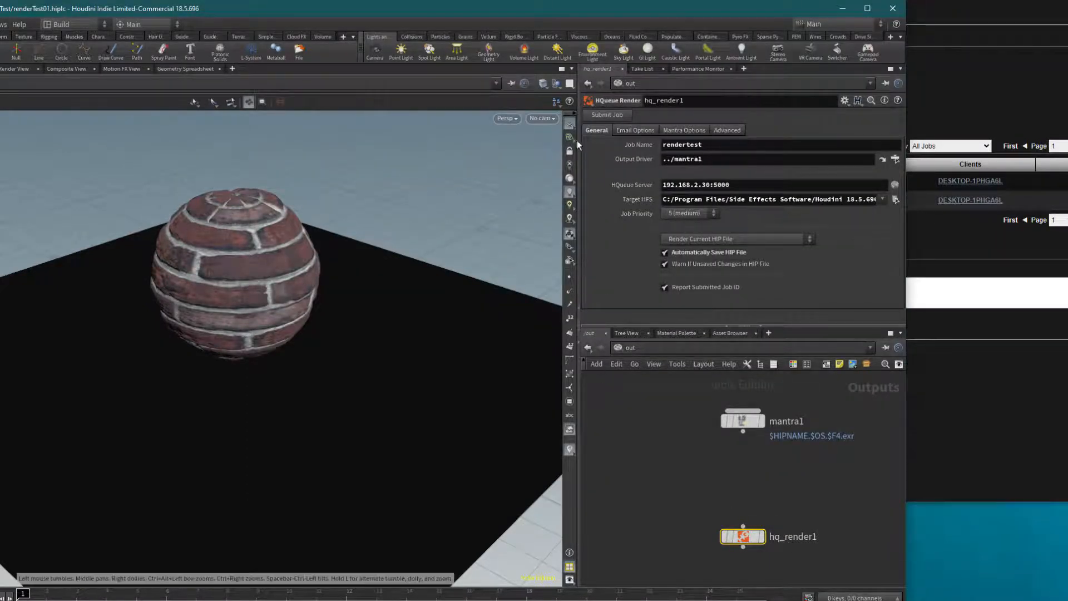
Step: Enable Allow cross-platform rendering in hq_render1's Mantra options
{"action": "left_click", "coordinate": [683, 129]}
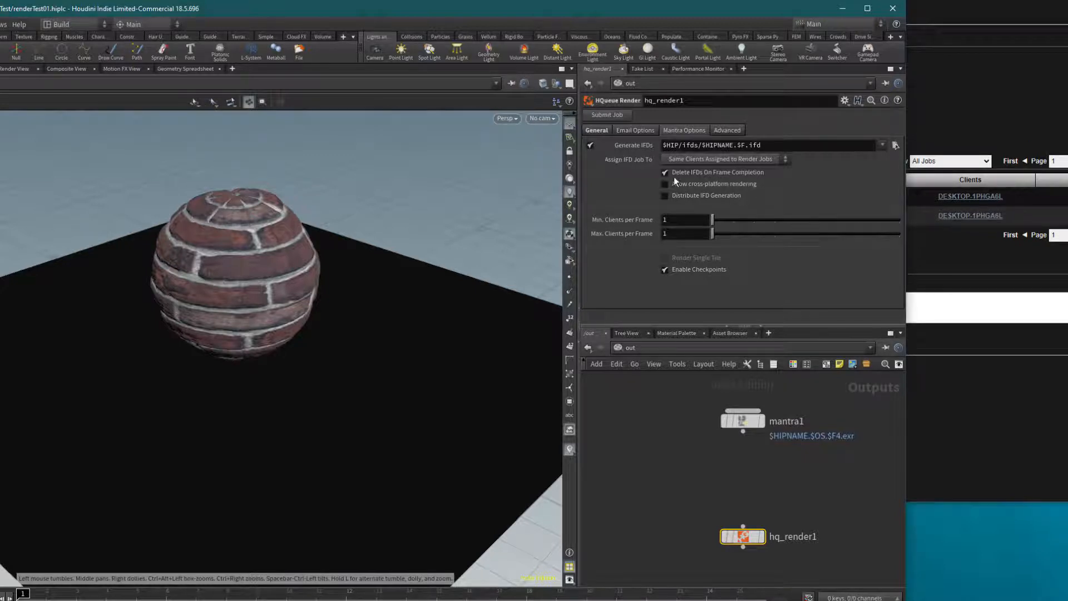
{"action": "left_click", "coordinate": [666, 184]}
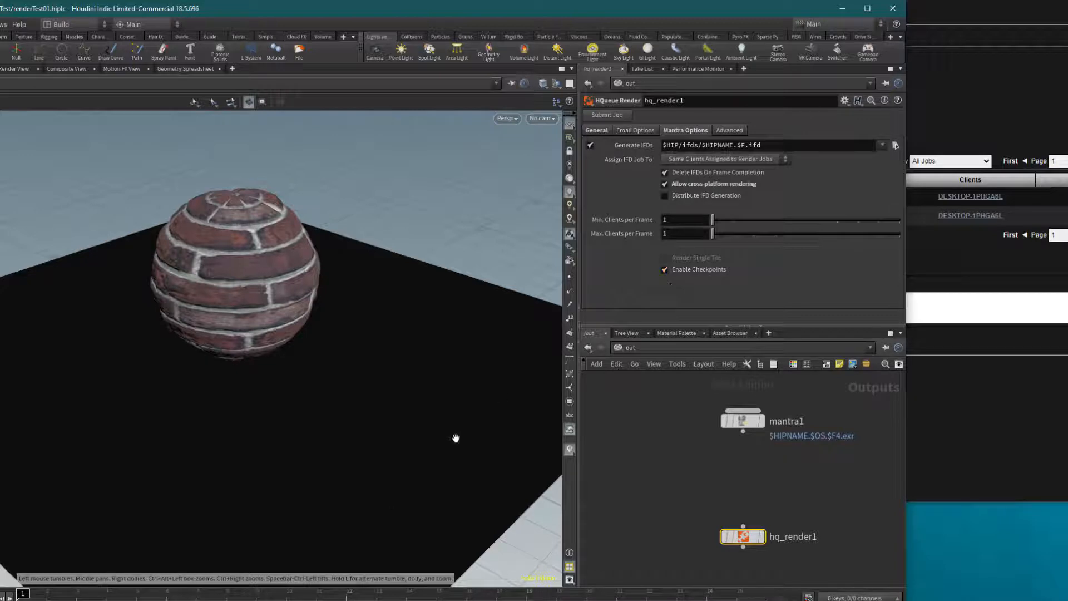
{"action": "mouse_move", "coordinate": [678, 473]}
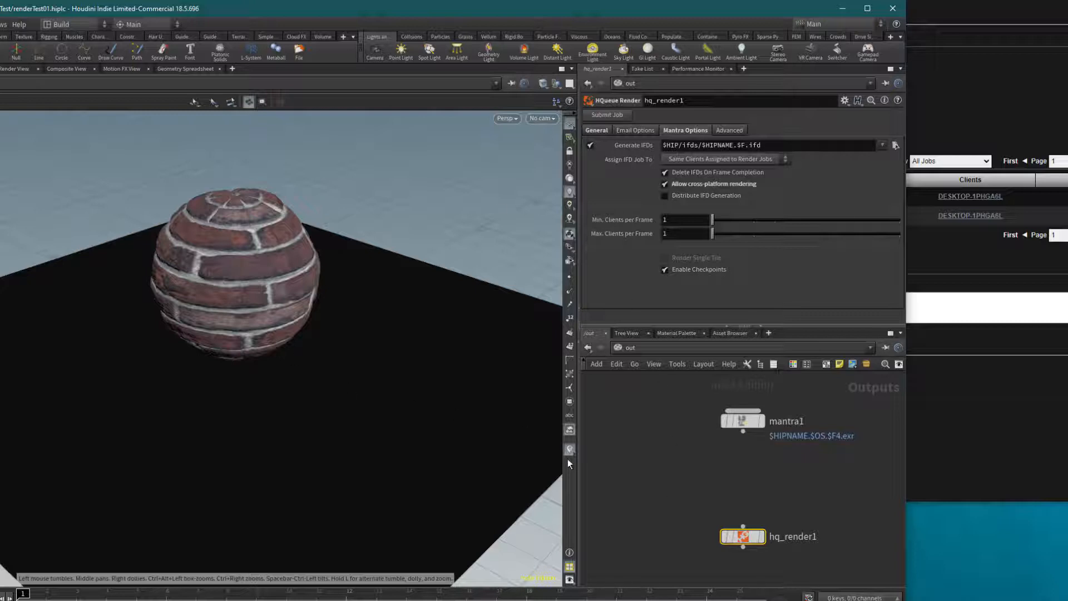
{"action": "mouse_move", "coordinate": [612, 513]}
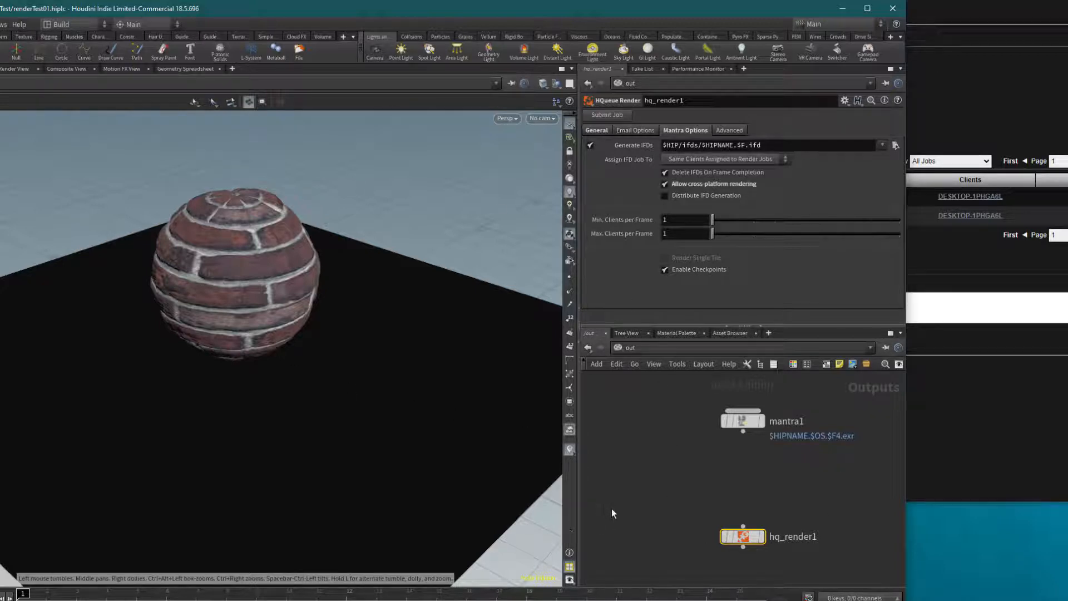
{"action": "mouse_move", "coordinate": [621, 527]}
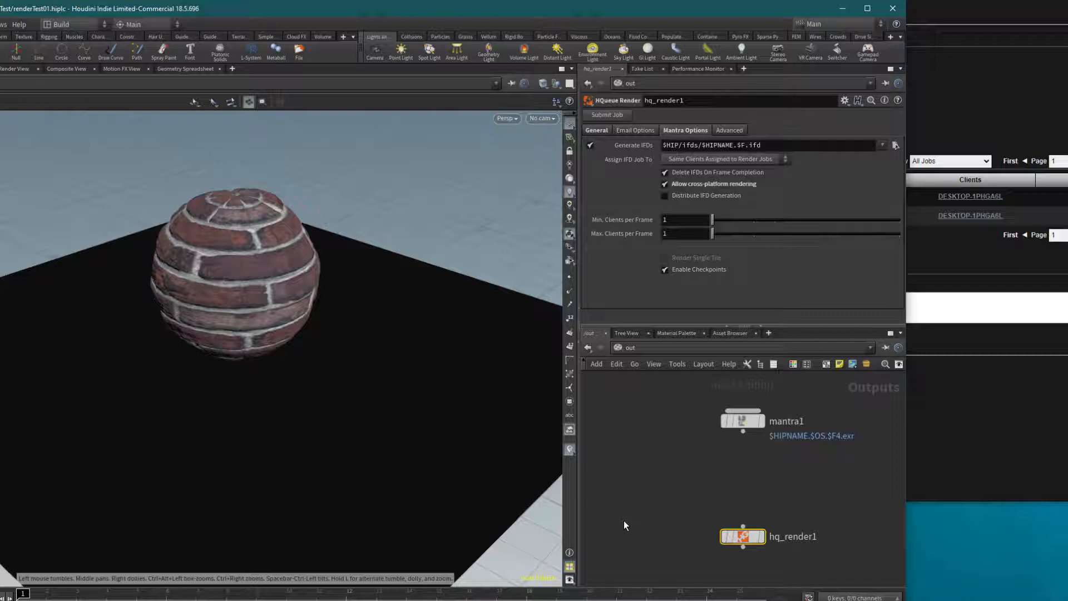
{"action": "mouse_move", "coordinate": [620, 521]}
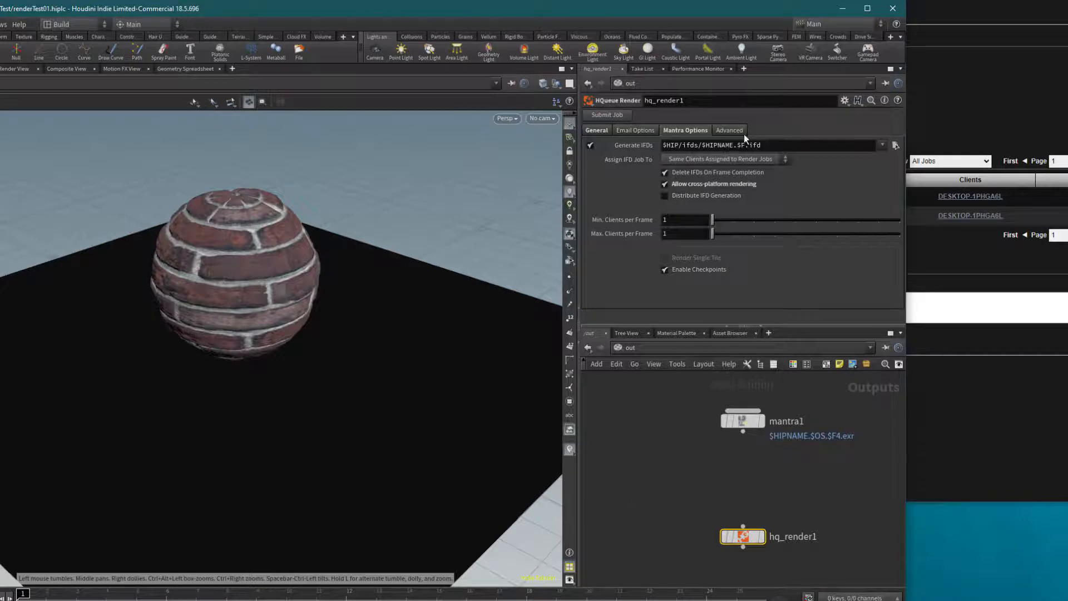
Step: Assign hq_render1 to Listed Clients, pick the cyril-VirtualBox client and resubmit the job
{"action": "left_click", "coordinate": [596, 130]}
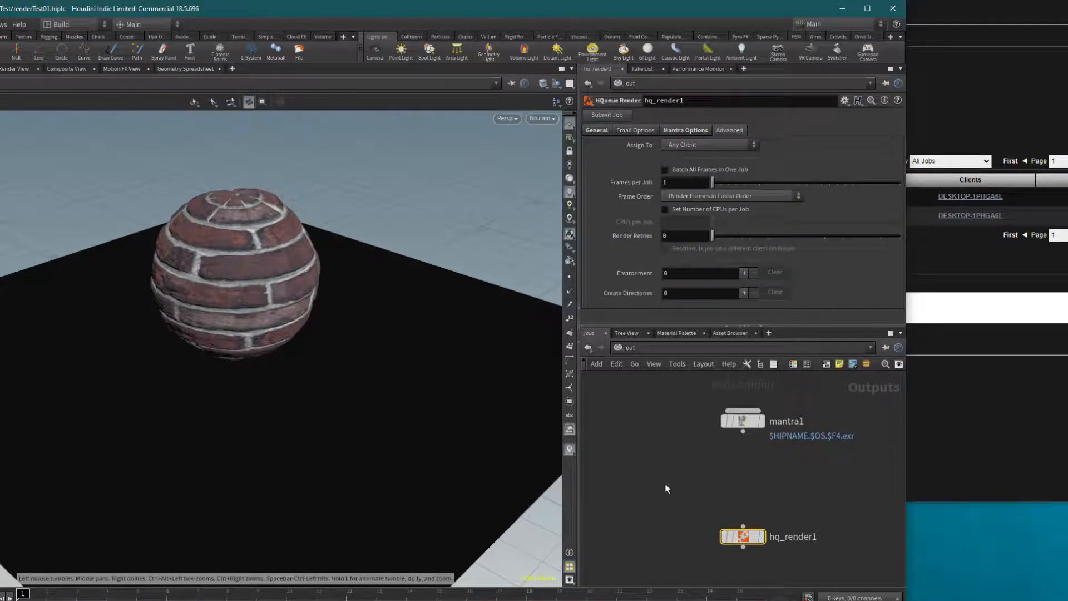
{"action": "mouse_move", "coordinate": [661, 493]}
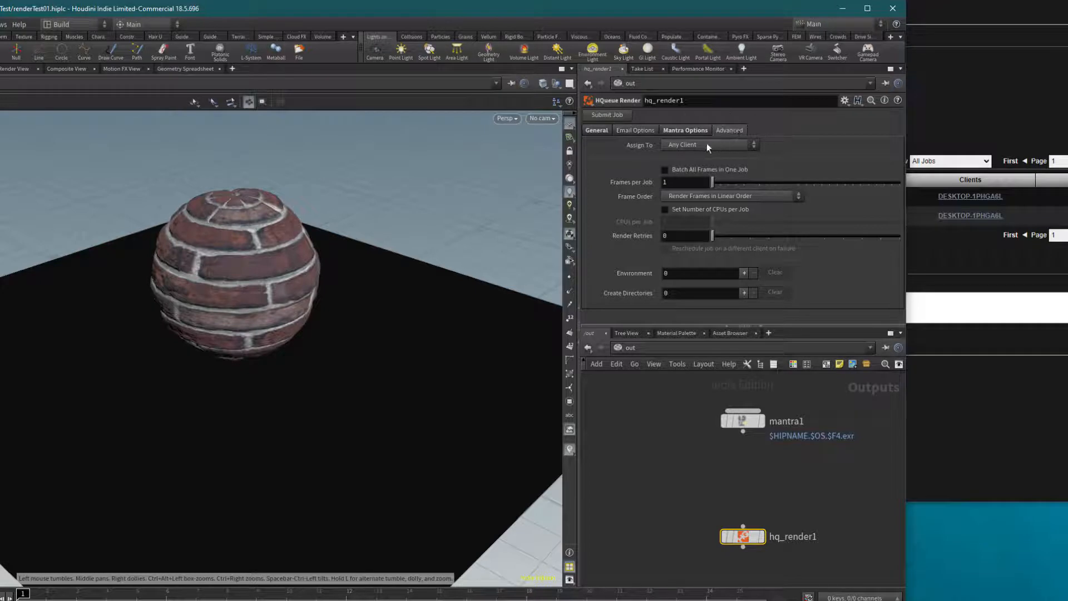
{"action": "left_click", "coordinate": [708, 145]}
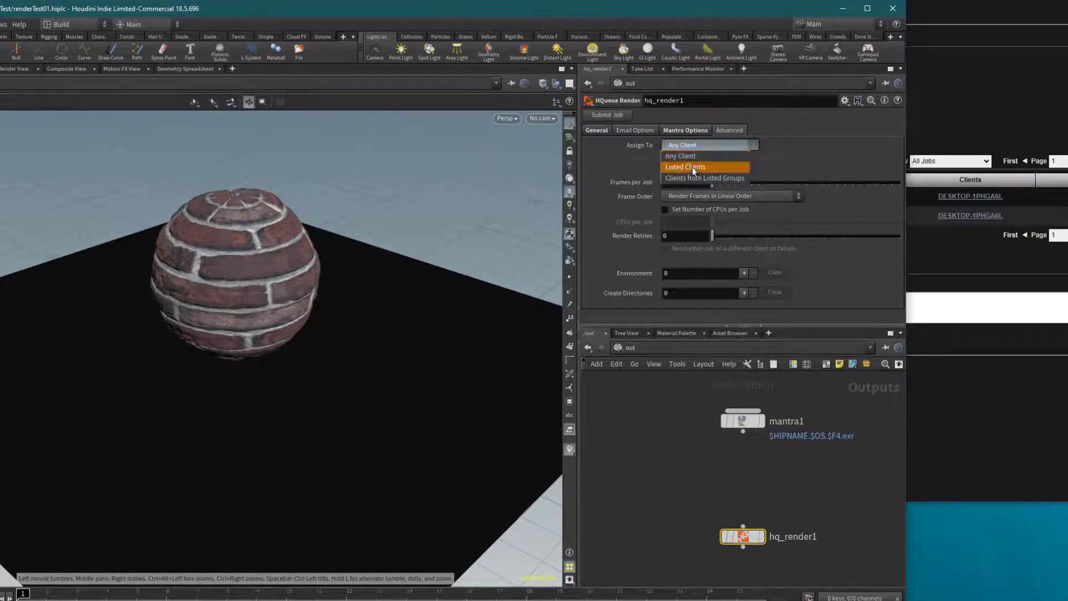
{"action": "left_click", "coordinate": [684, 167]}
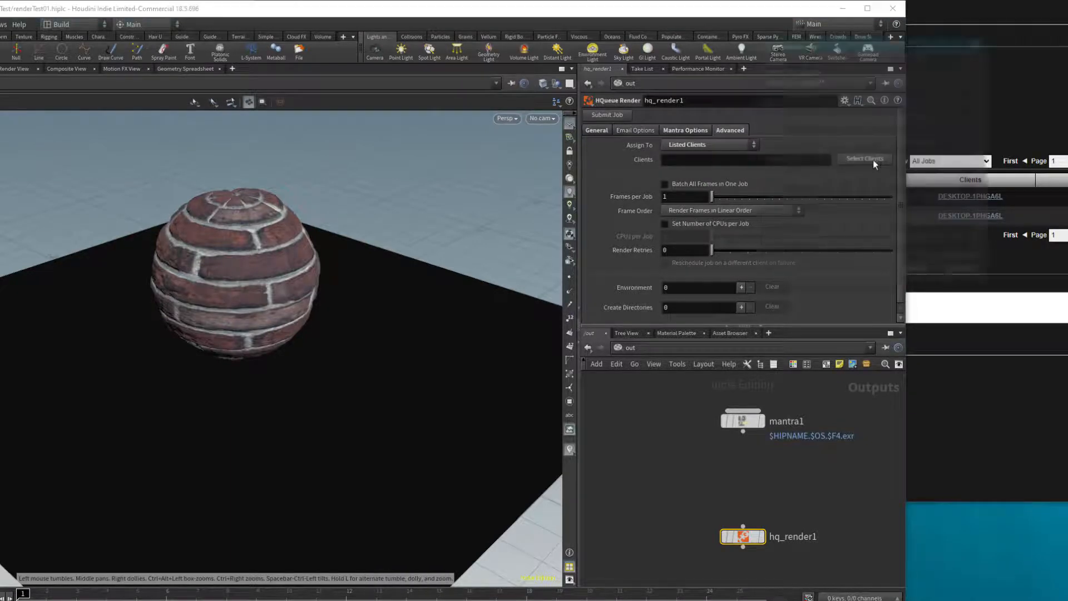
{"action": "left_click", "coordinate": [864, 159]}
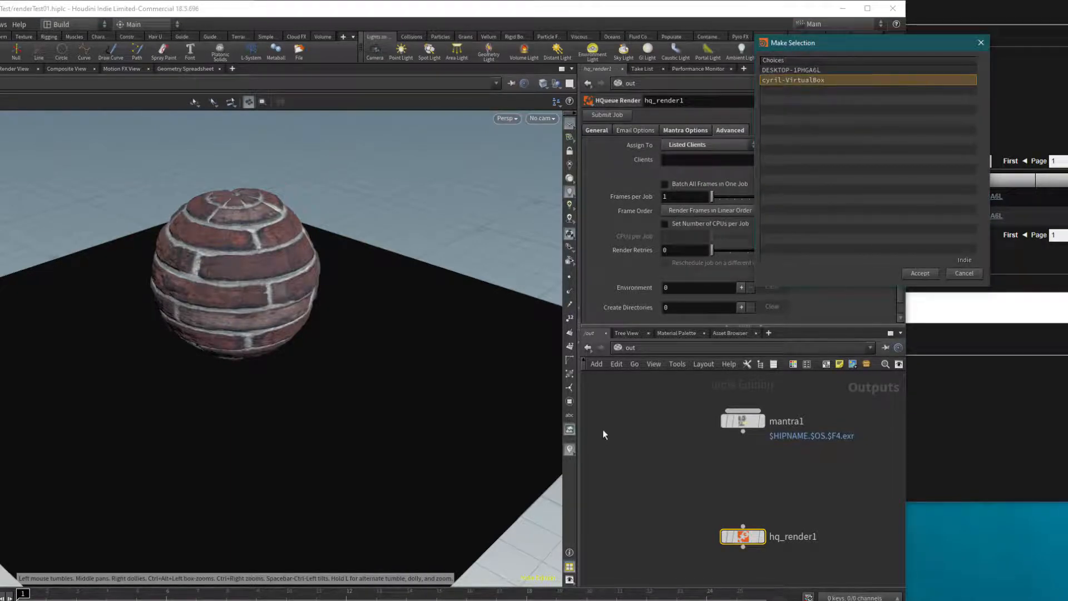
{"action": "left_click", "coordinate": [918, 274]}
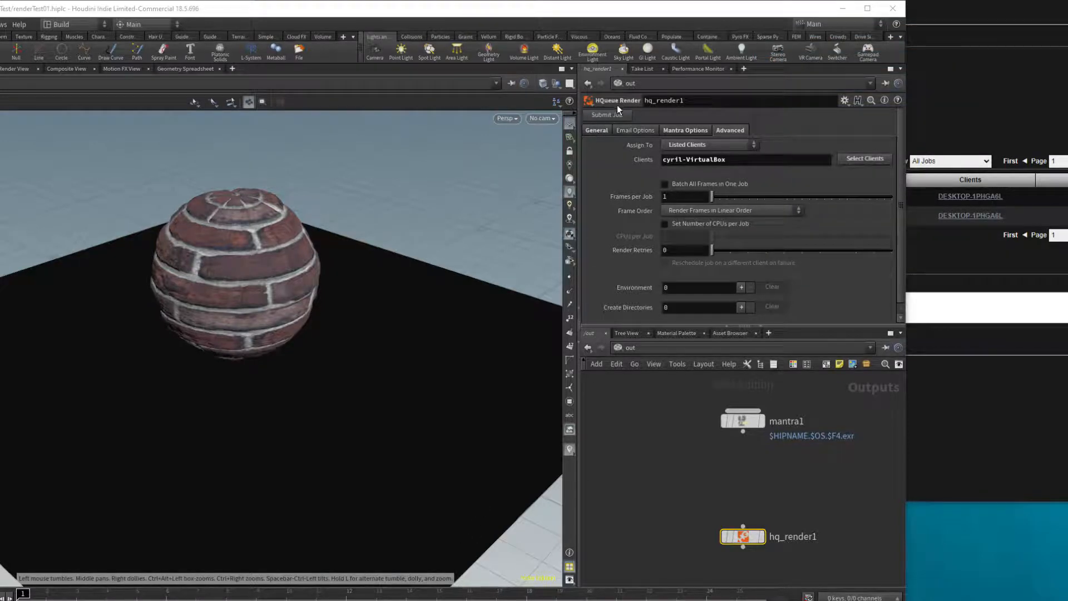
{"action": "left_click", "coordinate": [607, 114]}
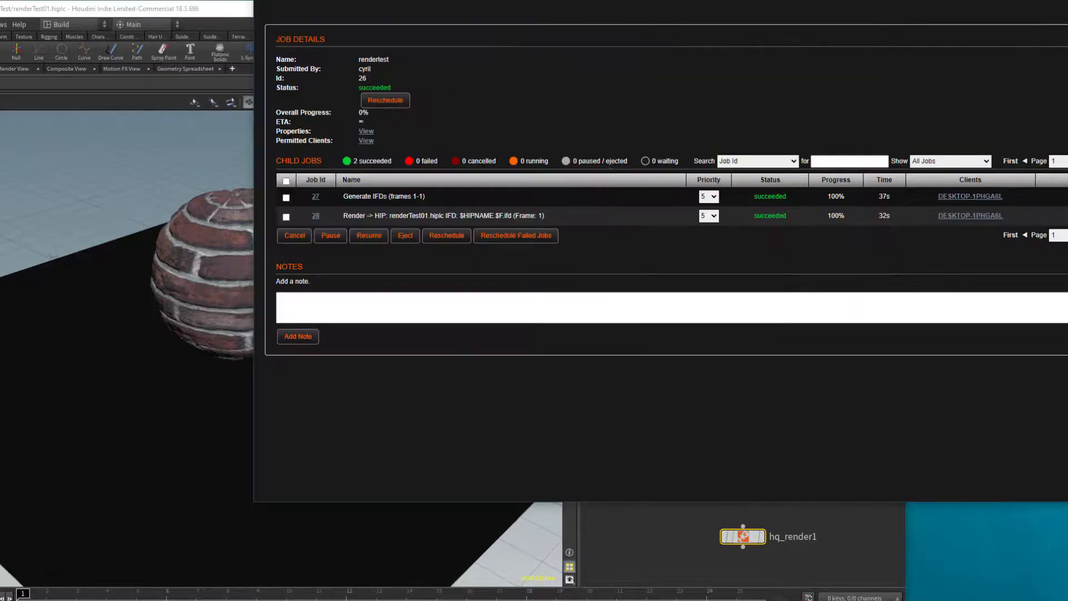
Step: Download the output log of the failed Generate IFDs child job
{"action": "left_click", "coordinate": [384, 101]}
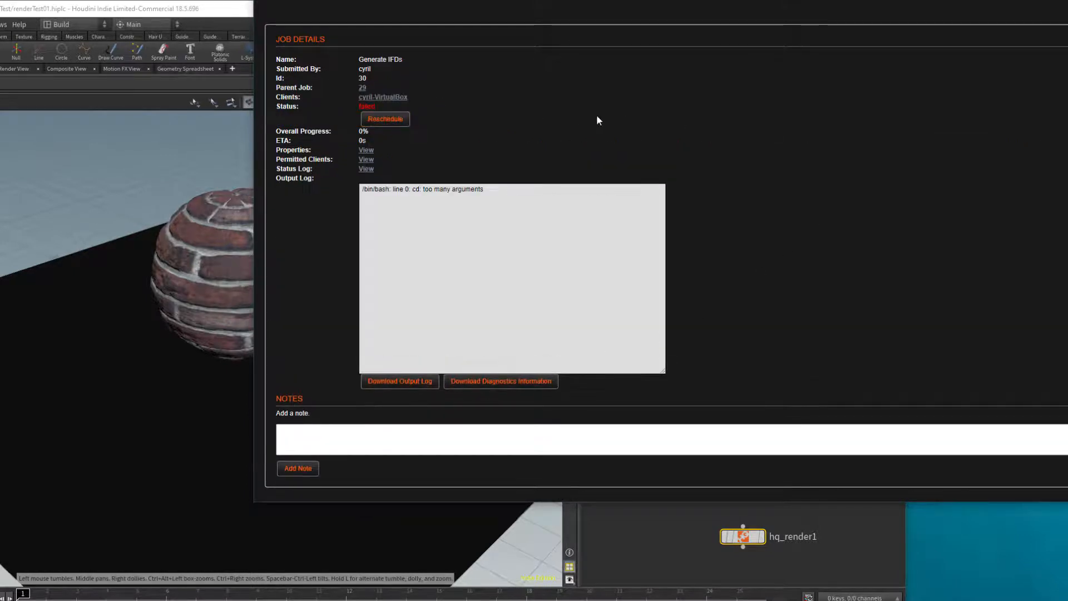
{"action": "mouse_move", "coordinate": [603, 210]}
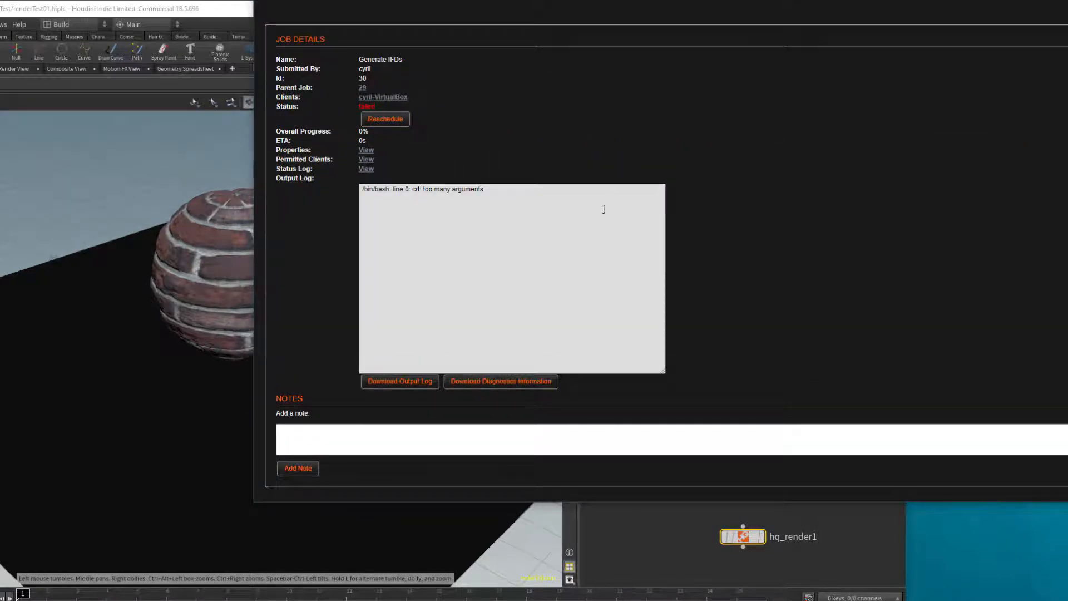
{"action": "mouse_move", "coordinate": [478, 392]}
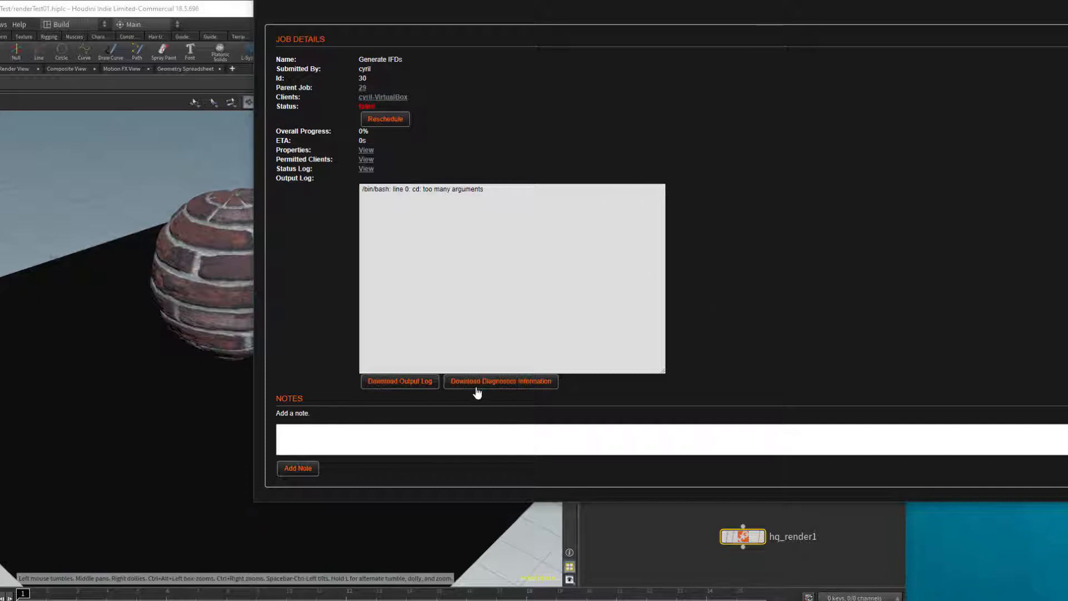
{"action": "mouse_move", "coordinate": [400, 381]}
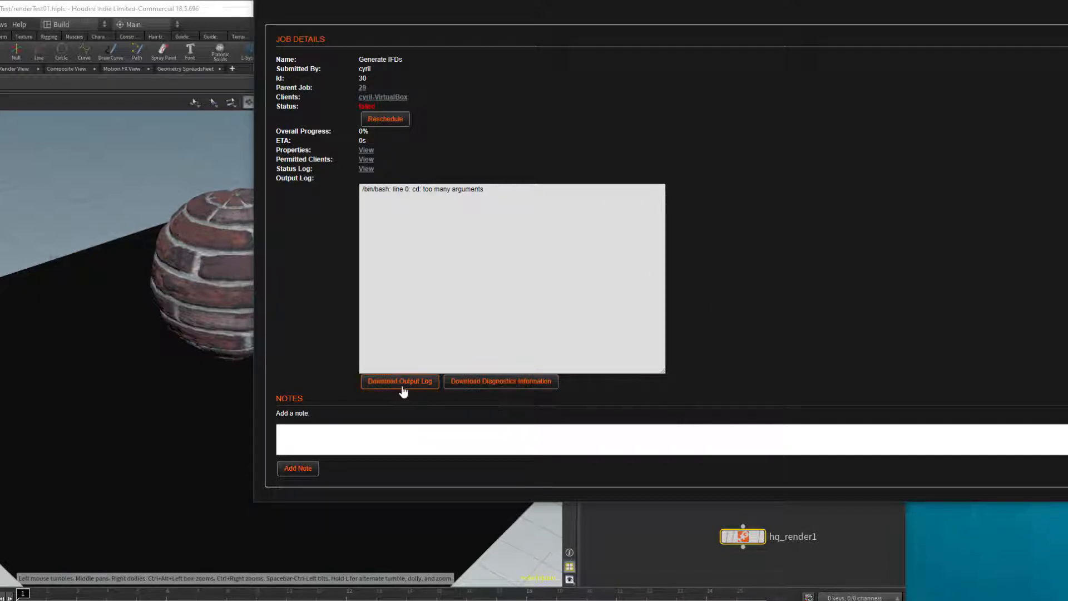
{"action": "left_click", "coordinate": [400, 381]}
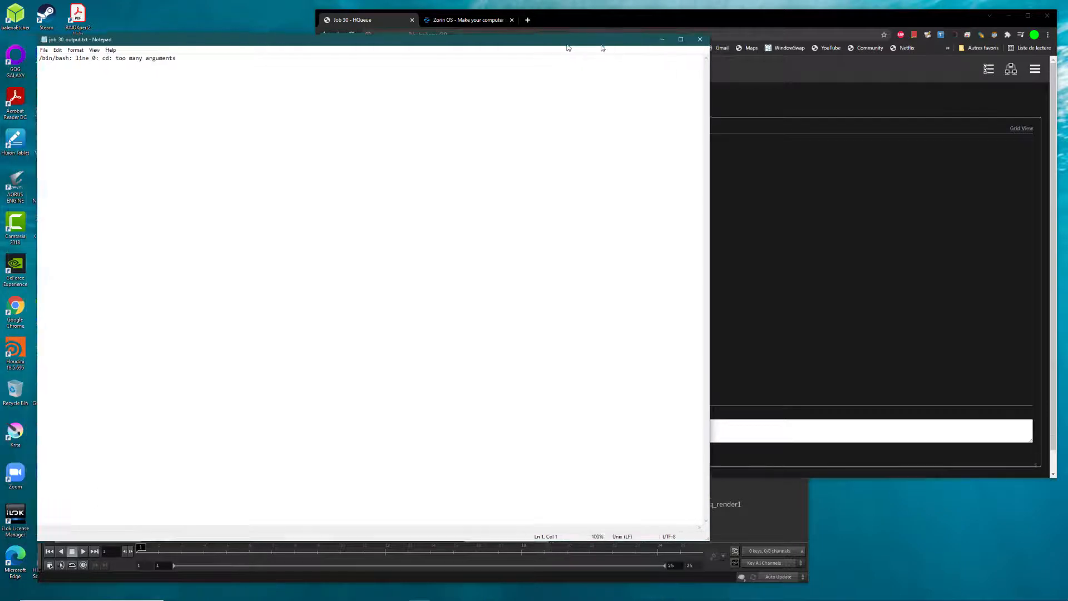
Step: Close the Notepad log and return to Houdini's out network
{"action": "left_click", "coordinate": [679, 39]}
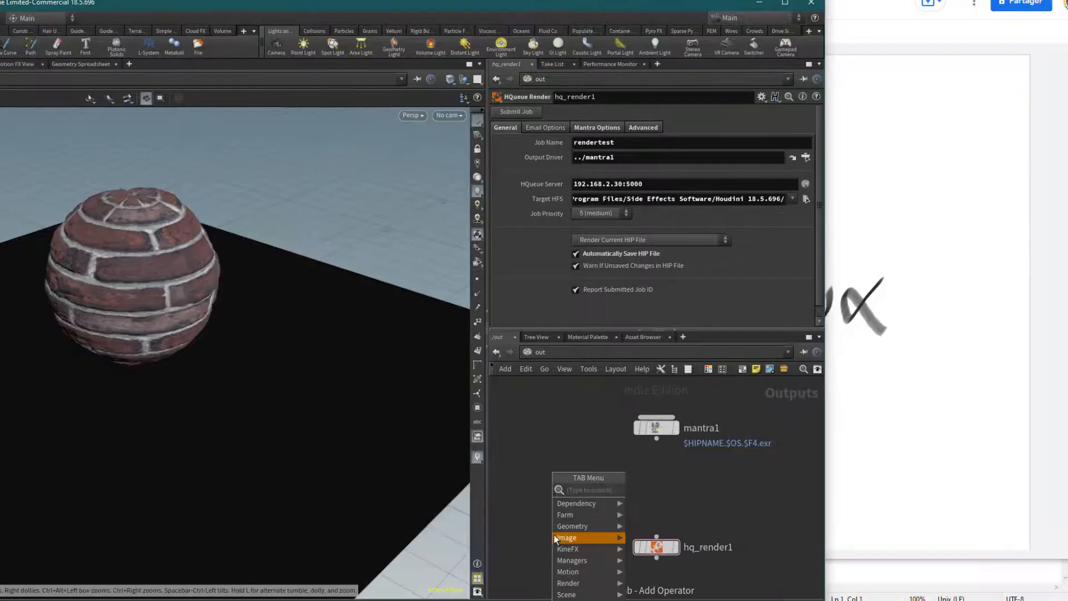
Step: Add hq_render2 and inspect the $HQCLIENTARCH part of its Target HFS path
{"action": "type", "text": "hq"}
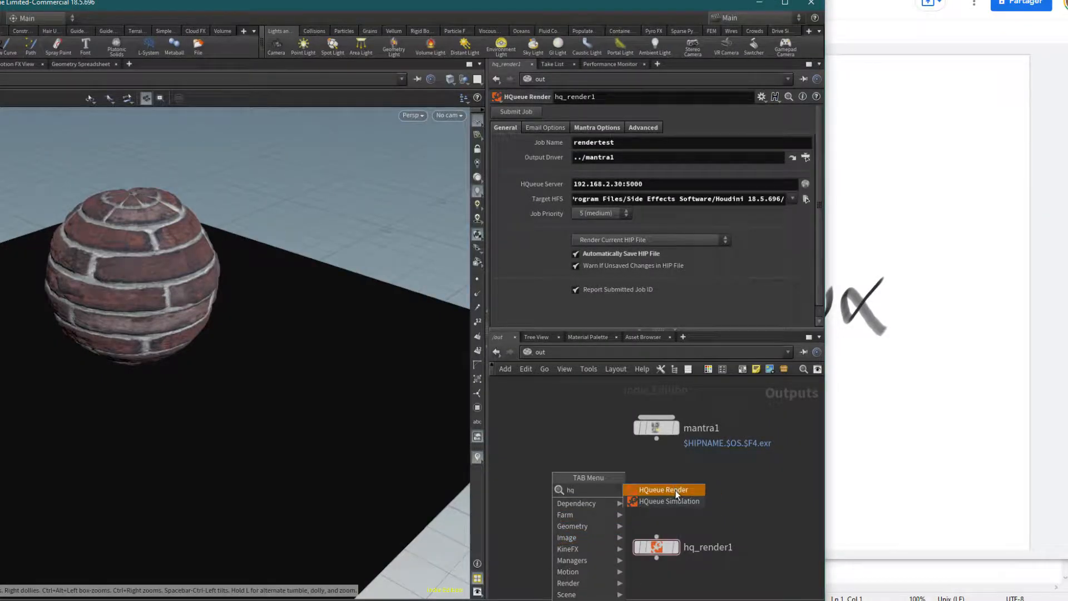
{"action": "left_click", "coordinate": [663, 490]}
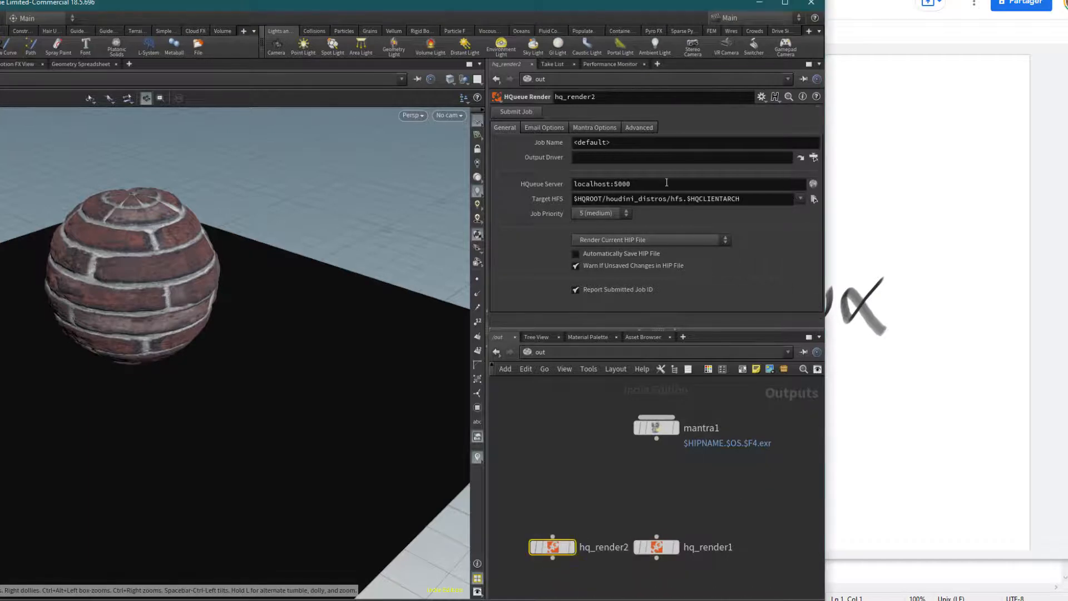
{"action": "double_click", "coordinate": [681, 198]}
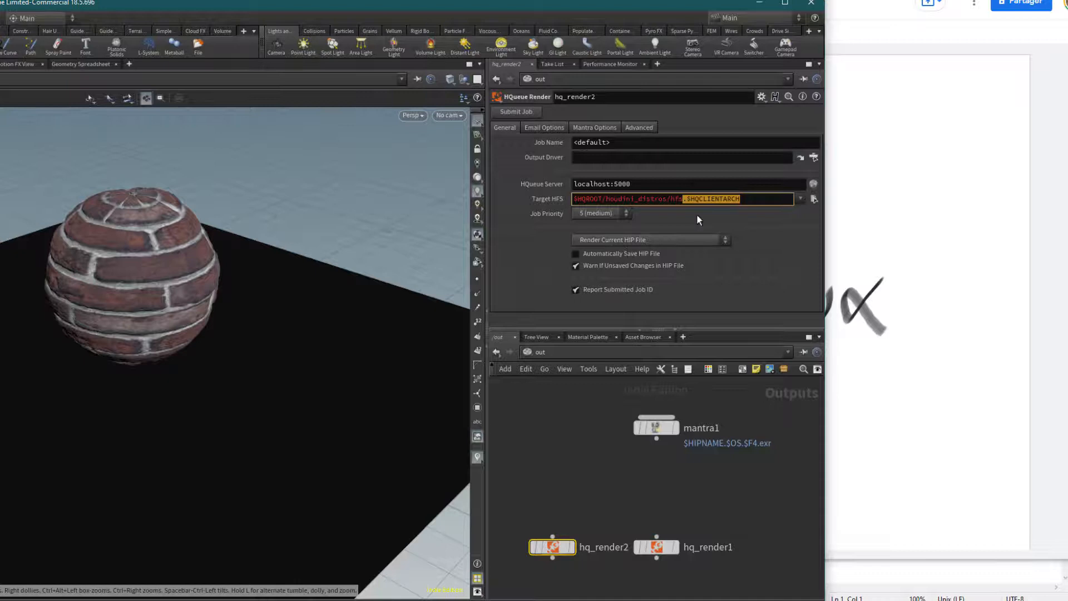
{"action": "left_click", "coordinate": [725, 198]}
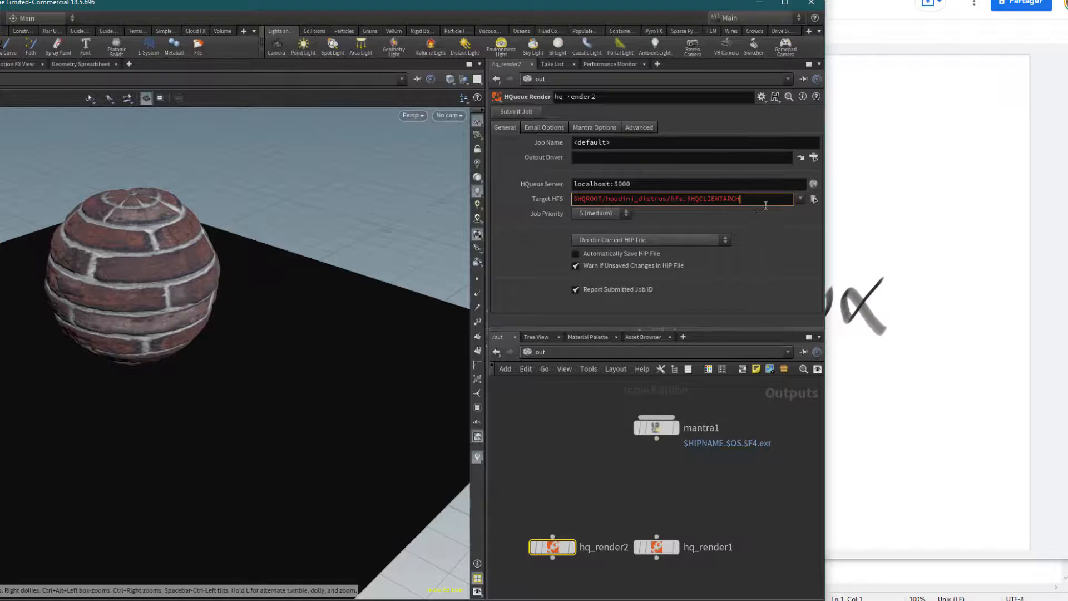
{"action": "mouse_move", "coordinate": [754, 219]}
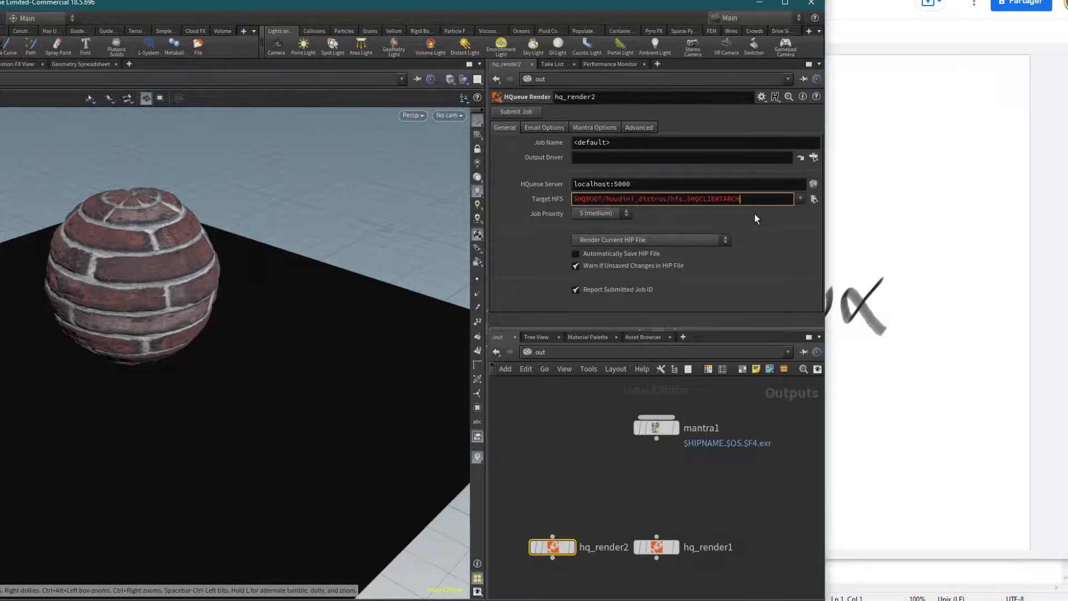
{"action": "mouse_move", "coordinate": [751, 221]}
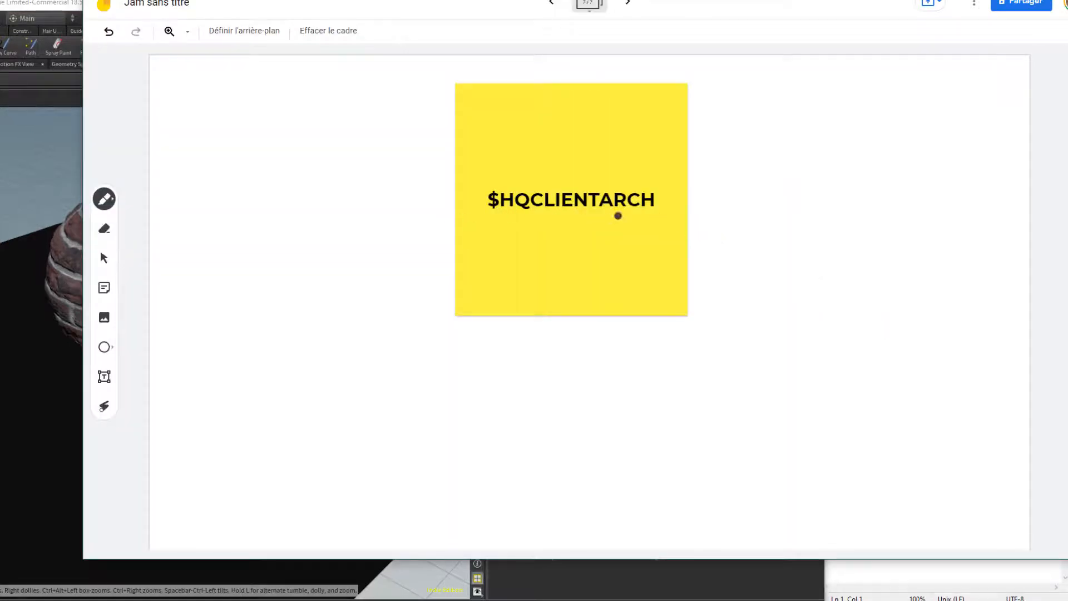
{"action": "mouse_move", "coordinate": [296, 362]}
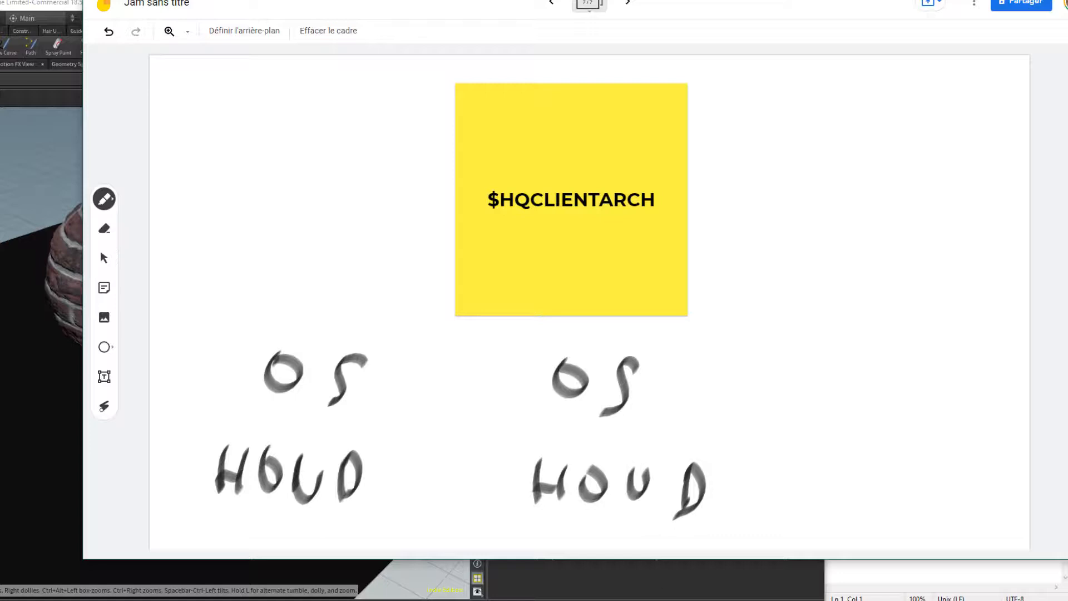
Step: After the Jamboard sketch, open hqnode.ini from the C:\HQueueClient folder
{"action": "left_click", "coordinate": [641, 247]}
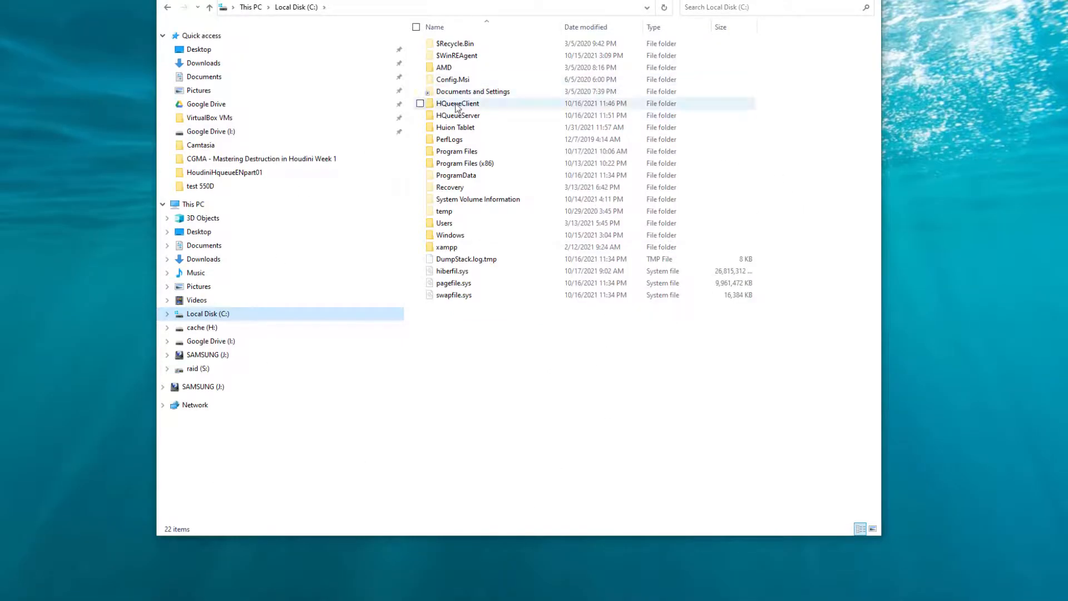
{"action": "double_click", "coordinate": [458, 103]}
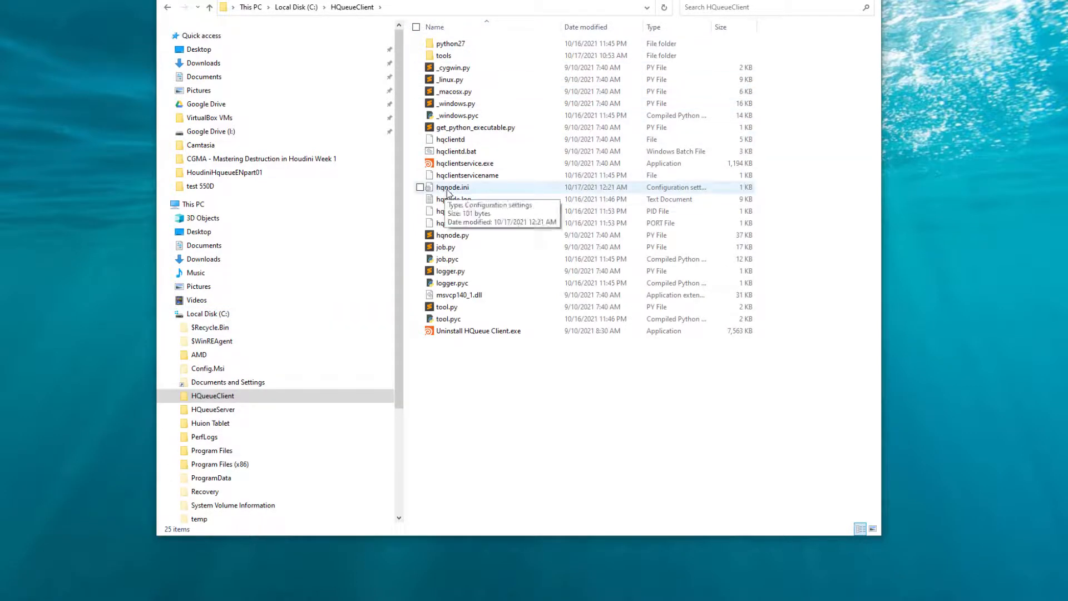
{"action": "double_click", "coordinate": [452, 187]}
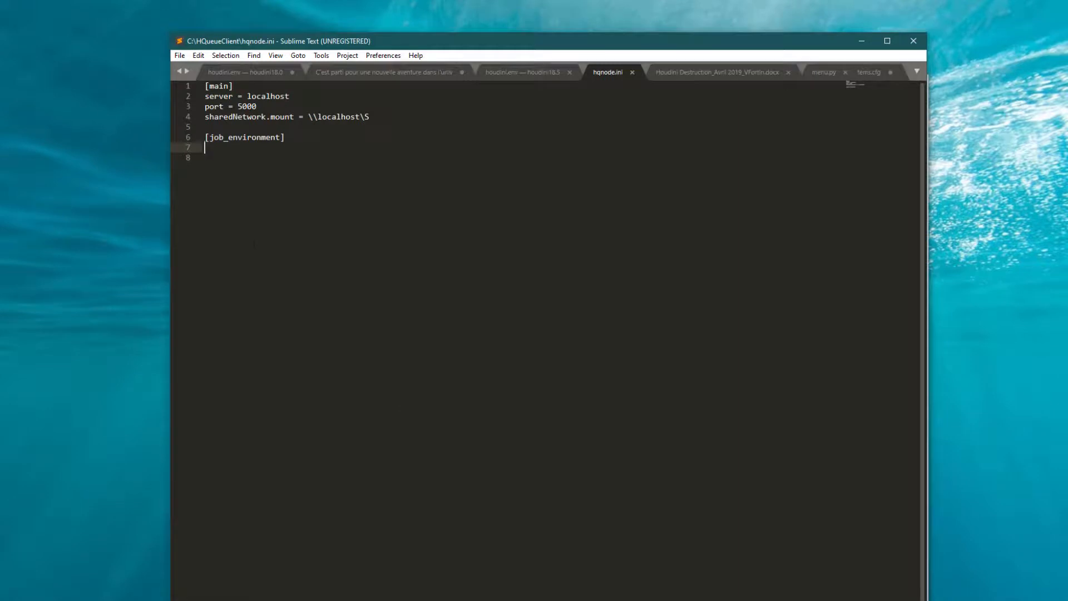
Step: Set HQCLIENTARCH = C:\Program Files\Side Effects Software\Houdini 18.5.696 under [job_environment]
{"action": "type", "text": "$HQCLIENTARCH ="}
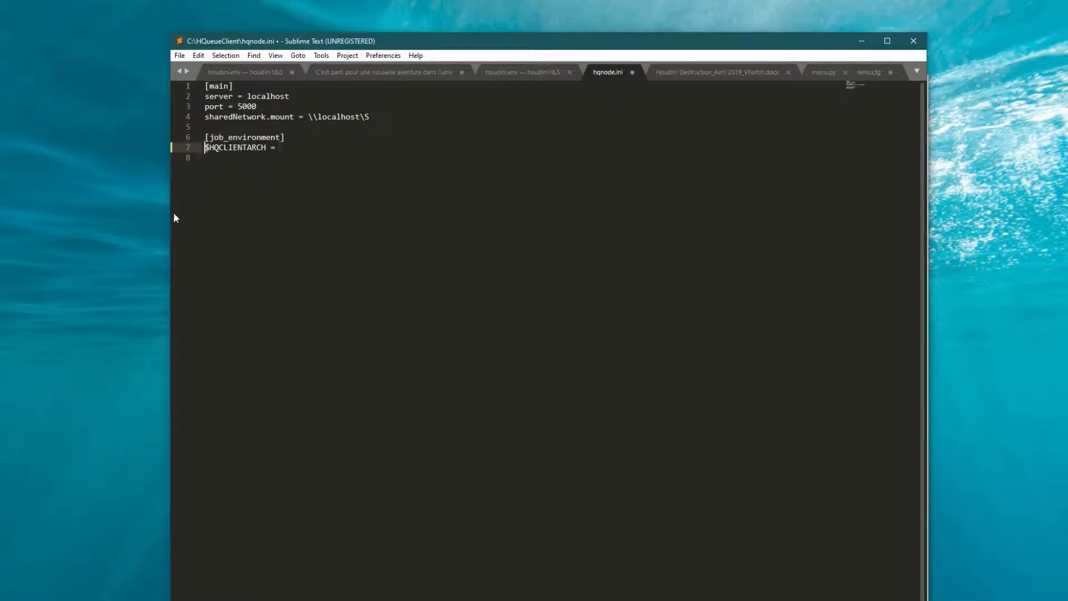
{"action": "key", "text": "Backspace"}
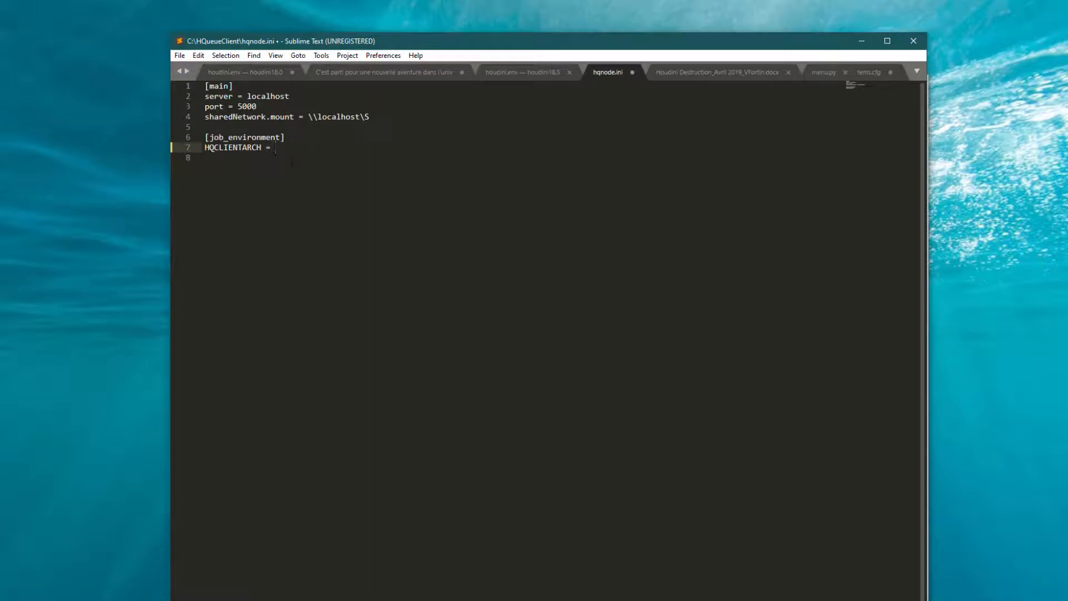
{"action": "left_click", "coordinate": [276, 147]}
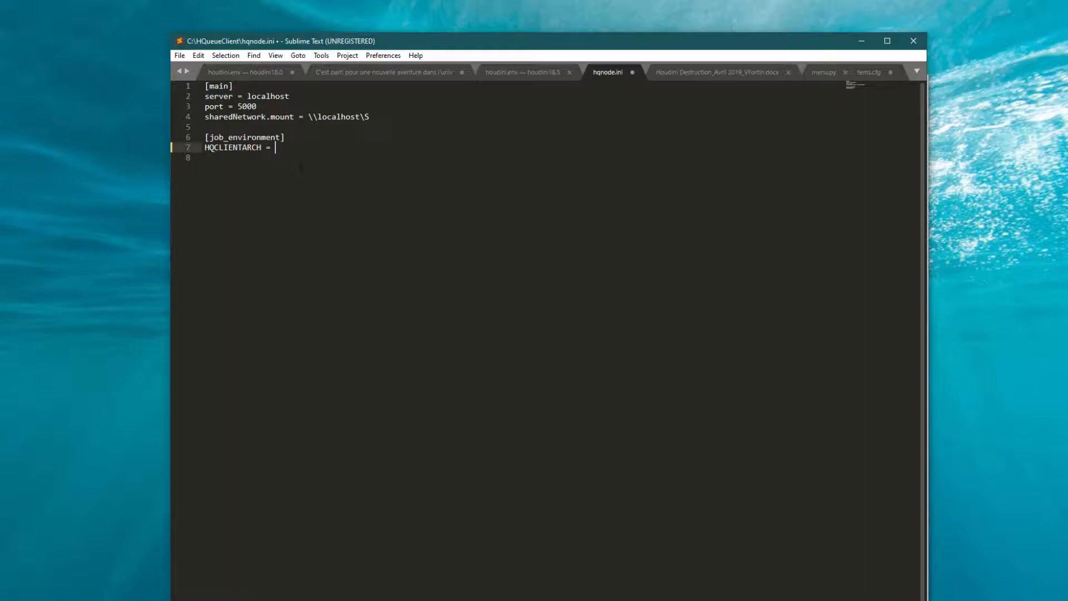
{"action": "type", "text": "C:\\Program Files\\Side Effects Software\\Houdini 18.5.696\""}
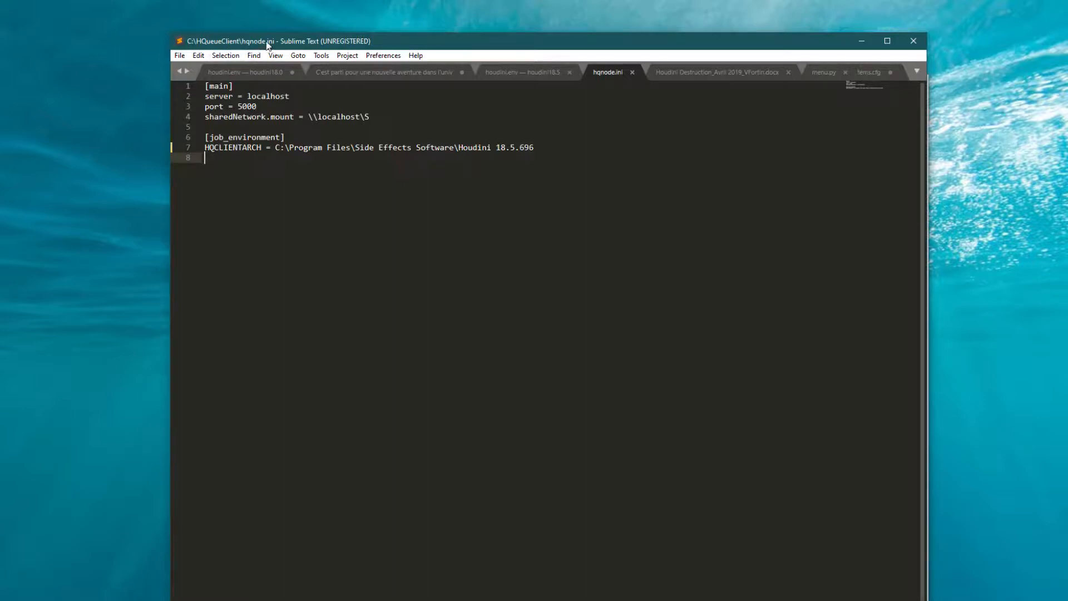
{"action": "mouse_move", "coordinate": [269, 47]}
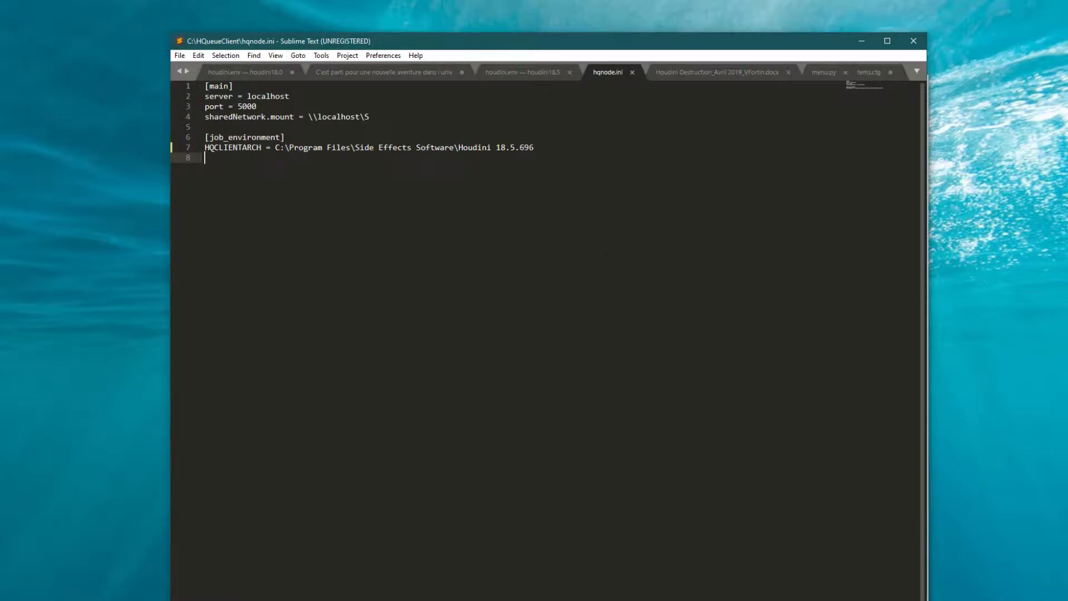
Step: Restart the HQueueClient service from Services
{"action": "right_click", "coordinate": [341, 228]}
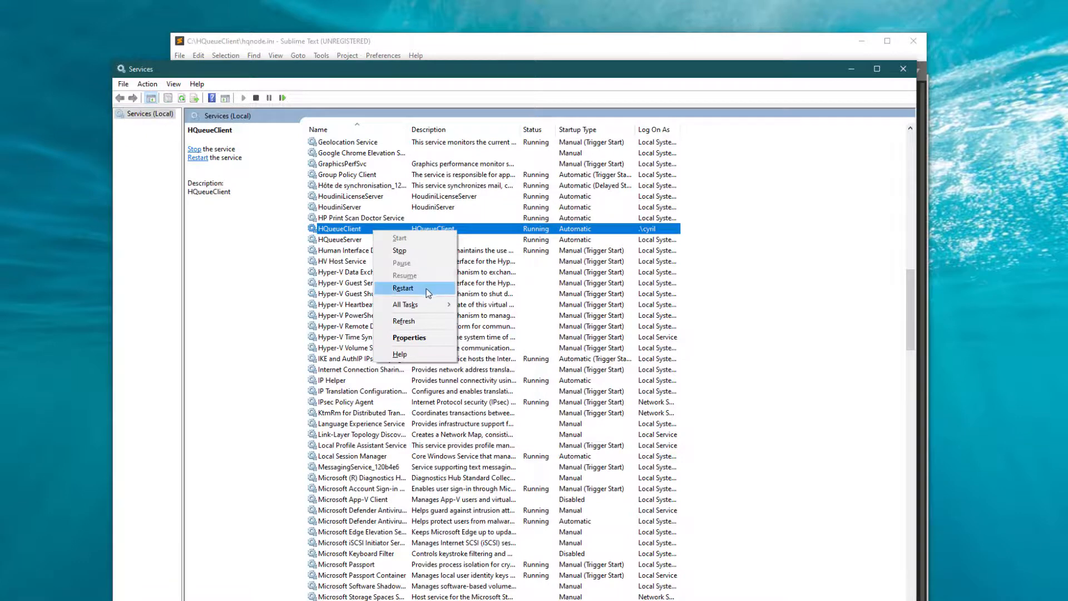
{"action": "left_click", "coordinate": [403, 287]}
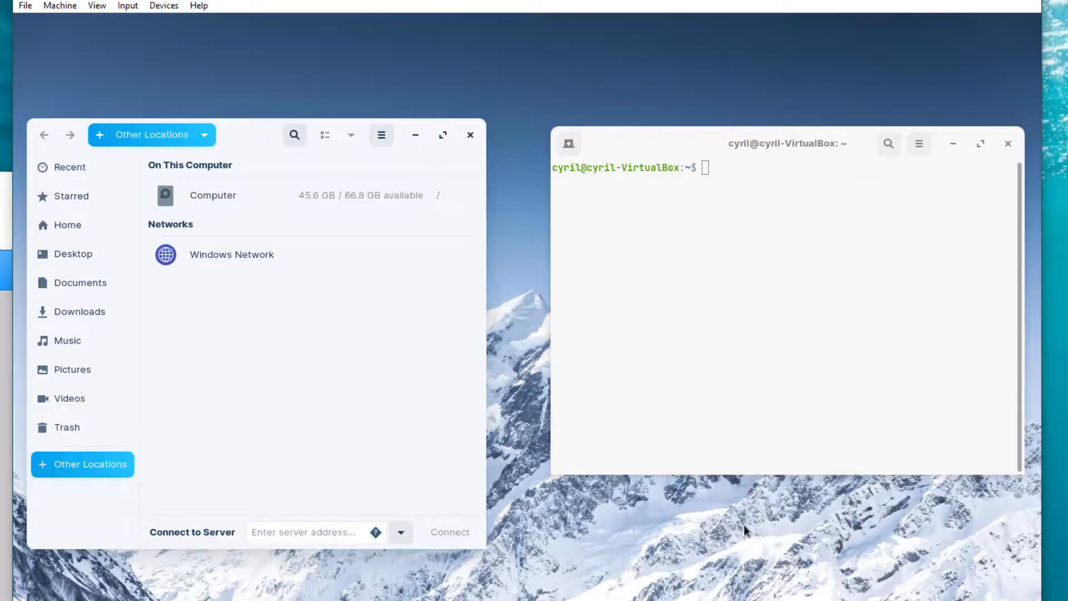
{"action": "mouse_move", "coordinate": [837, 208]}
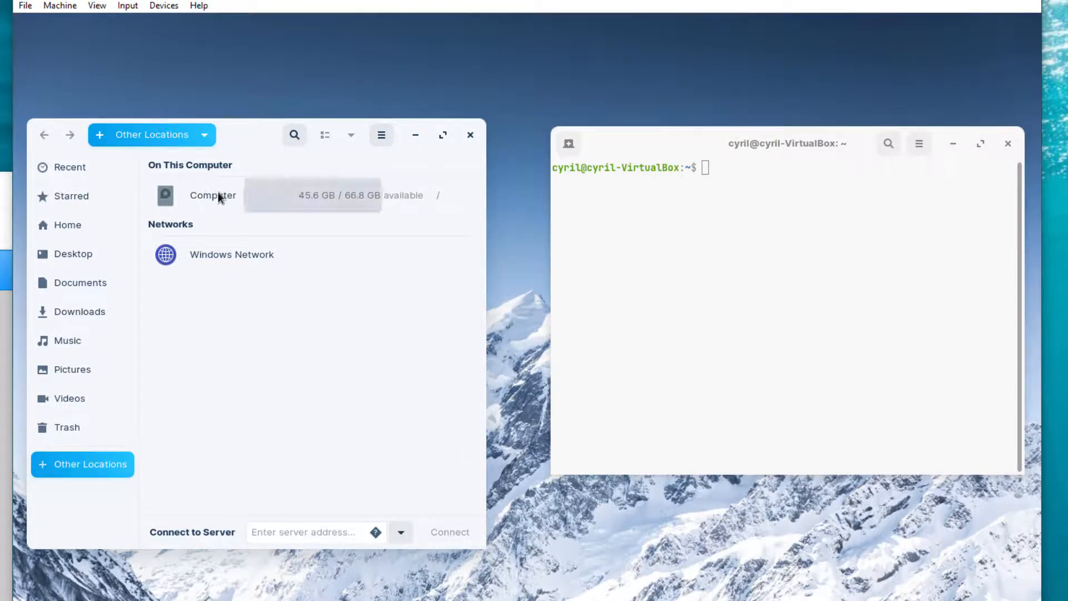
Step: Browse to /opt and check the hfs18.5 link and hfs18.5.696 folder, then focus the terminal
{"action": "double_click", "coordinate": [212, 194]}
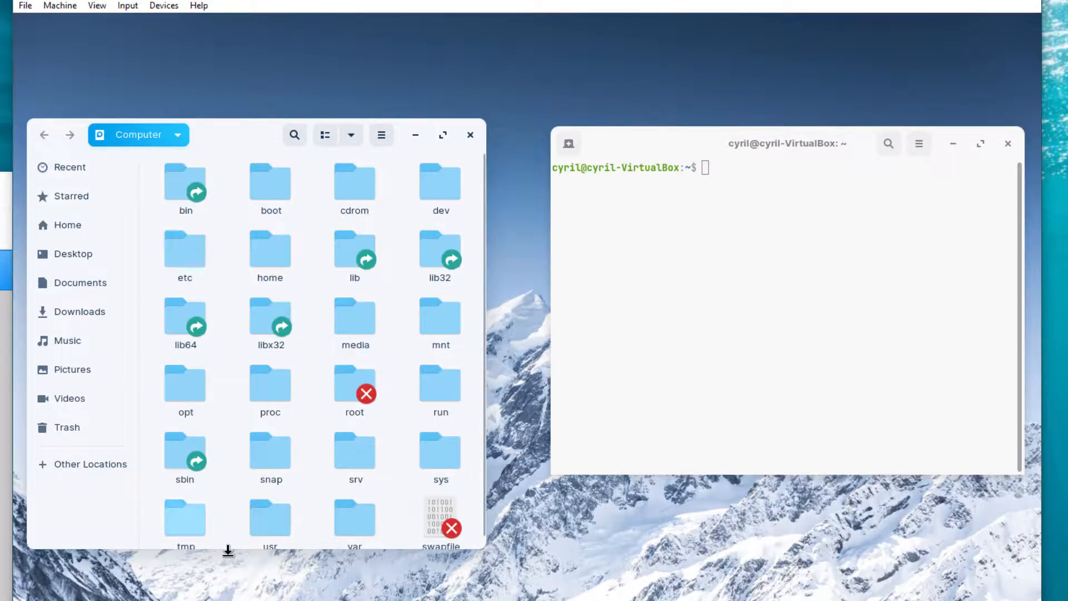
{"action": "mouse_move", "coordinate": [186, 385]}
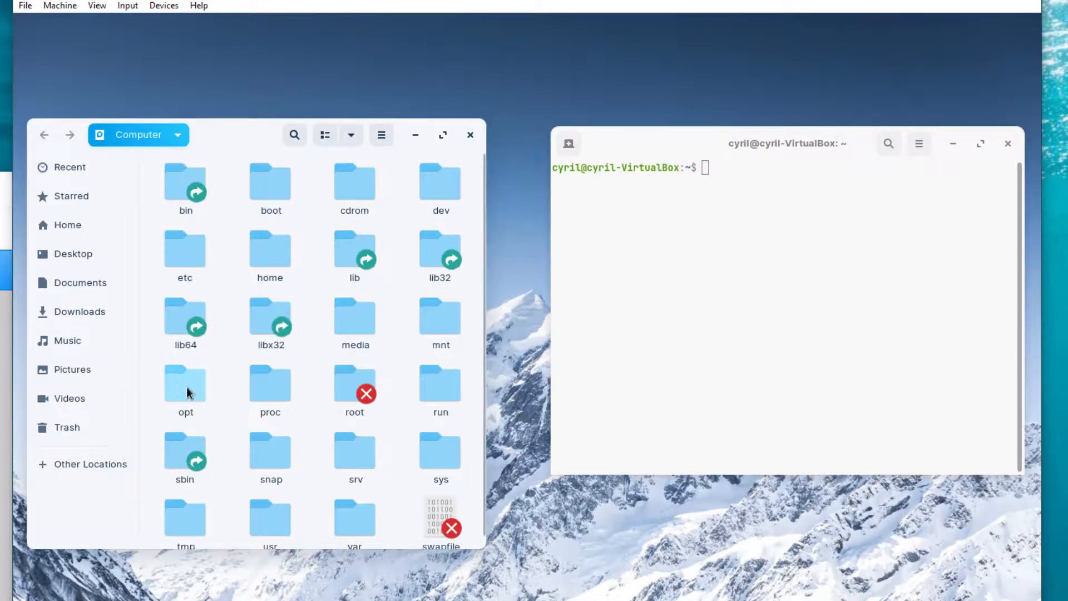
{"action": "double_click", "coordinate": [186, 382]}
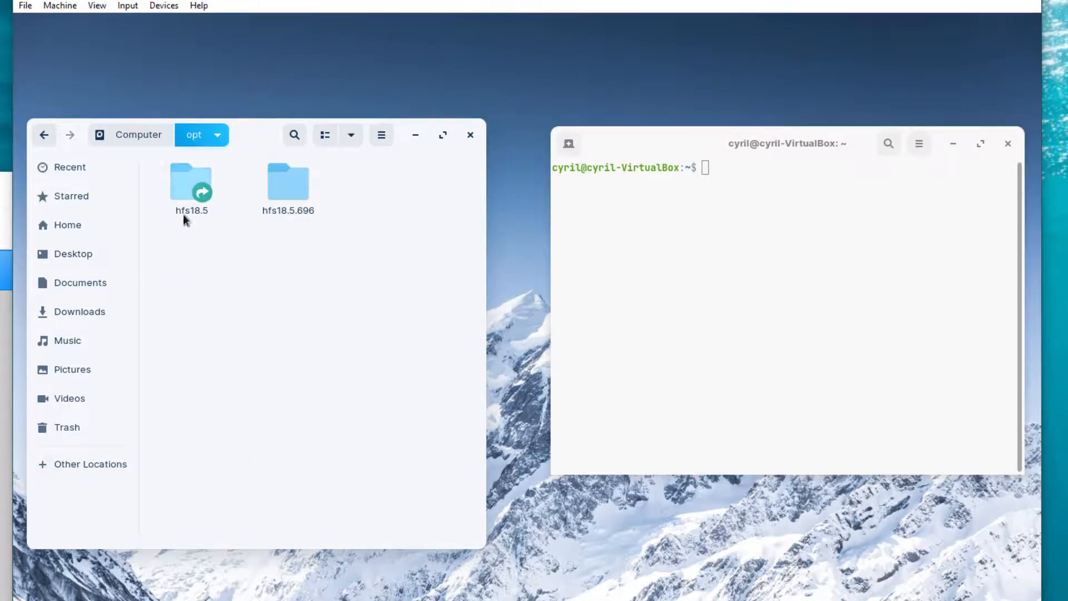
{"action": "mouse_move", "coordinate": [363, 256]}
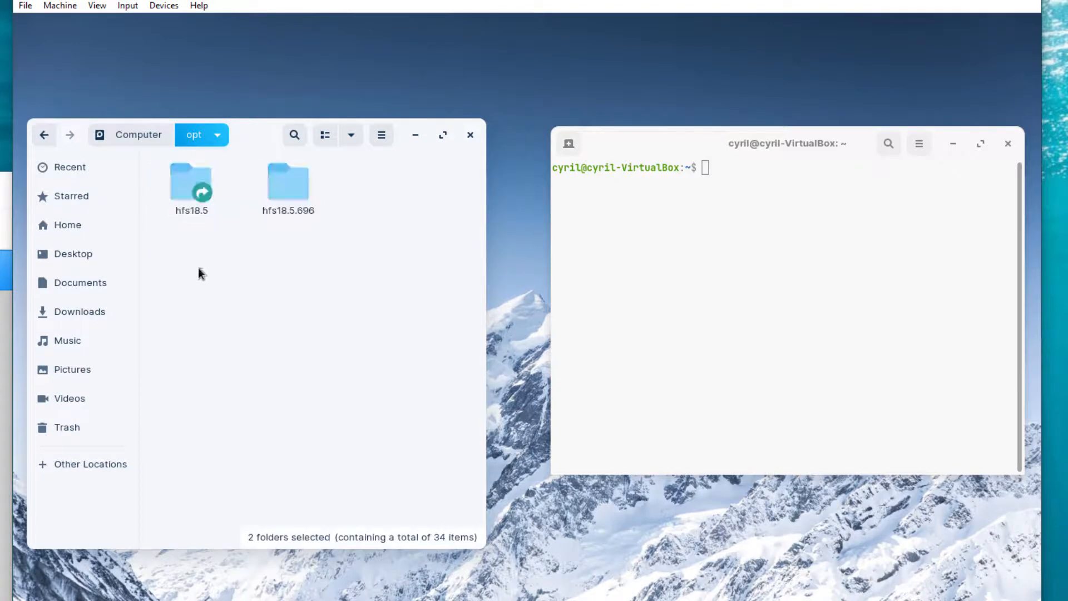
{"action": "left_click", "coordinate": [190, 181]}
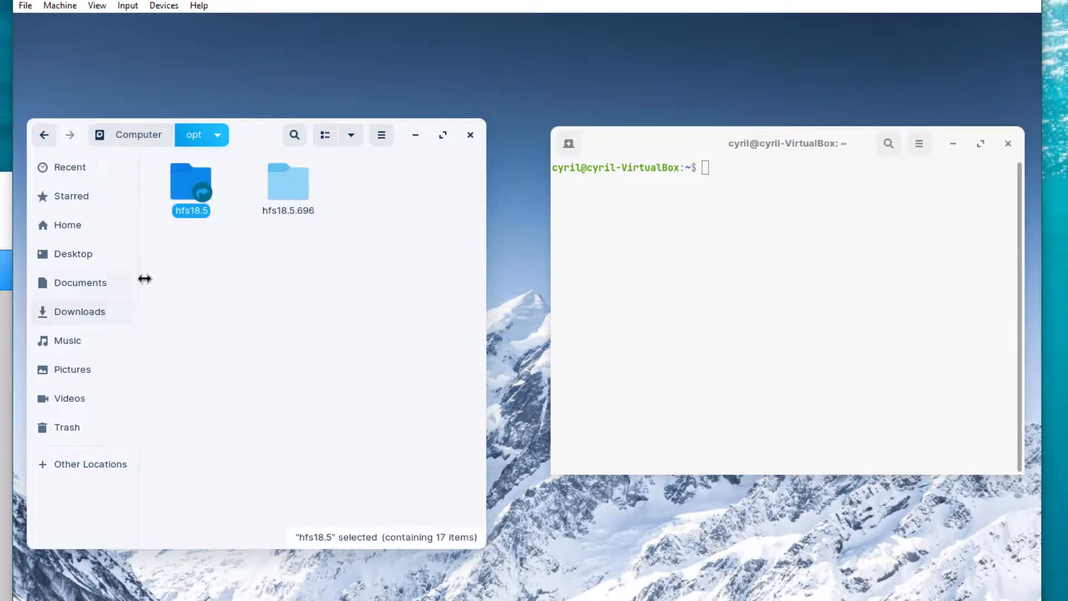
{"action": "left_click", "coordinate": [287, 181]}
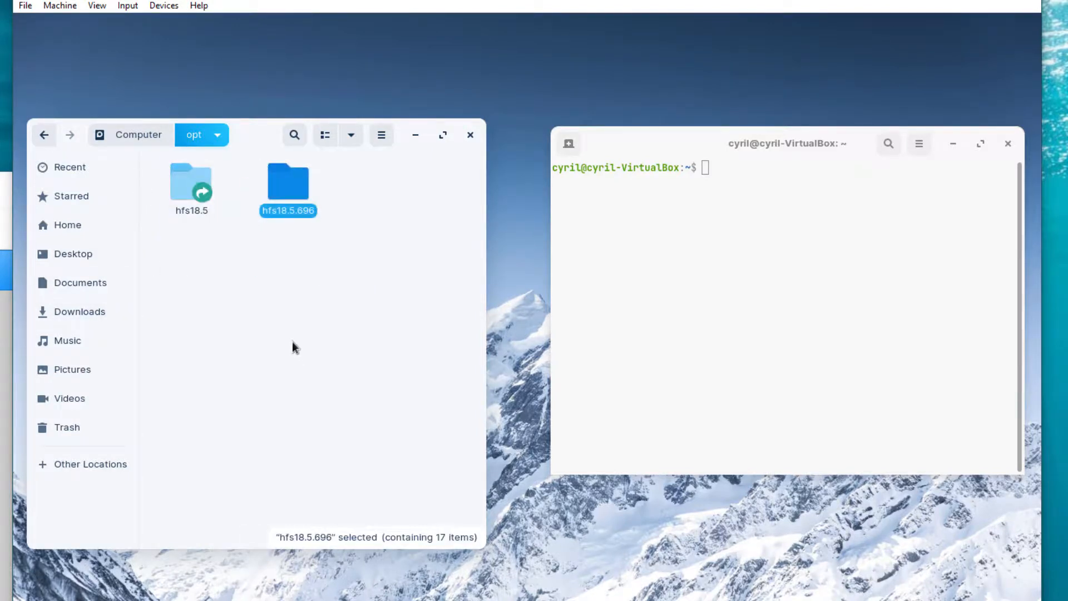
{"action": "mouse_move", "coordinate": [281, 395]}
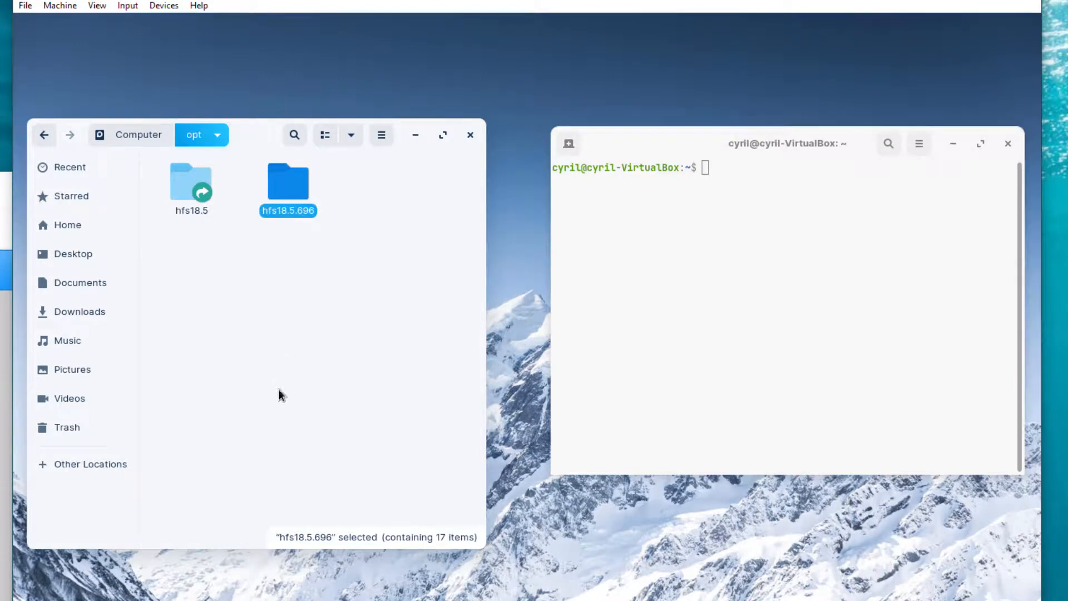
{"action": "mouse_move", "coordinate": [300, 204]}
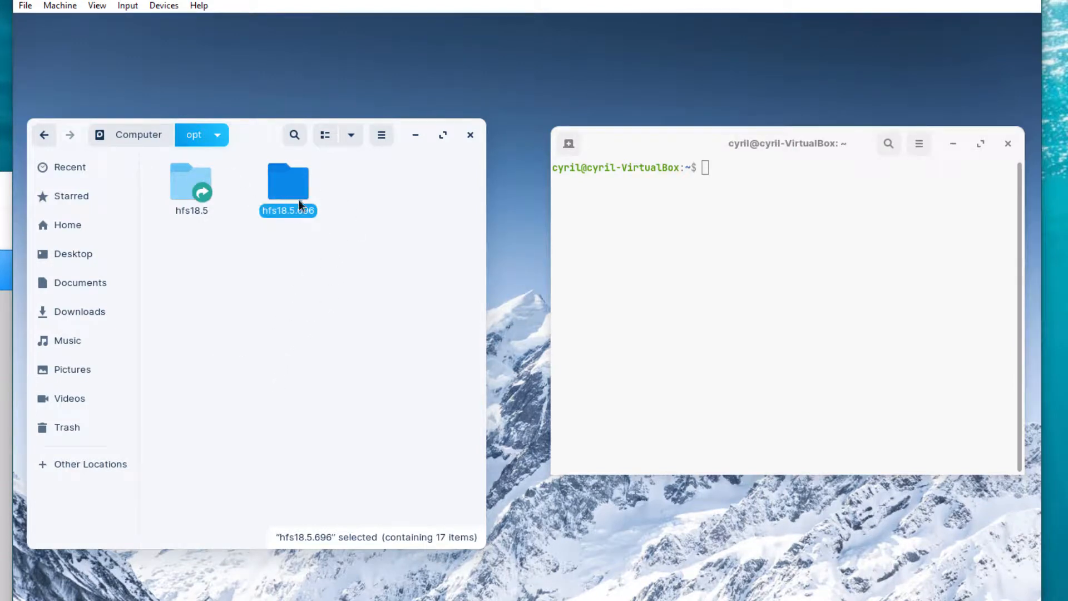
{"action": "left_click", "coordinate": [266, 312]}
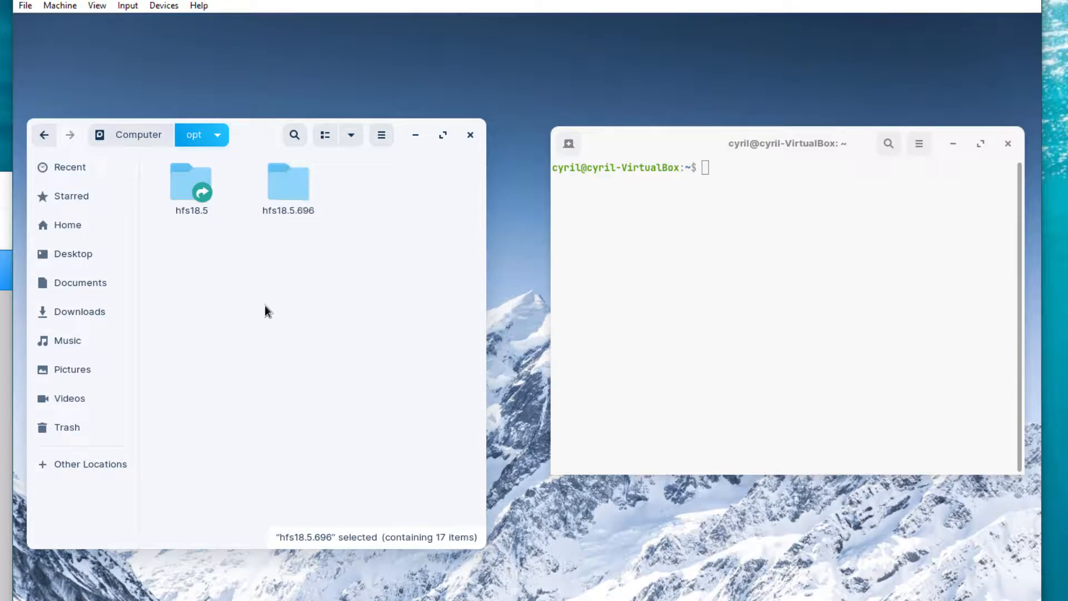
{"action": "left_click", "coordinate": [287, 182]}
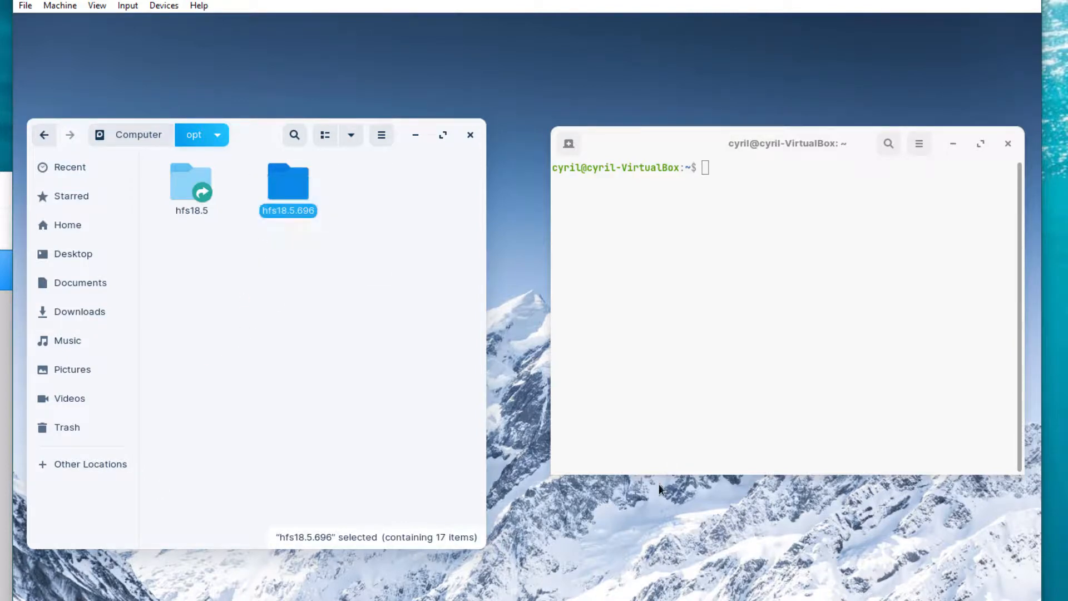
{"action": "left_click", "coordinate": [772, 177]}
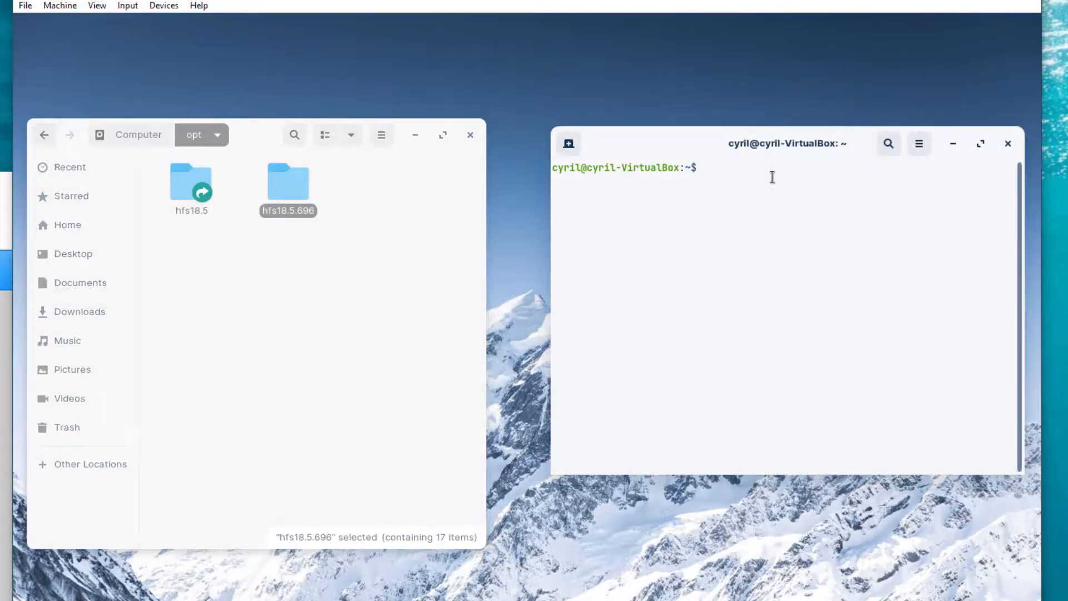
{"action": "mouse_move", "coordinate": [818, 163]}
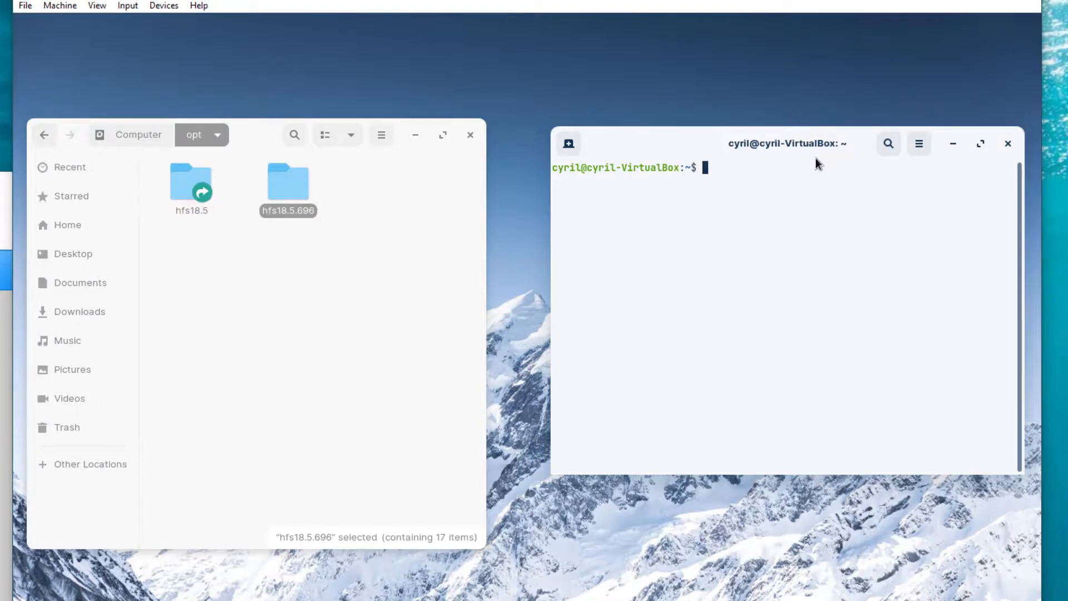
Step: Run sudo vim on /home/cyril/hqclient/hqnode.ini and enter the administrator password
{"action": "type", "text": "sudo"}
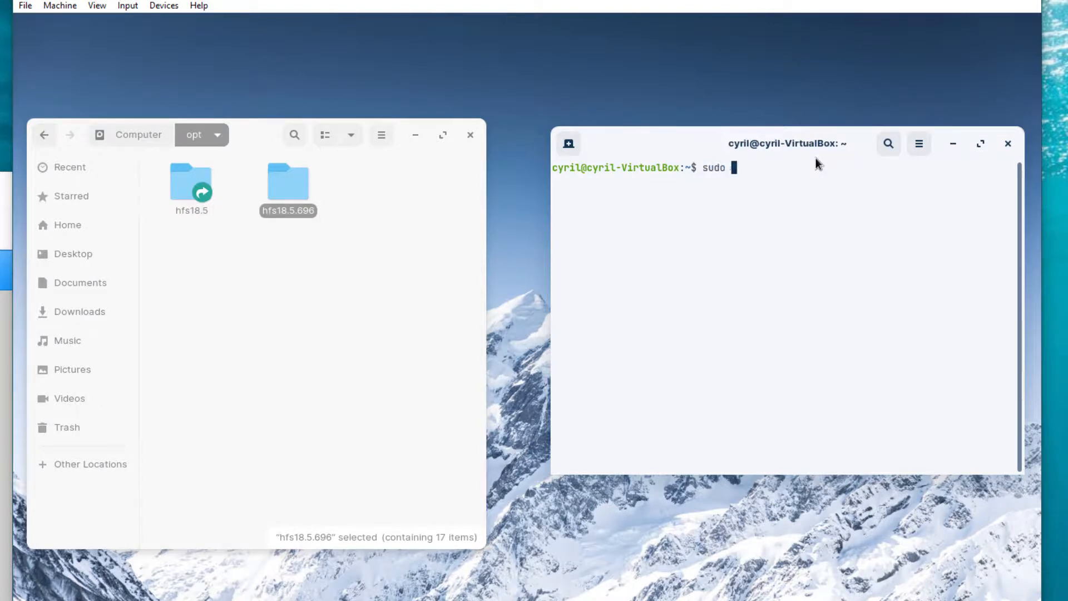
{"action": "type", "text": "vim /h"}
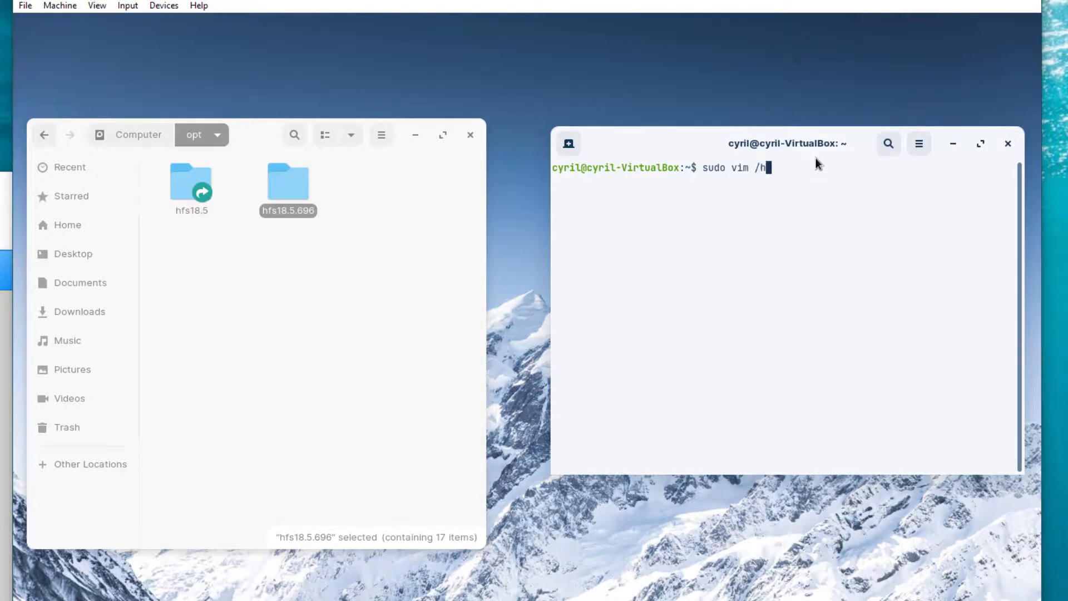
{"action": "type", "text": "ome/"}
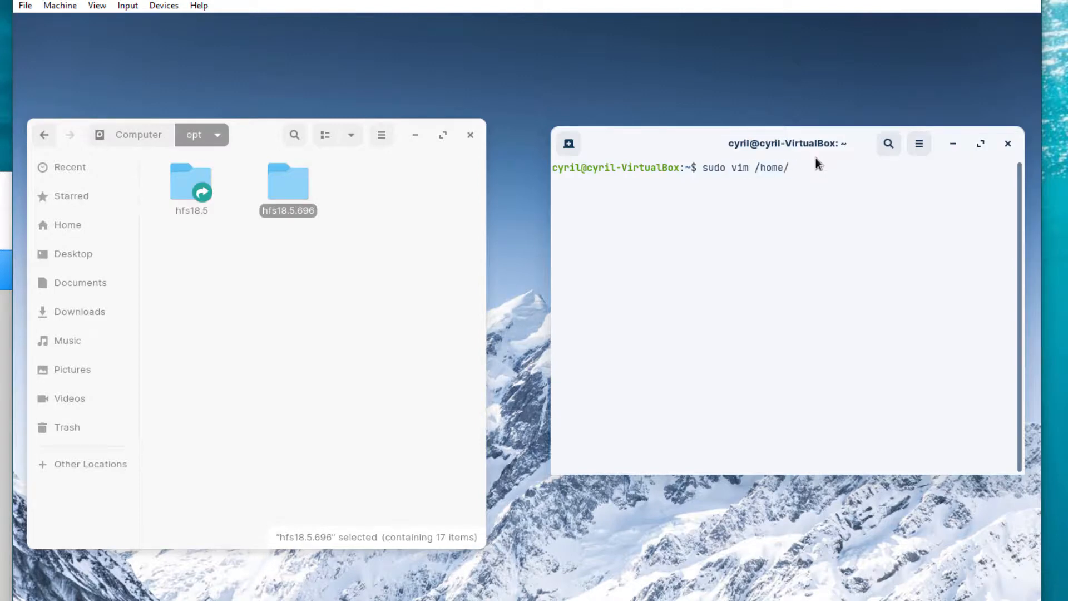
{"action": "type", "text": "cyril"}
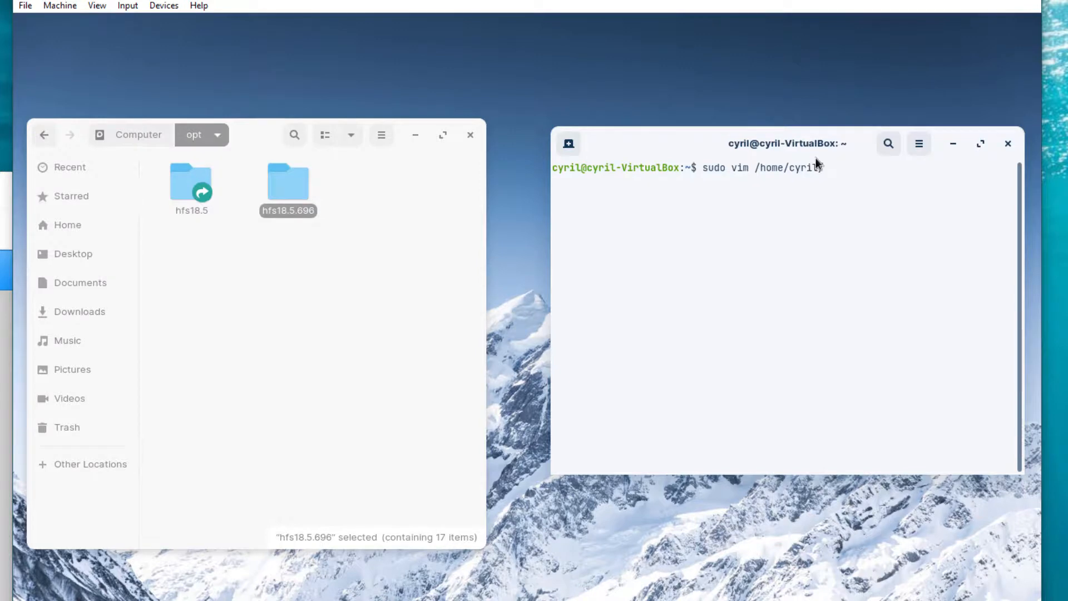
{"action": "type", "text": "hqclient/"}
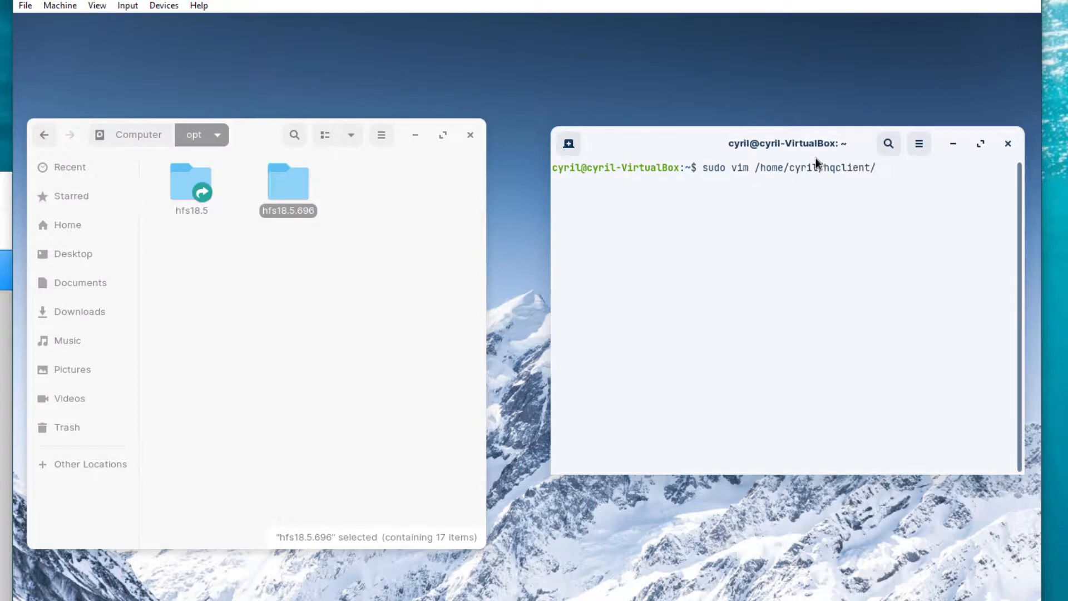
{"action": "type", "text": "hqnode."}
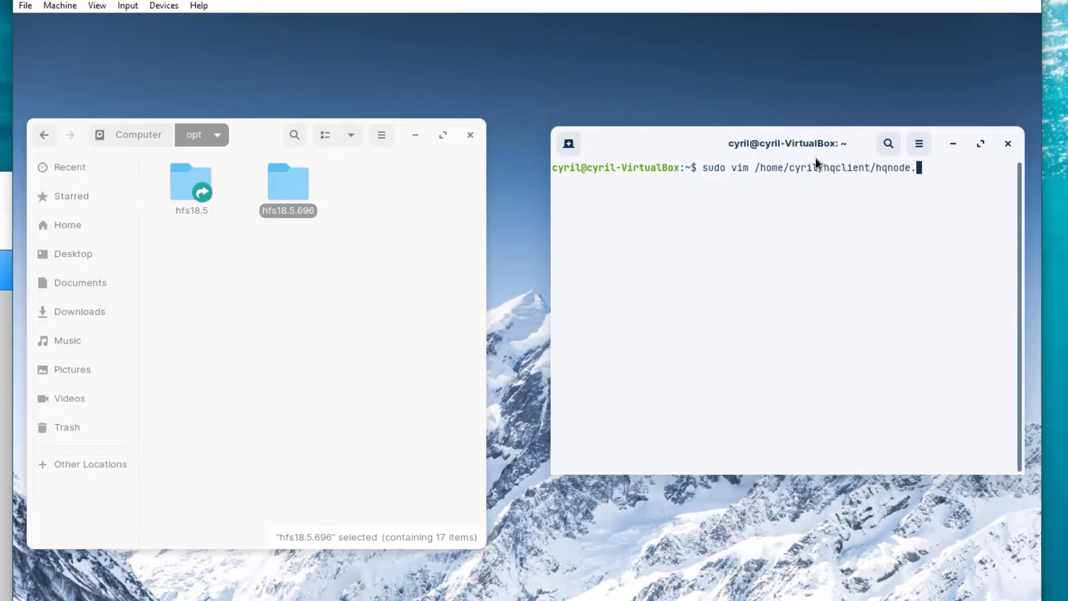
{"action": "key", "text": "Return"}
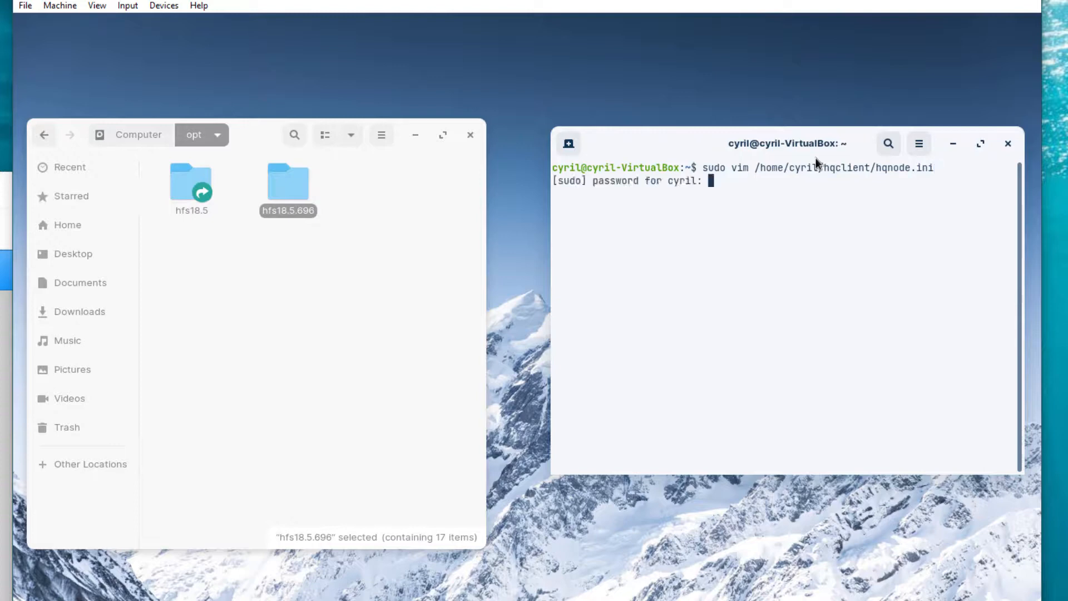
{"action": "type", "text": "***"}
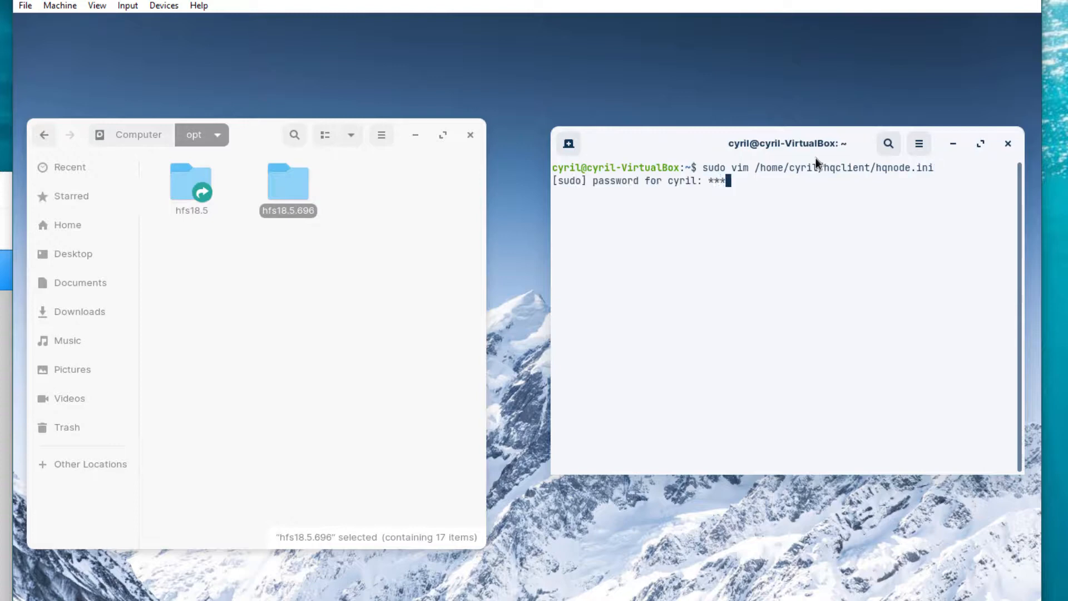
{"action": "type", "text": "**"}
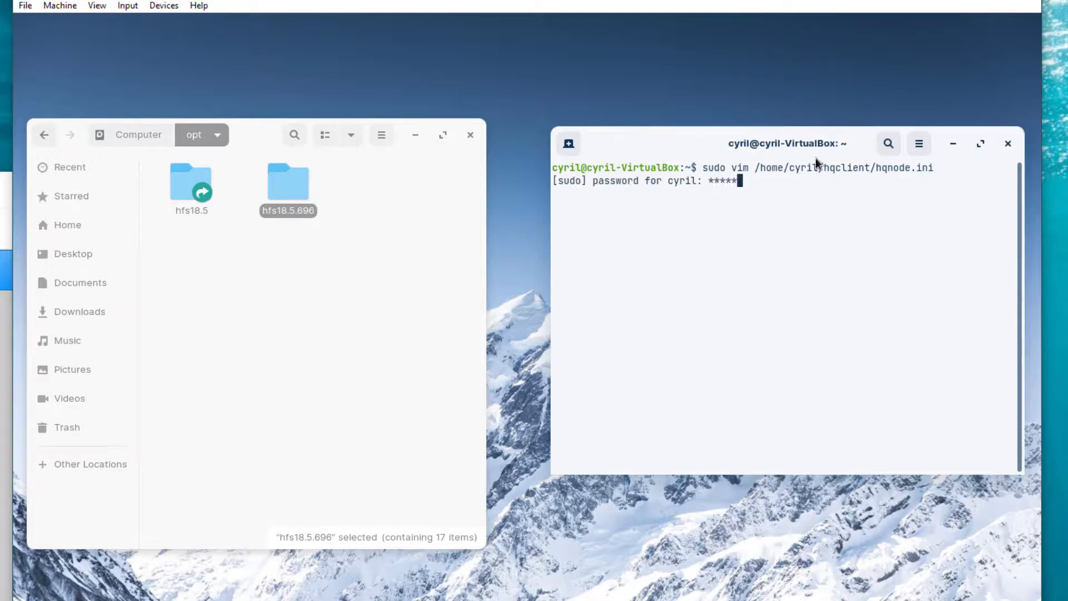
{"action": "key", "text": "Return"}
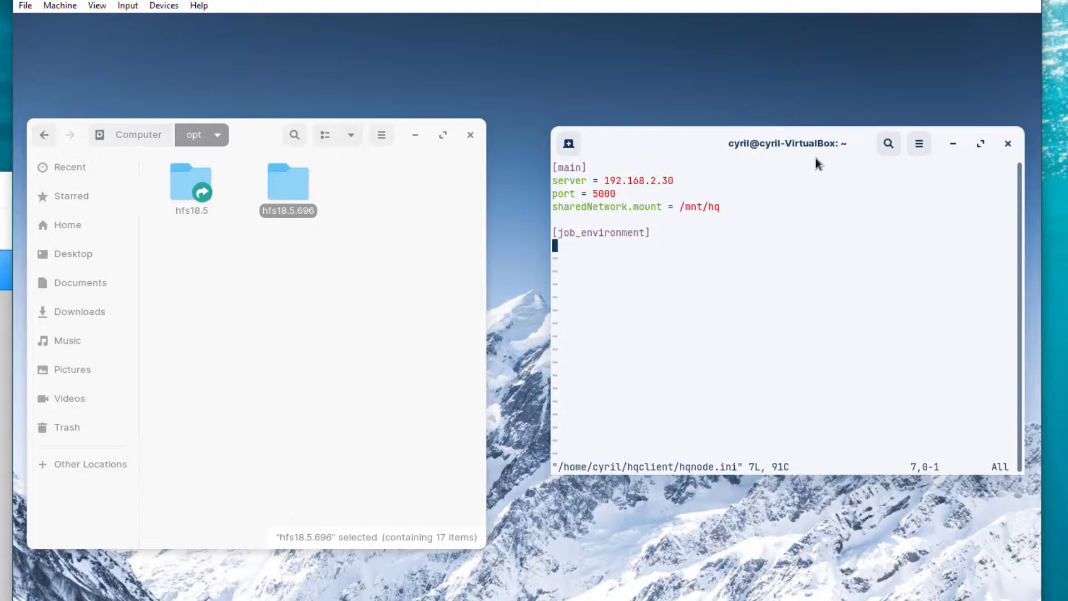
Step: Insert HQCLIENTARCH = /opt/hfs18.5.696 under job_environment
{"action": "key", "text": "i"}
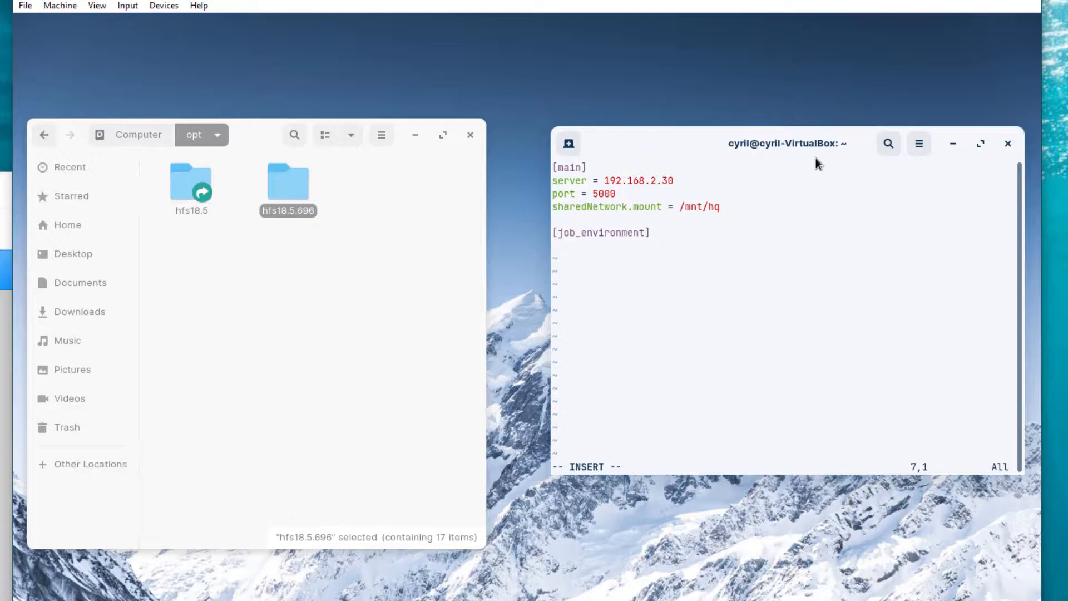
{"action": "type", "text": "HQ"}
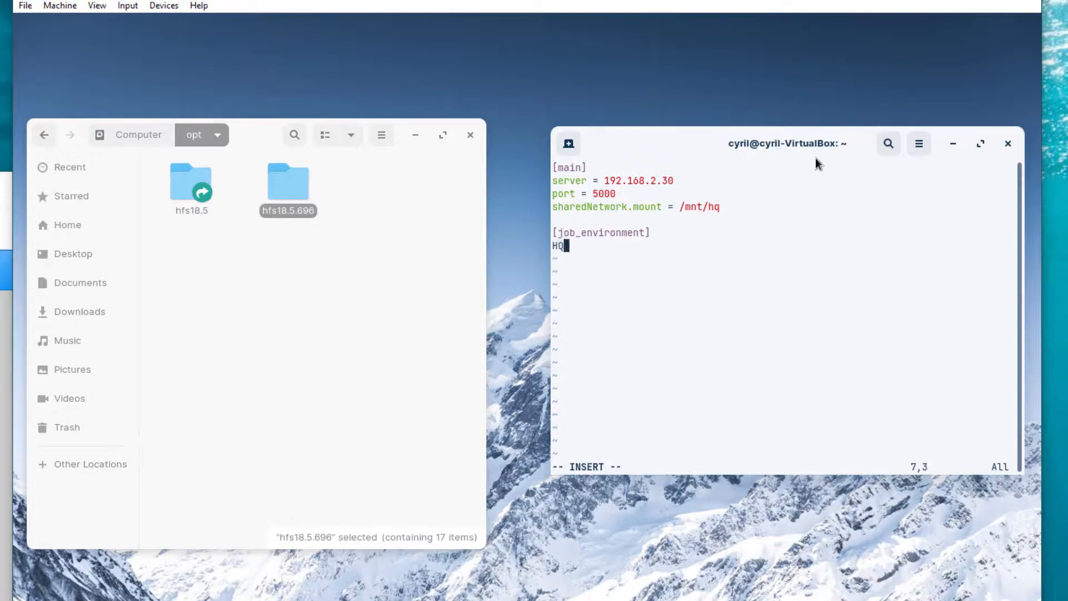
{"action": "type", "text": "CLIEN"}
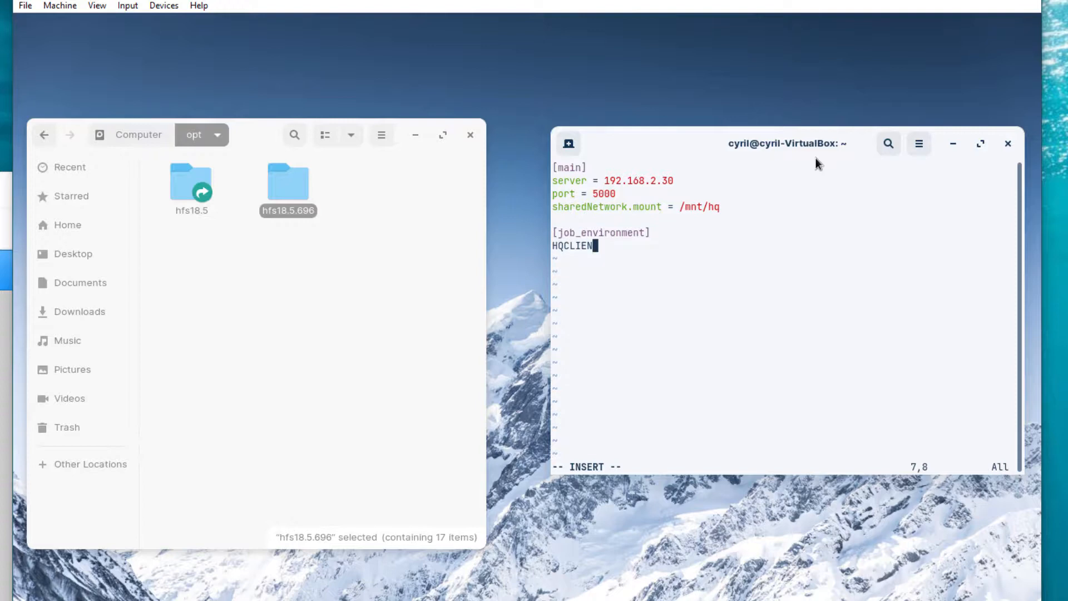
{"action": "type", "text": "ARCH ="}
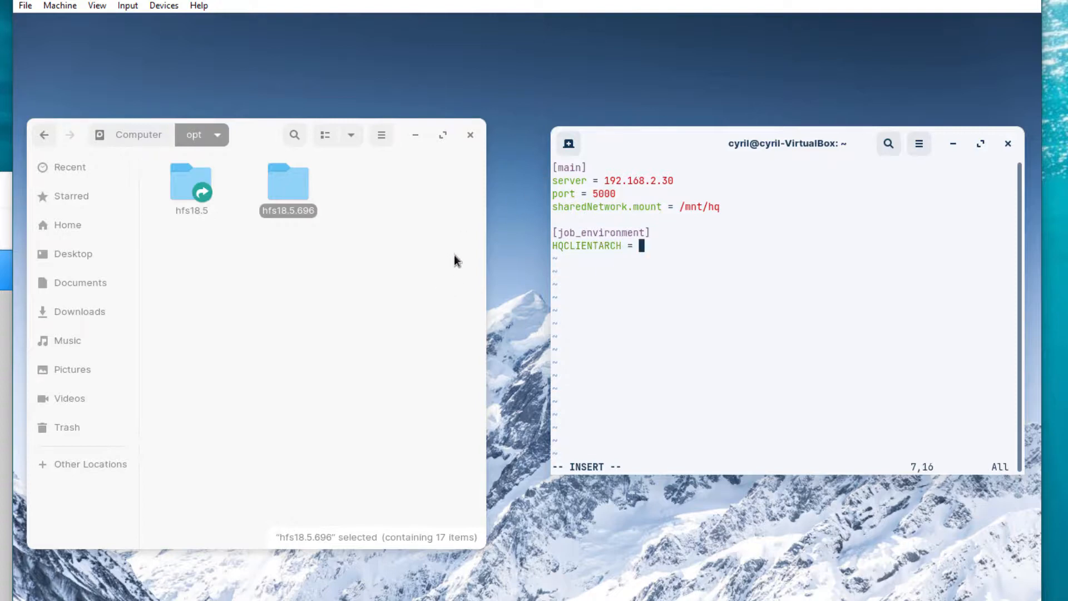
{"action": "type", "text": "/opt"}
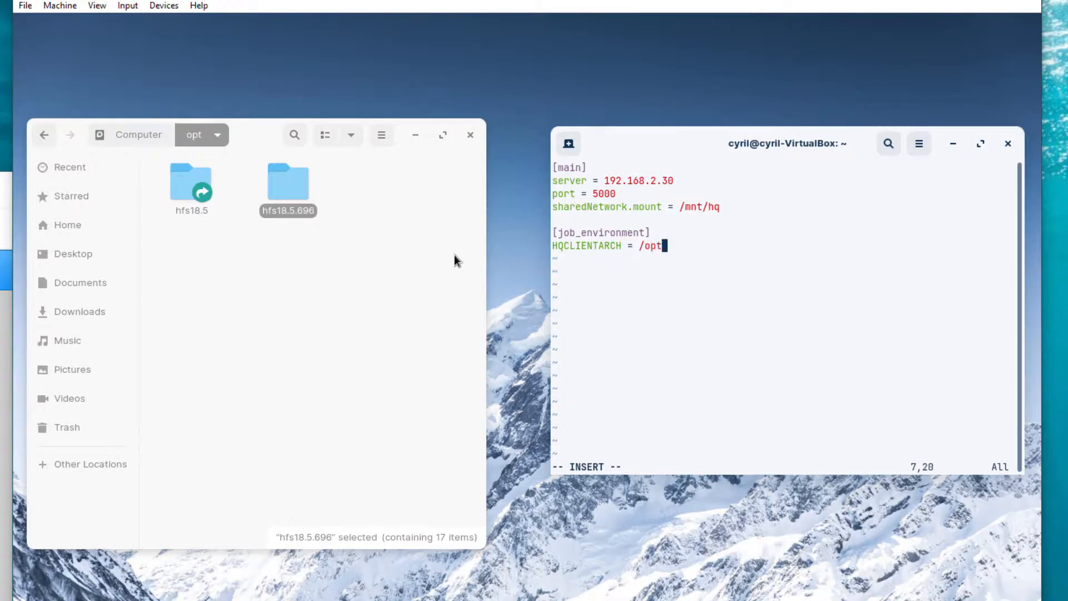
{"action": "type", "text": "/"}
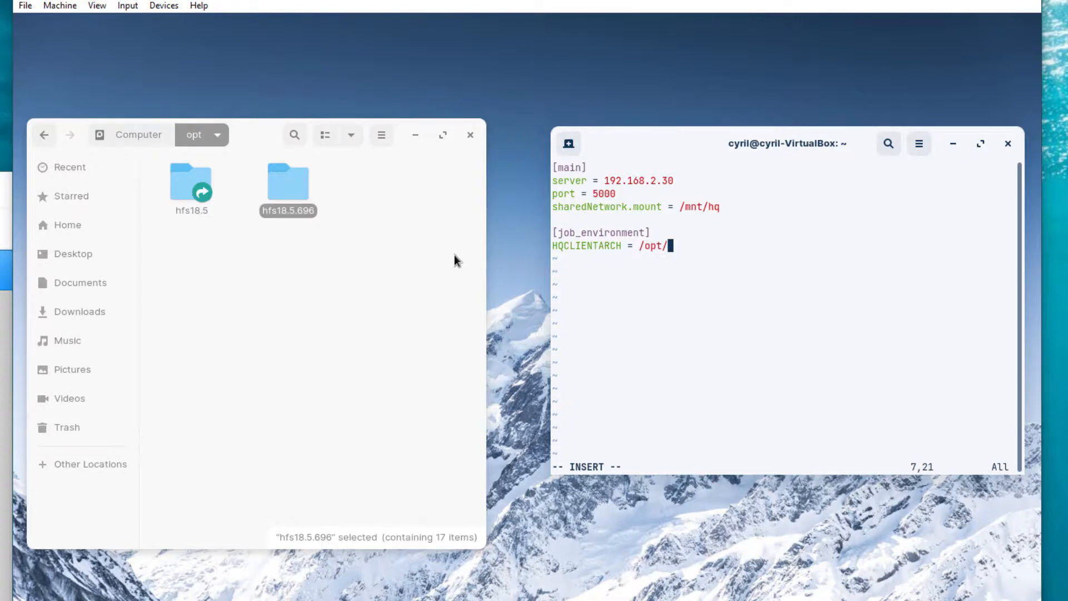
{"action": "type", "text": "hfs"}
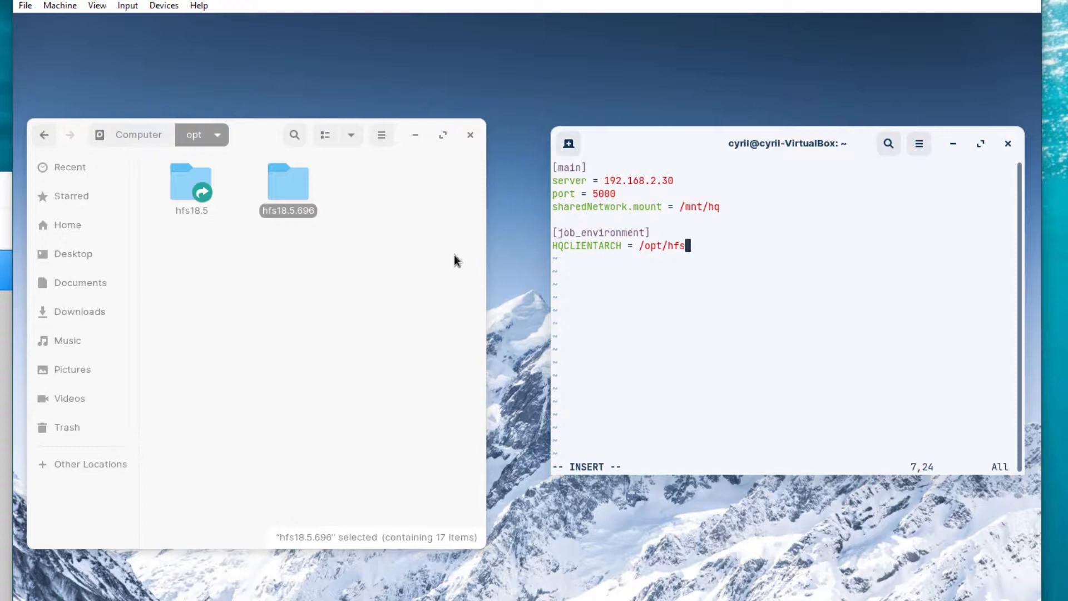
{"action": "type", "text": "18."}
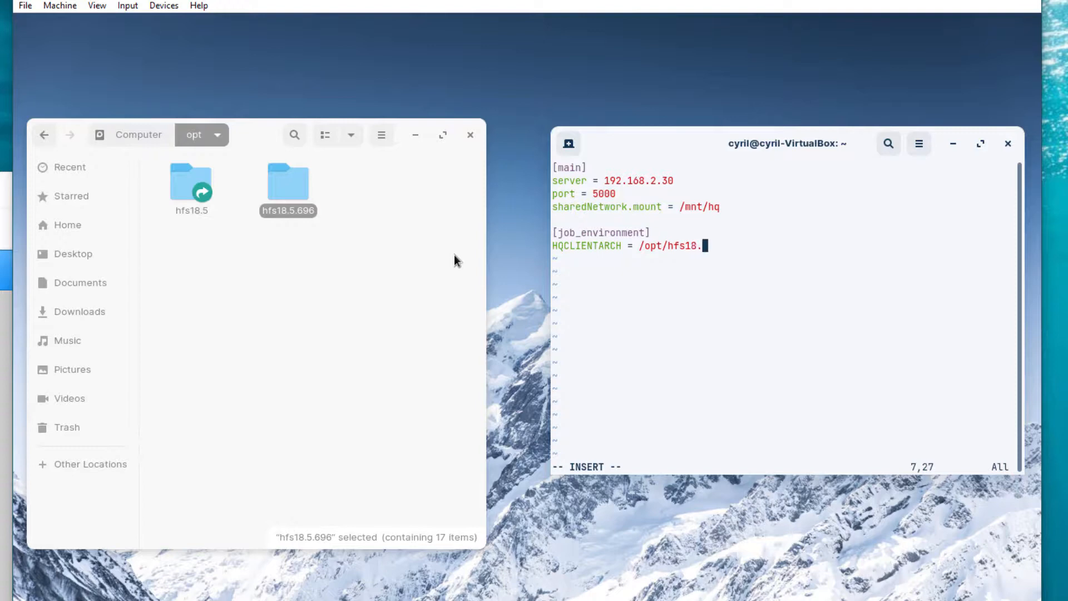
{"action": "type", "text": "5.696"}
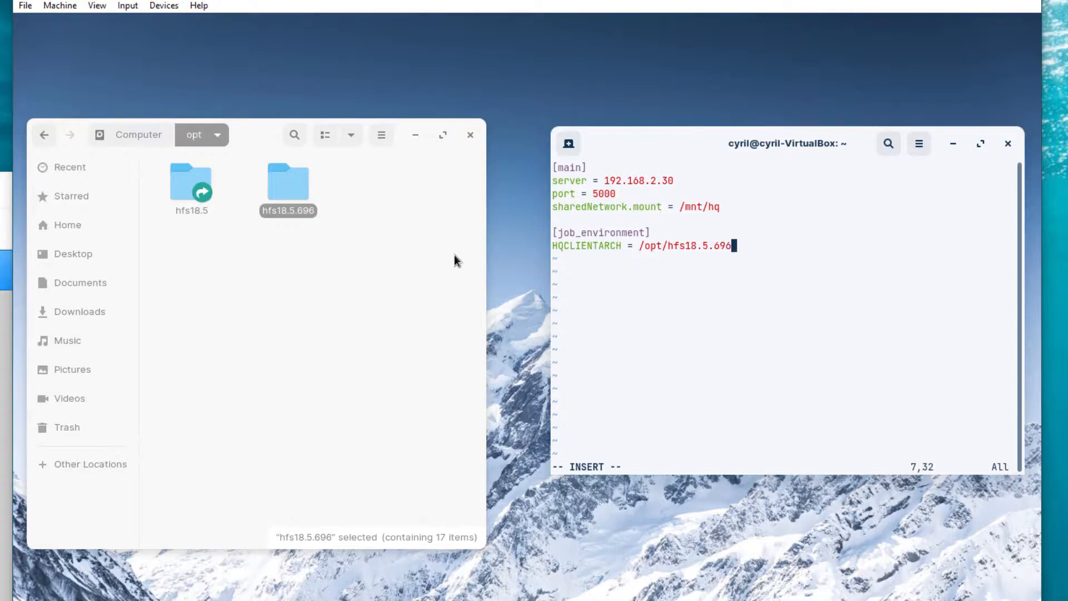
{"action": "mouse_move", "coordinate": [636, 398]}
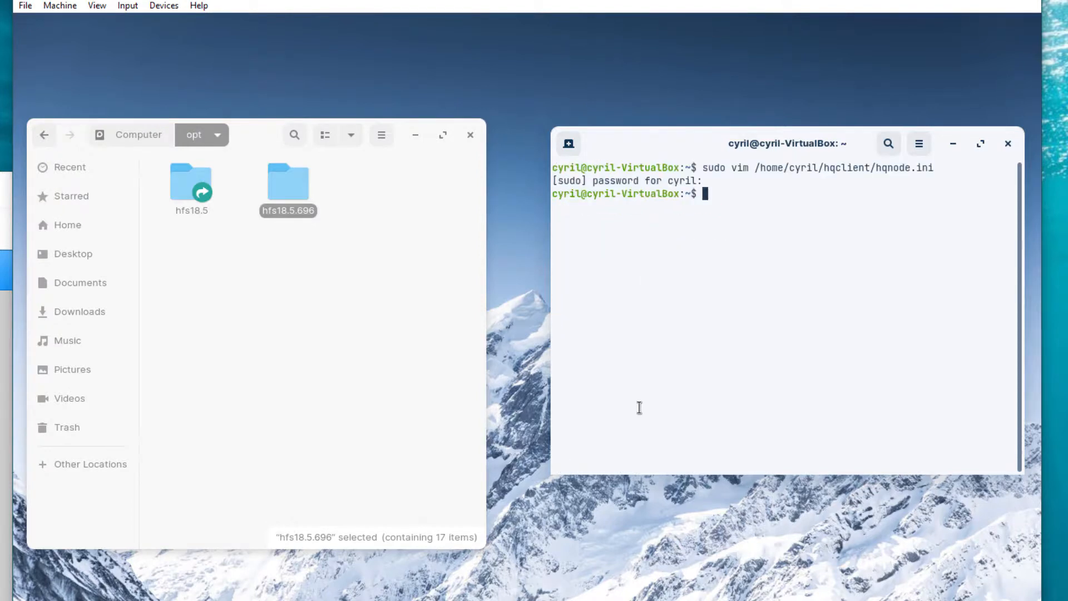
Step: Reopen /home/cyril/hqclient/hqnode.ini in vim to verify the edit
{"action": "type", "text": "vim /home/cyril/hqclient/hqnode.ini"}
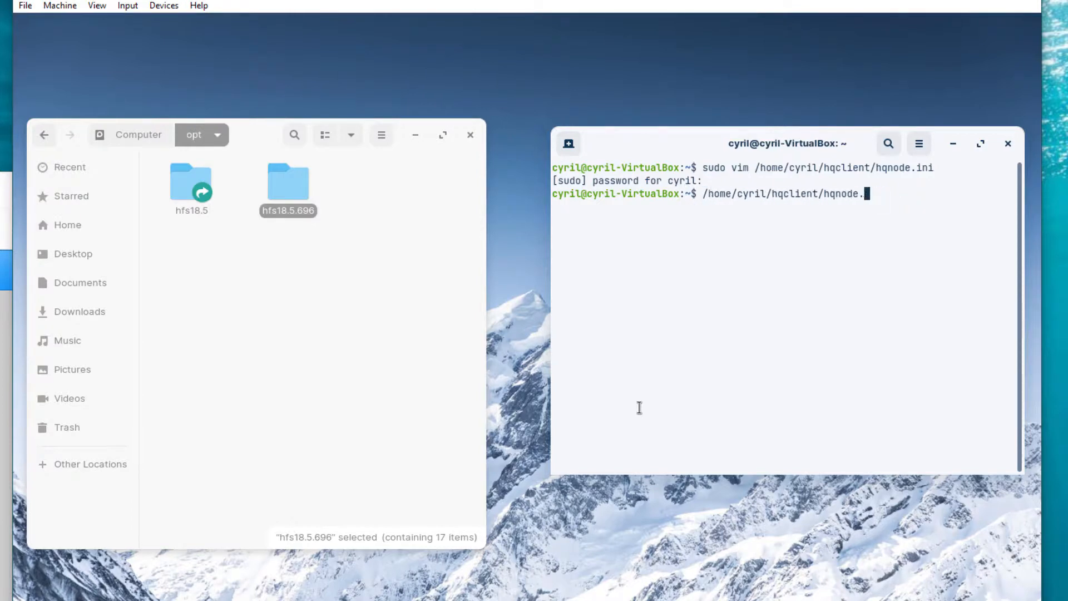
{"action": "key", "text": "Return"}
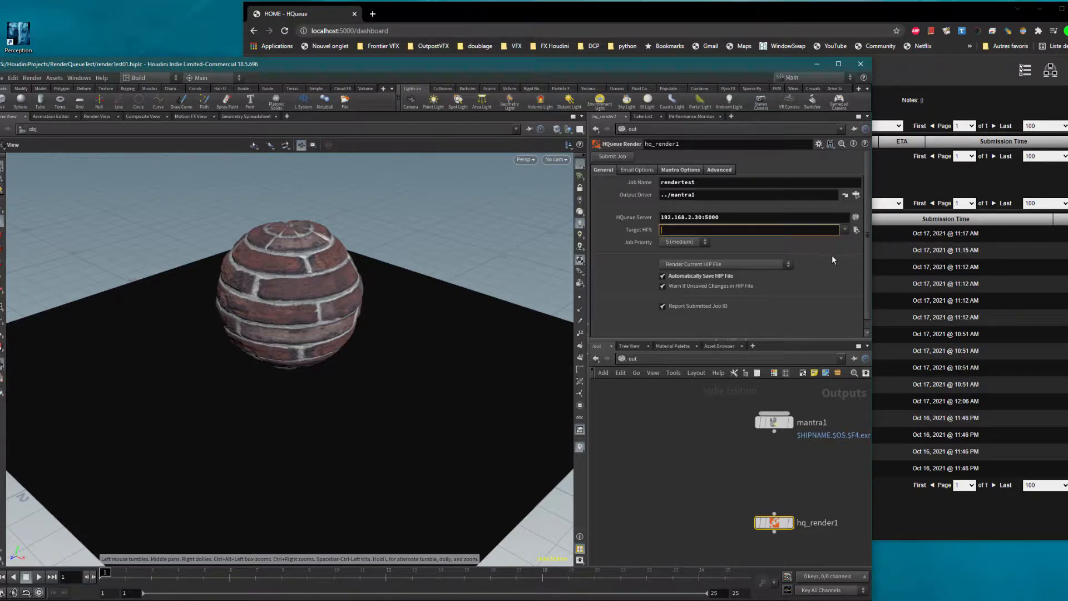
Step: Set Target HFS to $HQCLIENTARCH, Assign To Any Client, and mantra1 to Render Frame Range
{"action": "type", "text": "$HQCLIENTARCH"}
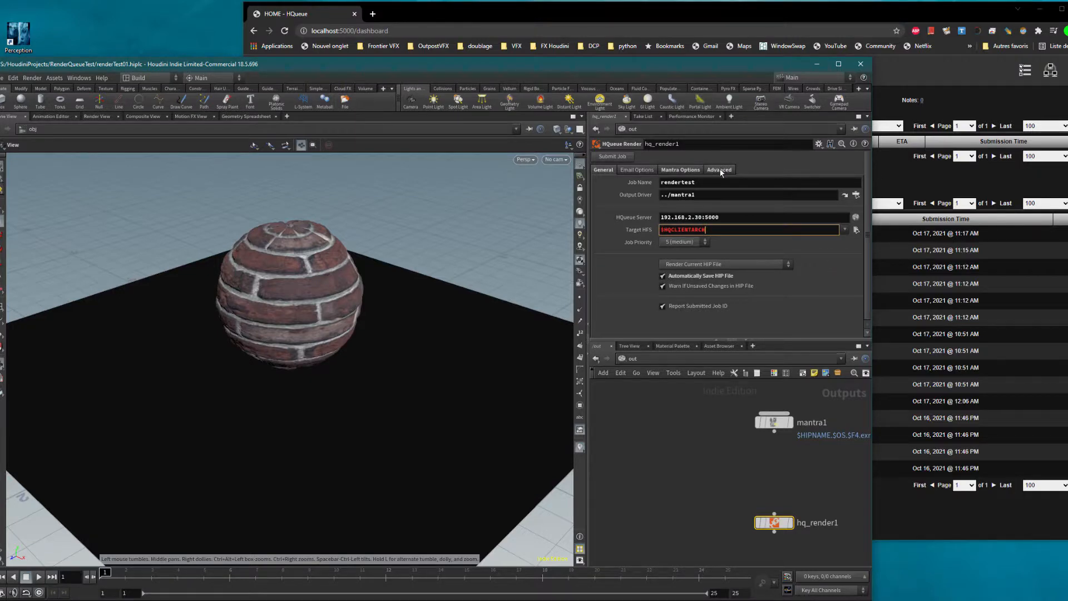
{"action": "left_click", "coordinate": [719, 169]}
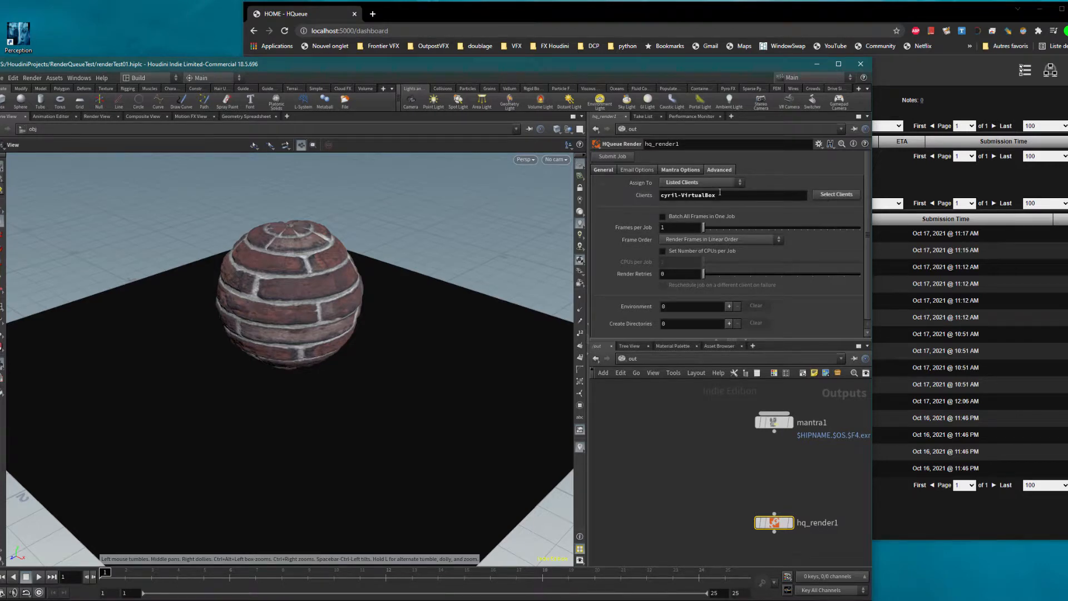
{"action": "left_click", "coordinate": [702, 181]}
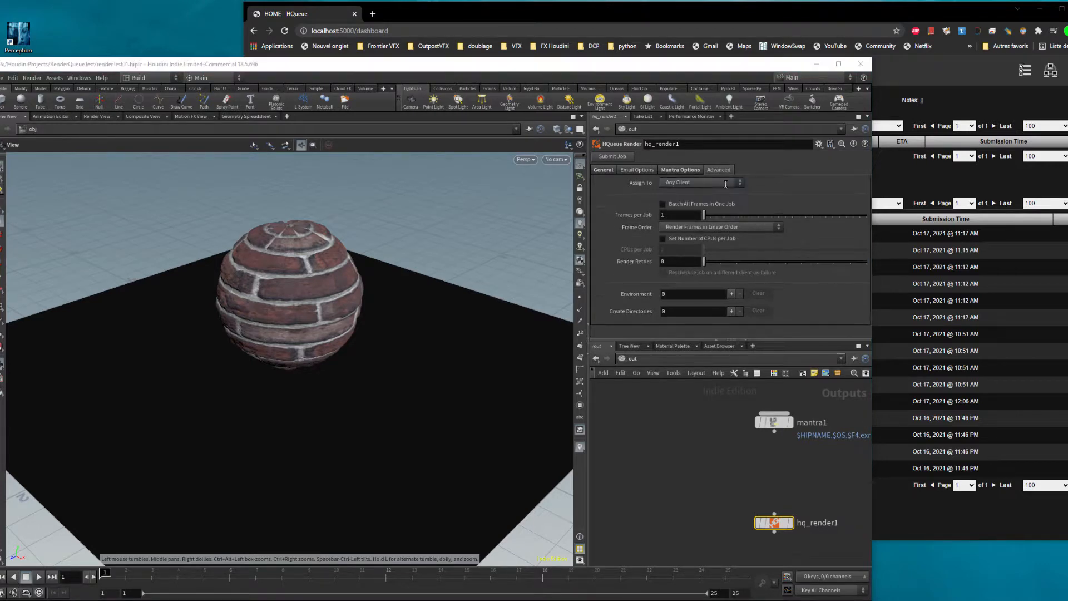
{"action": "left_click", "coordinate": [602, 169]}
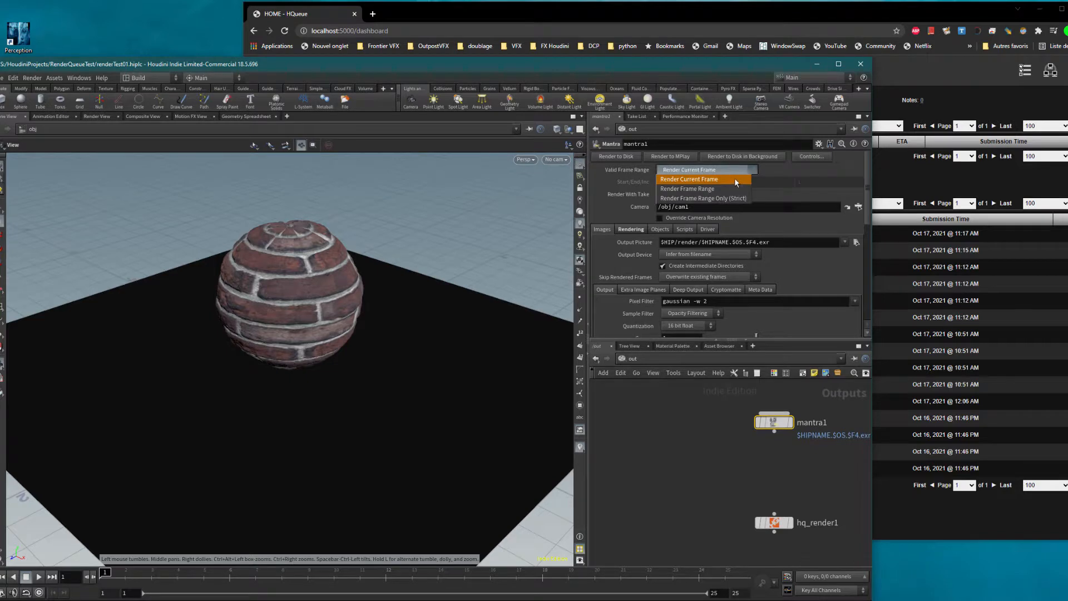
{"action": "mouse_move", "coordinate": [730, 188]}
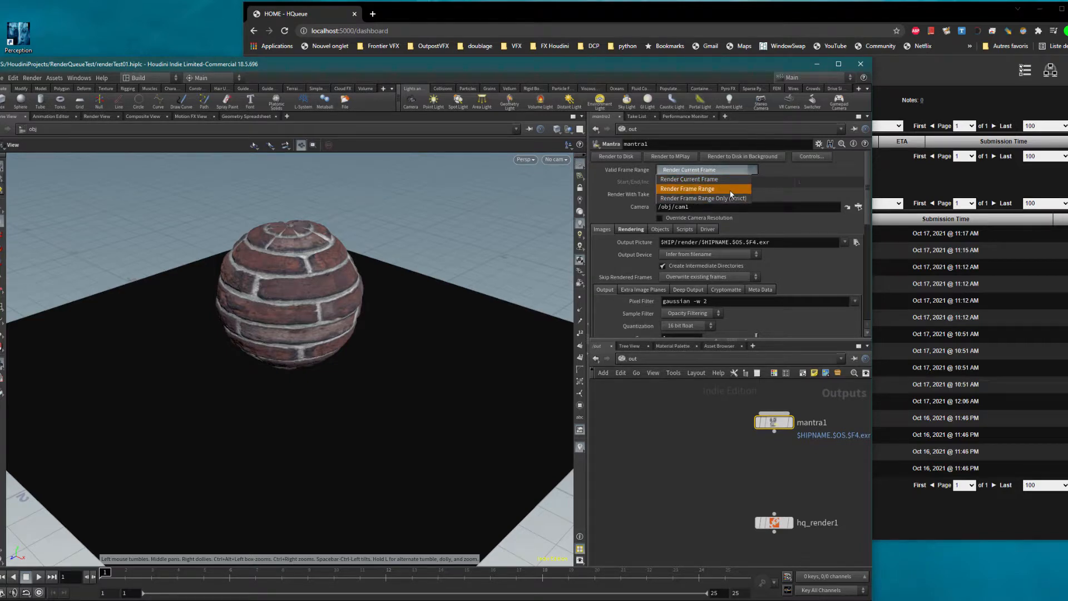
{"action": "left_click", "coordinate": [688, 188]}
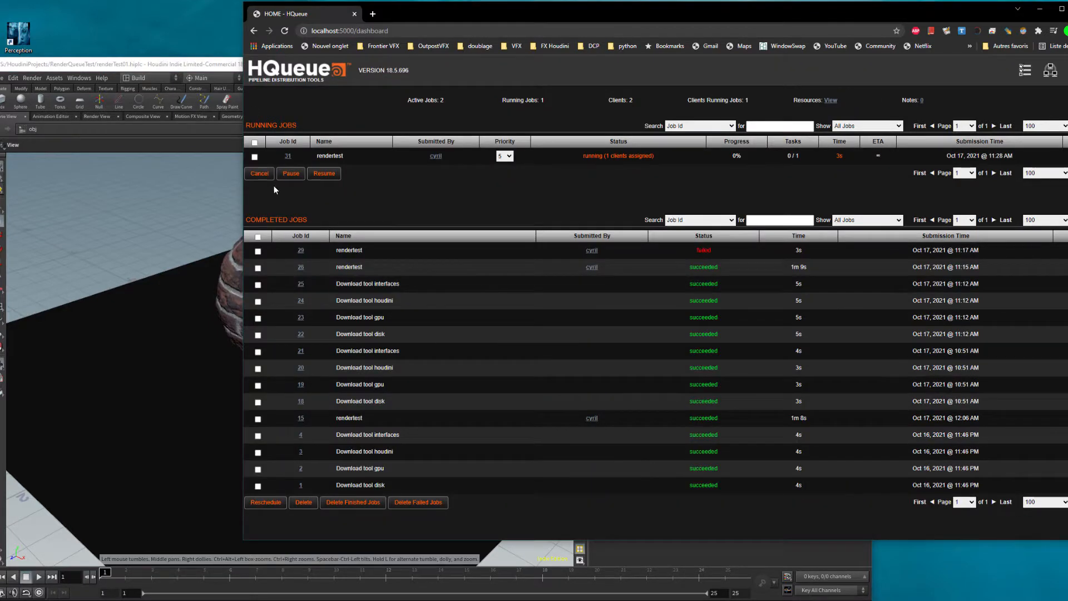
Step: Open job 31's details and then its render child job on cyril-VirtualBox
{"action": "left_click", "coordinate": [287, 156]}
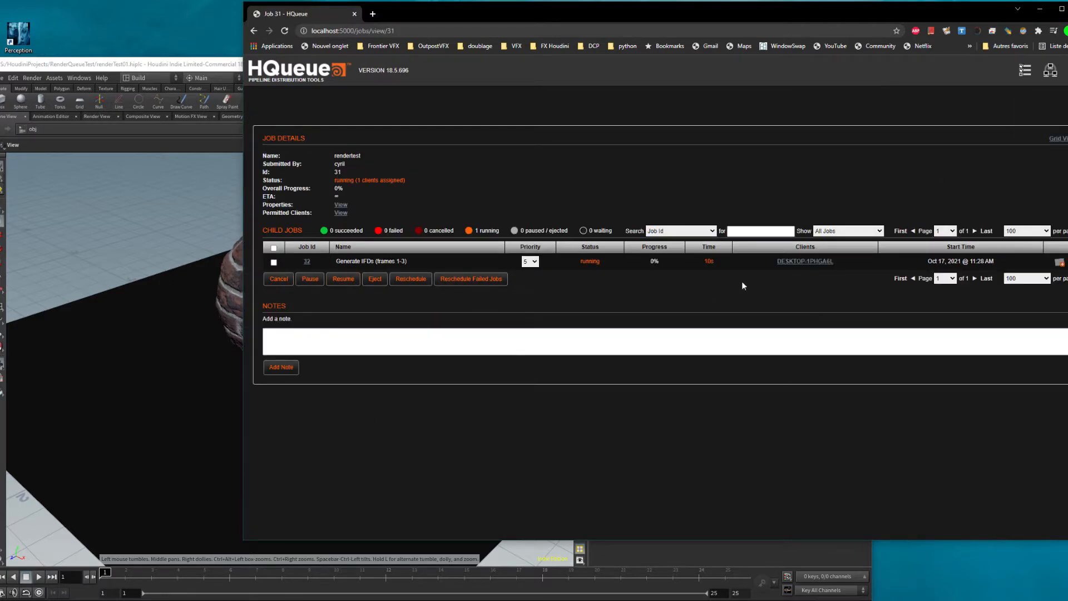
{"action": "mouse_move", "coordinate": [645, 300]}
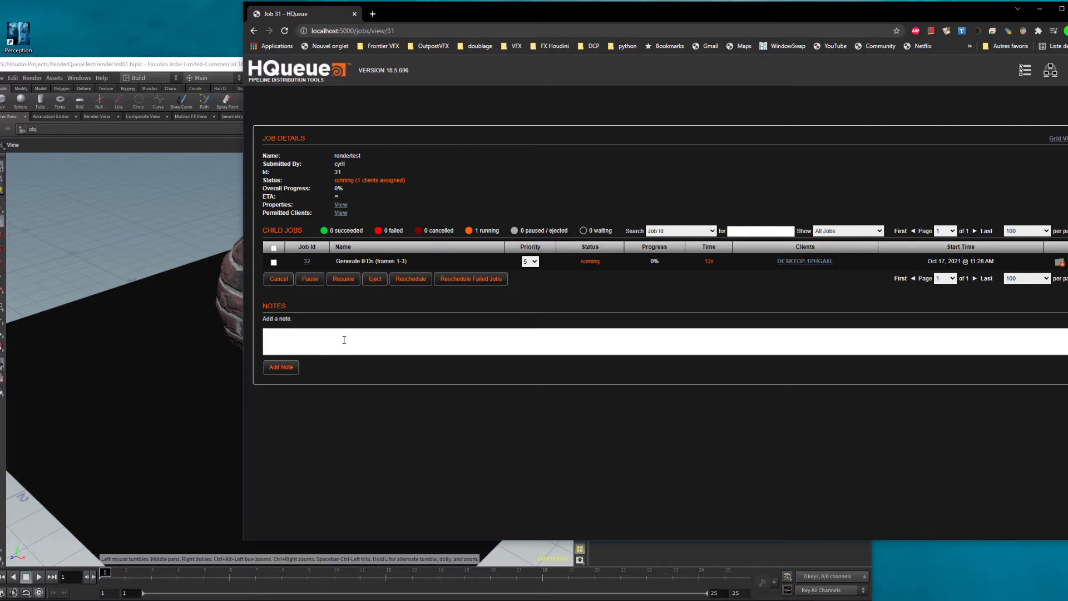
{"action": "mouse_move", "coordinate": [452, 314]}
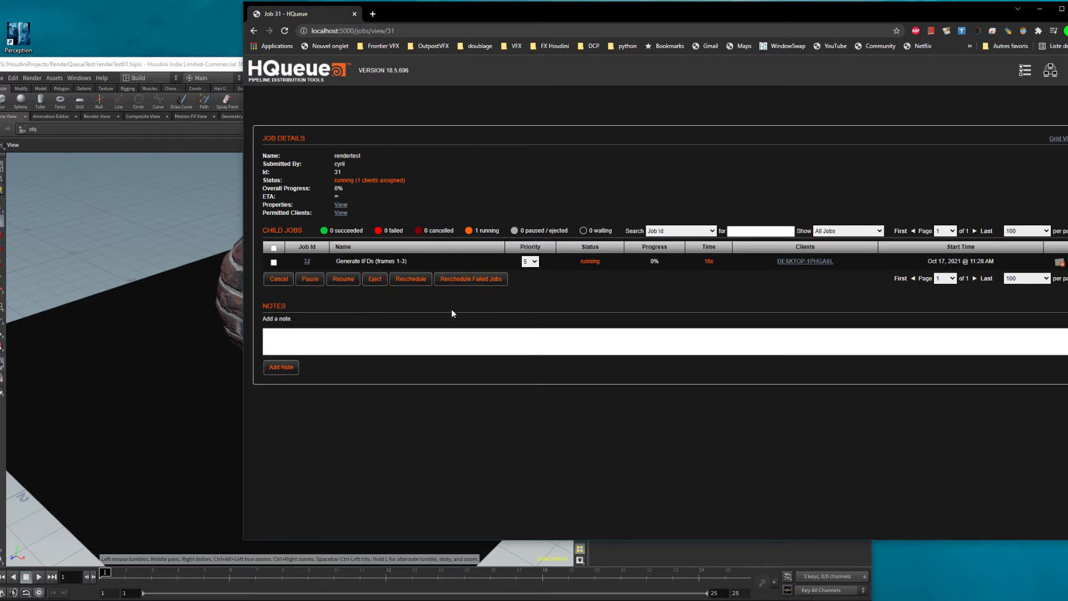
{"action": "mouse_move", "coordinate": [490, 306]}
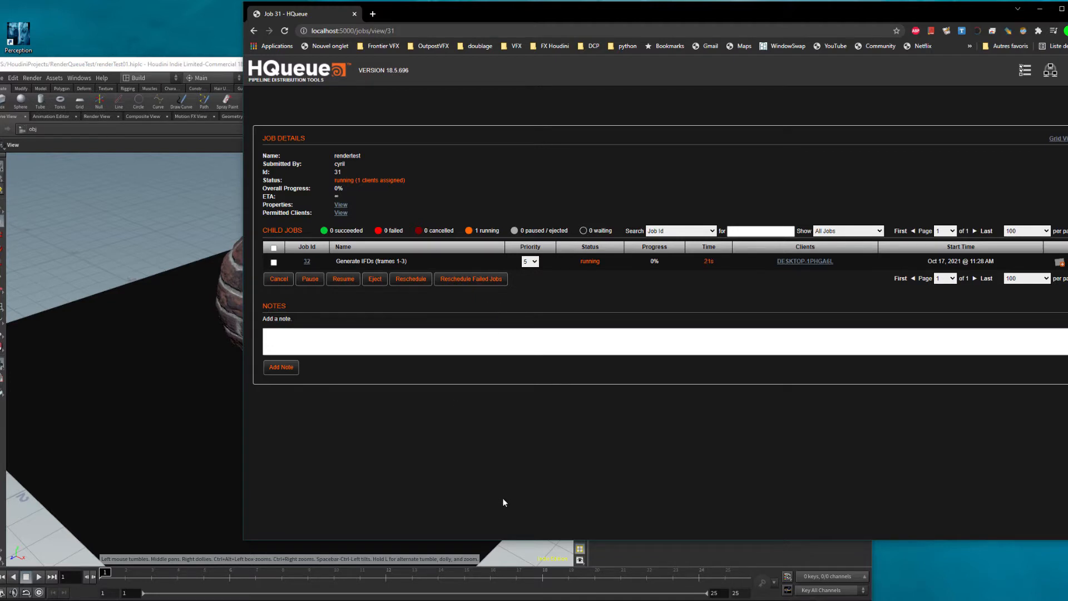
{"action": "mouse_move", "coordinate": [803, 439]}
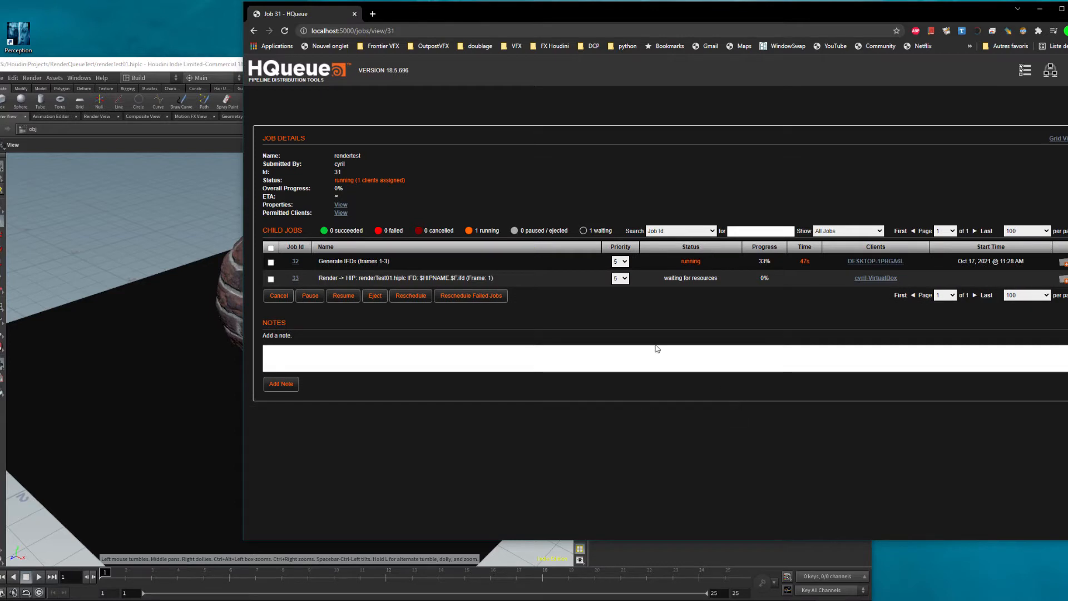
{"action": "mouse_move", "coordinate": [715, 298]}
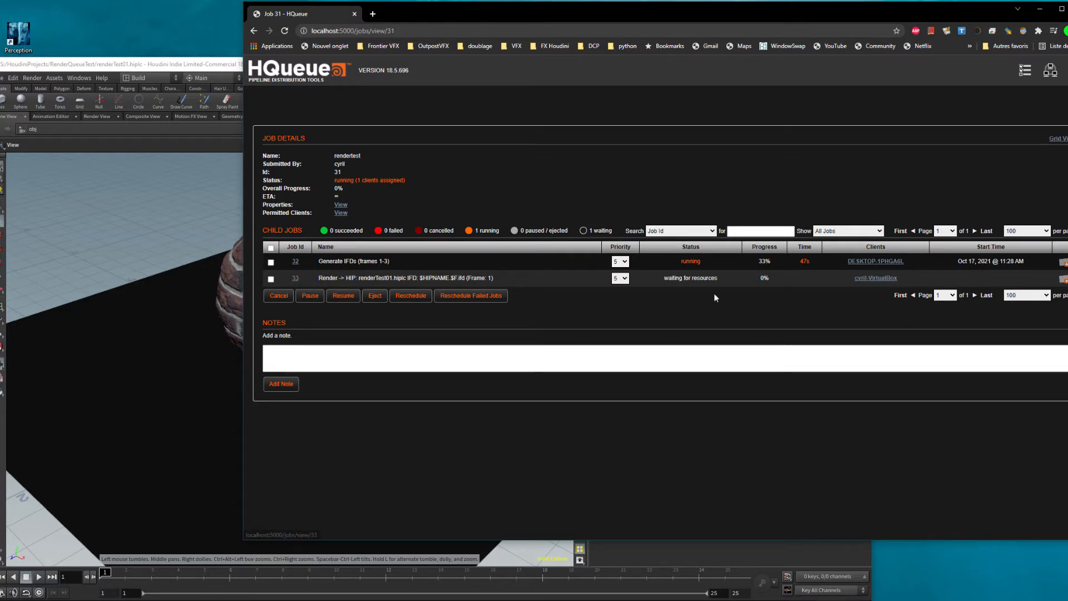
{"action": "left_click", "coordinate": [294, 277]}
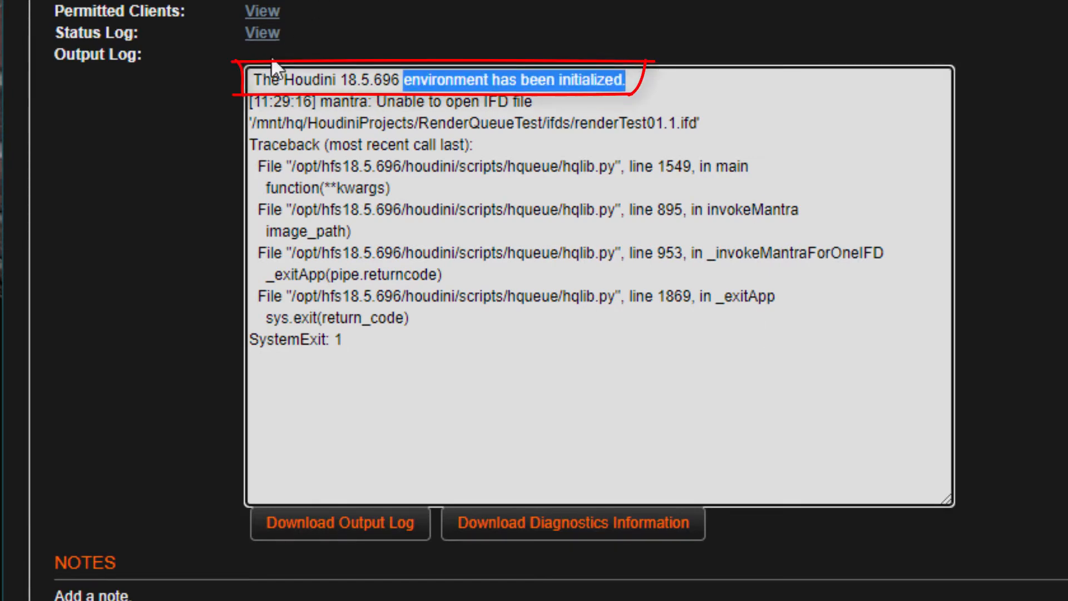
Step: Read the render child's output log showing mantra unable to open the IFD file
{"action": "left_click", "coordinate": [357, 101]}
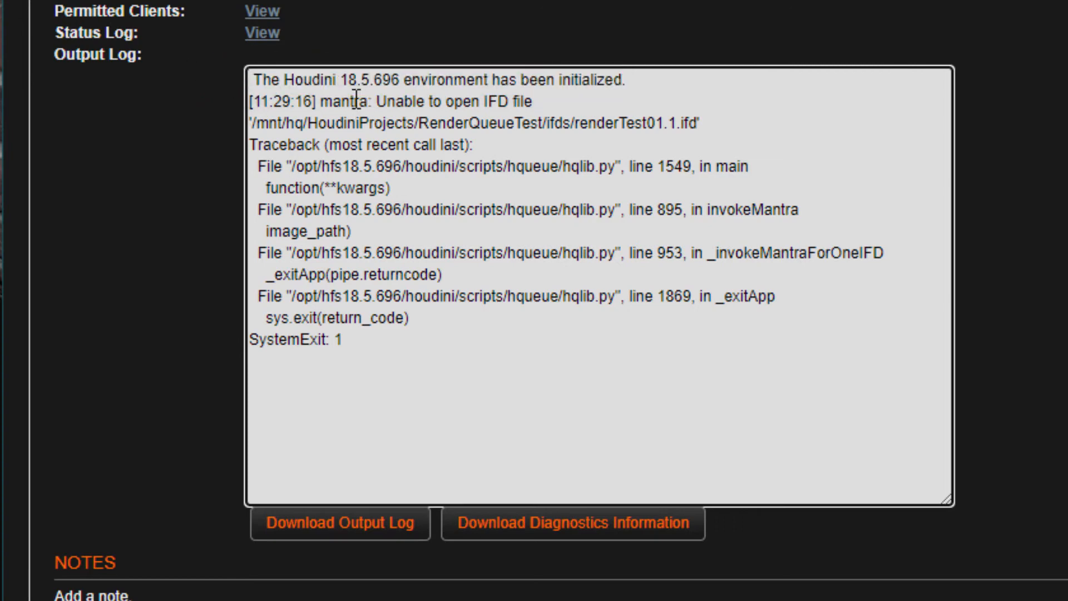